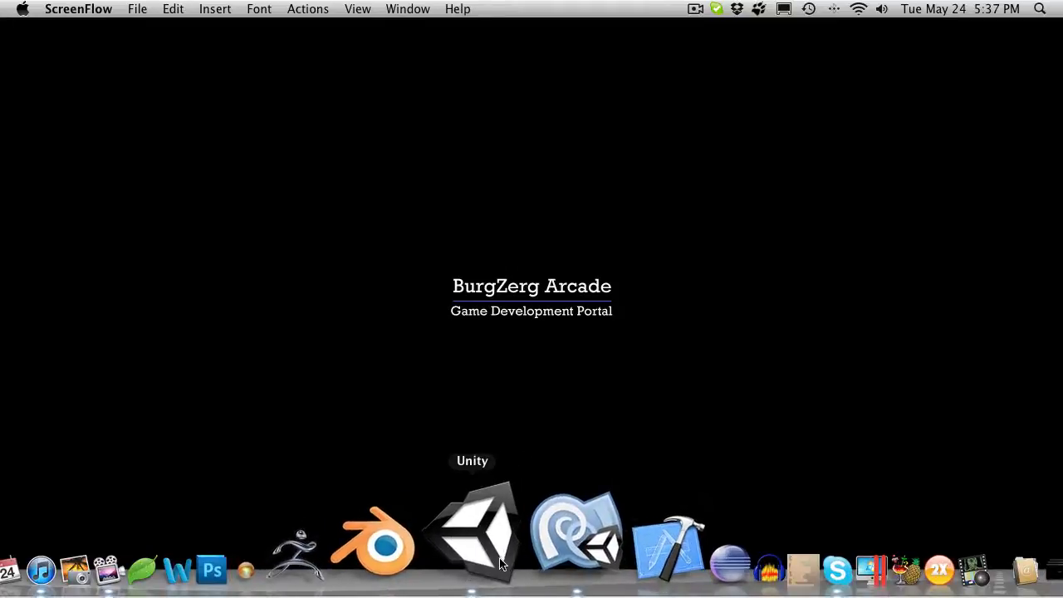
- Bring the MonoDevelop editor with ItemGenerator.cs to the front
{"action": "left_click", "coordinate": [495, 531]}
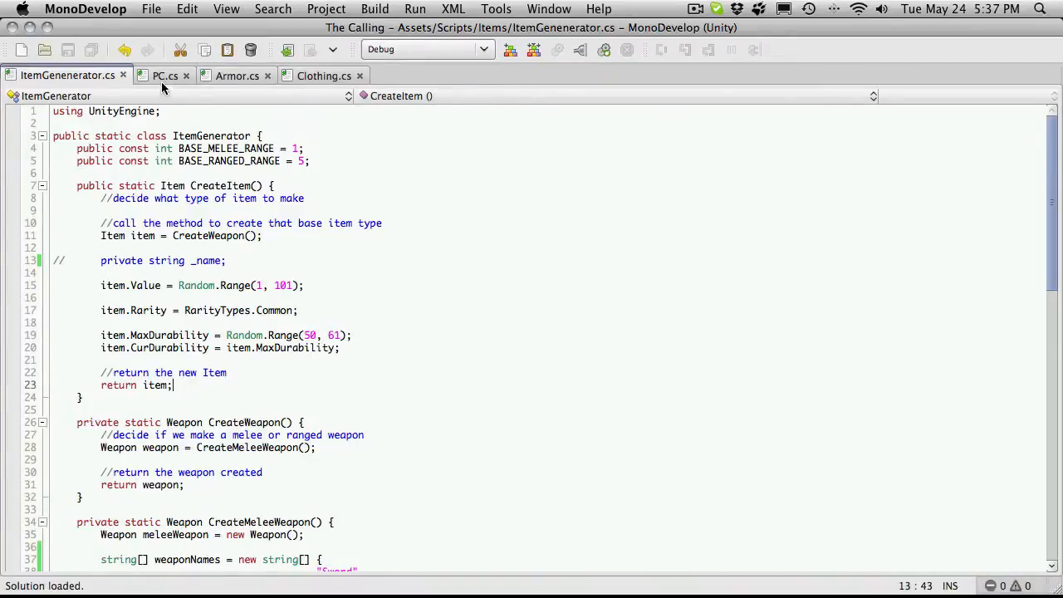
- Review the EquipedWeapon property in PC.cs that instantiates the weapon mesh
{"action": "left_click", "coordinate": [166, 76]}
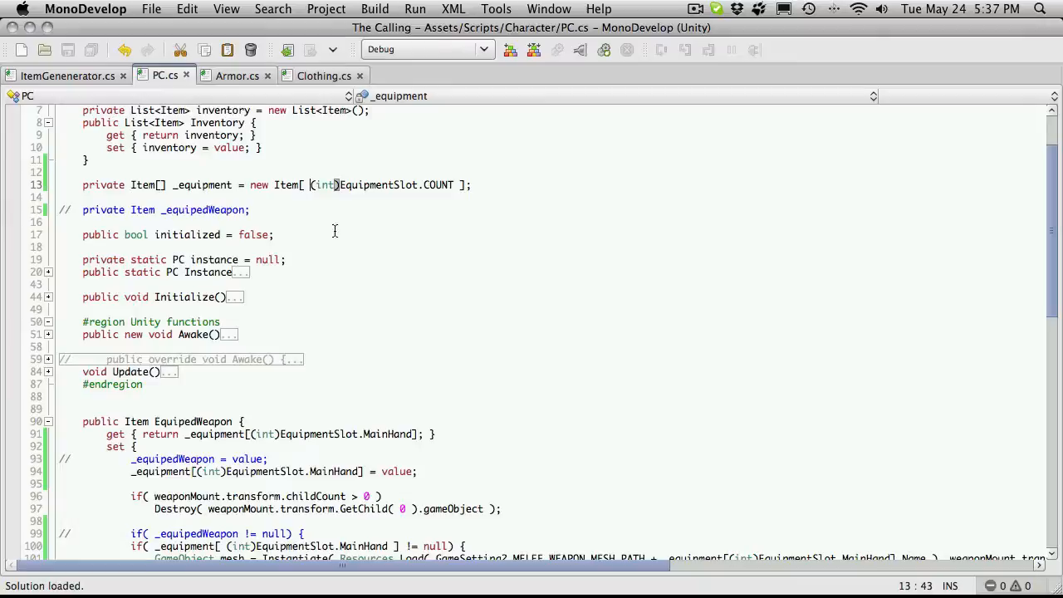
{"action": "scroll", "scroll_direction": "down", "scroll_amount": 3}
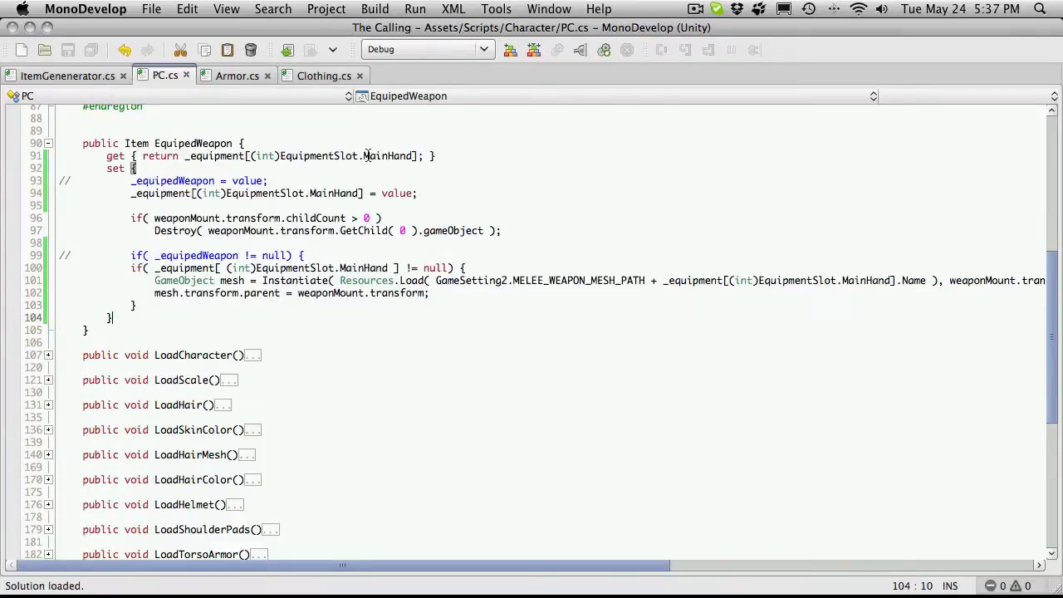
{"action": "left_click", "coordinate": [177, 180]}
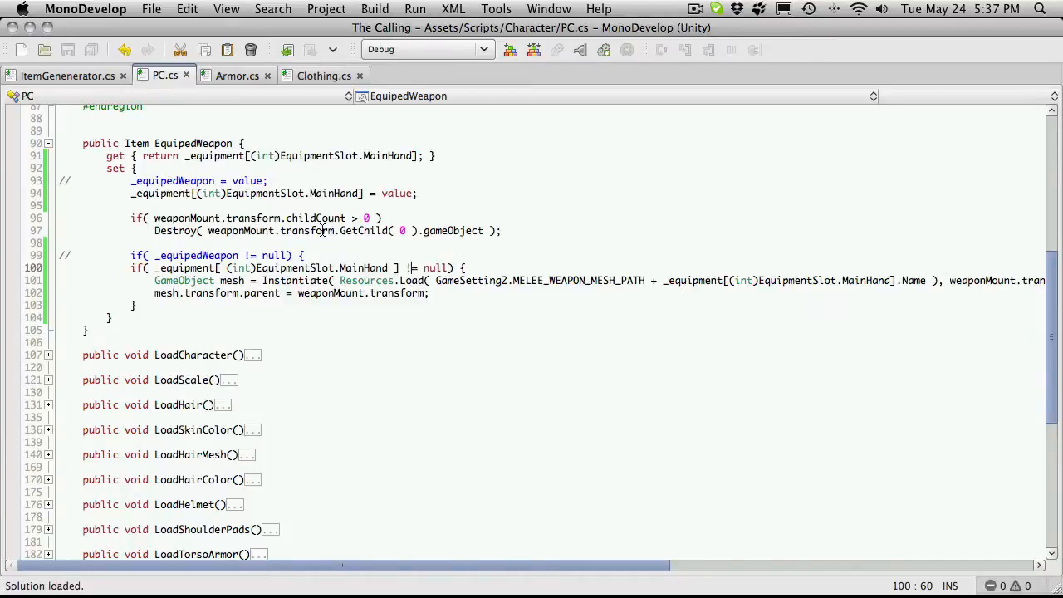
{"action": "mouse_move", "coordinate": [322, 231]}
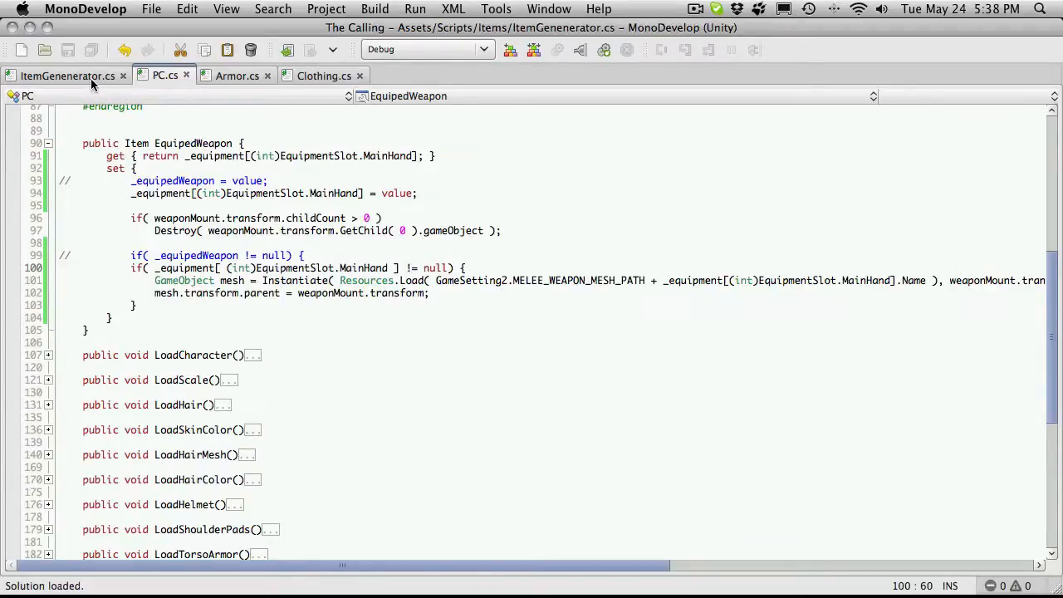
- Comment out the CreateWeapon call in CreateItem and begin a new 'Item item =' line
{"action": "left_click", "coordinate": [66, 77]}
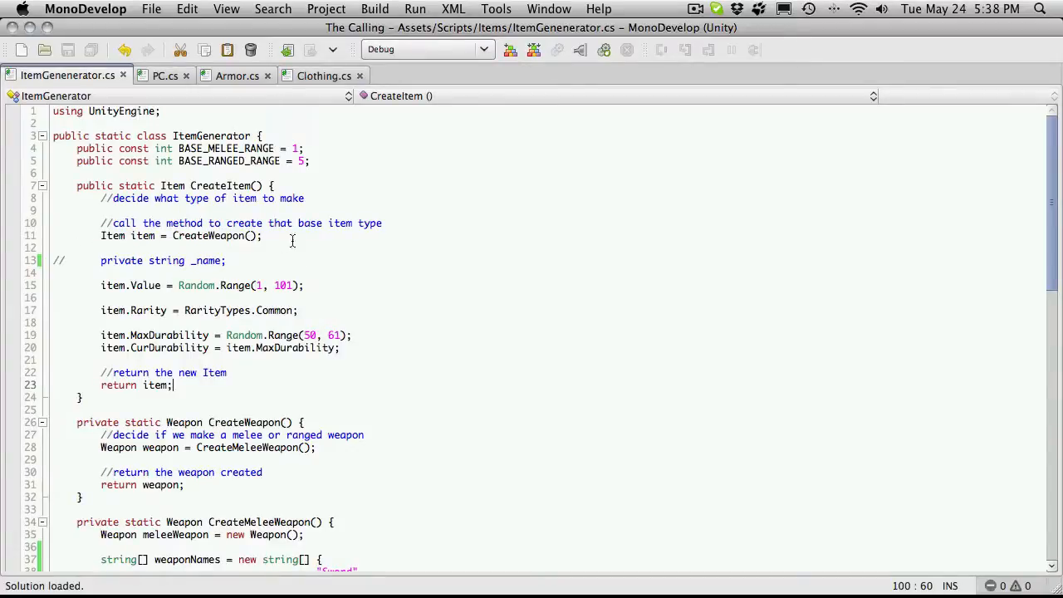
{"action": "left_click", "coordinate": [262, 236]}
{"action": "type", "text": "Item item ="}
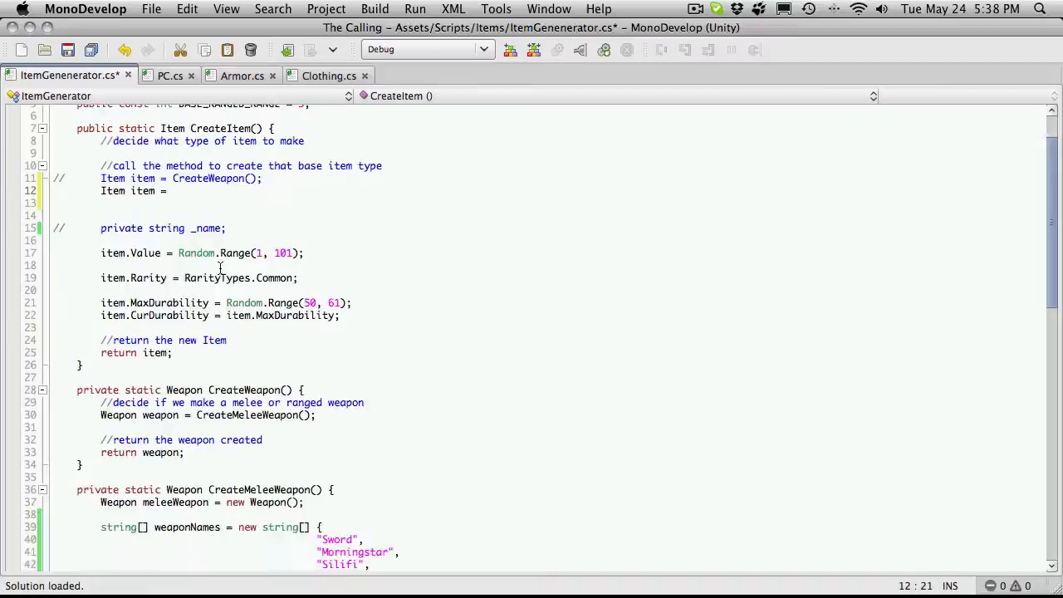
{"action": "scroll", "scroll_direction": "down", "scroll_amount": 3}
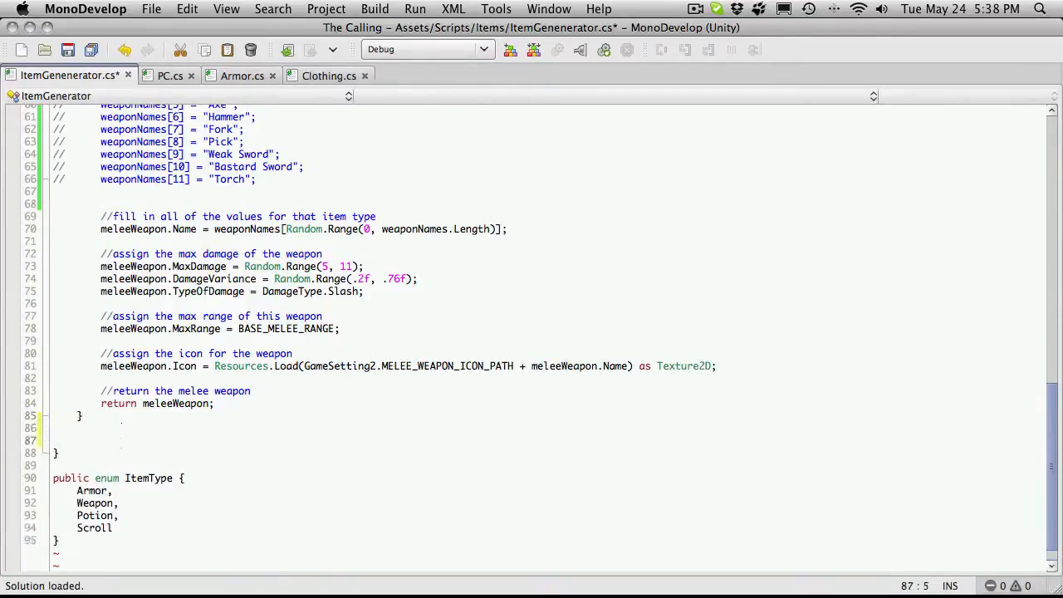
{"action": "type", "text": "private string _name;"}
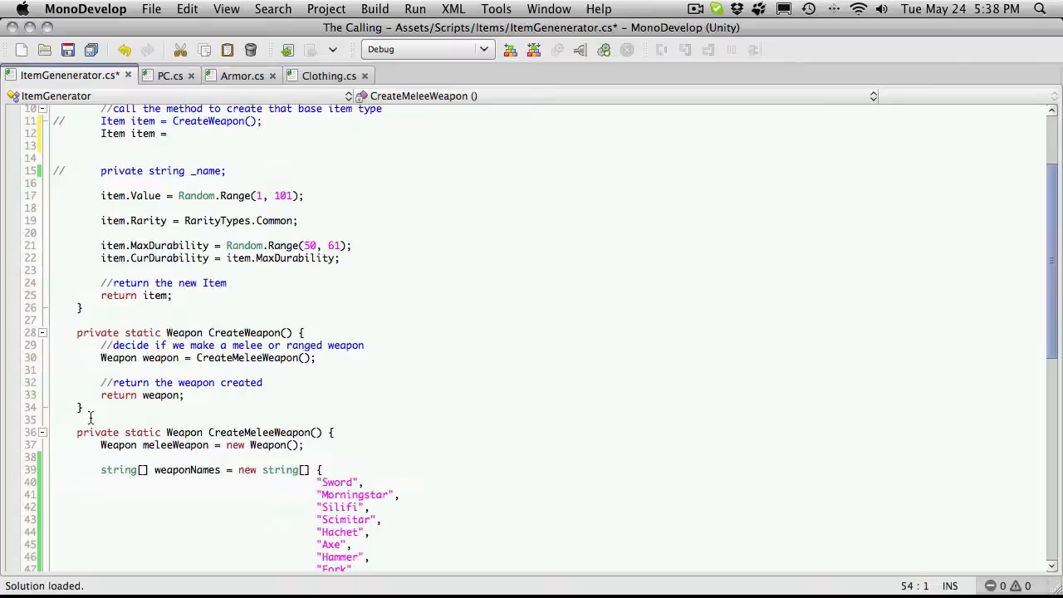
- Declare a new 'private Armor CreateArmor' method in ItemGenerator.cs
{"action": "scroll", "scroll_direction": "down", "scroll_amount": 3}
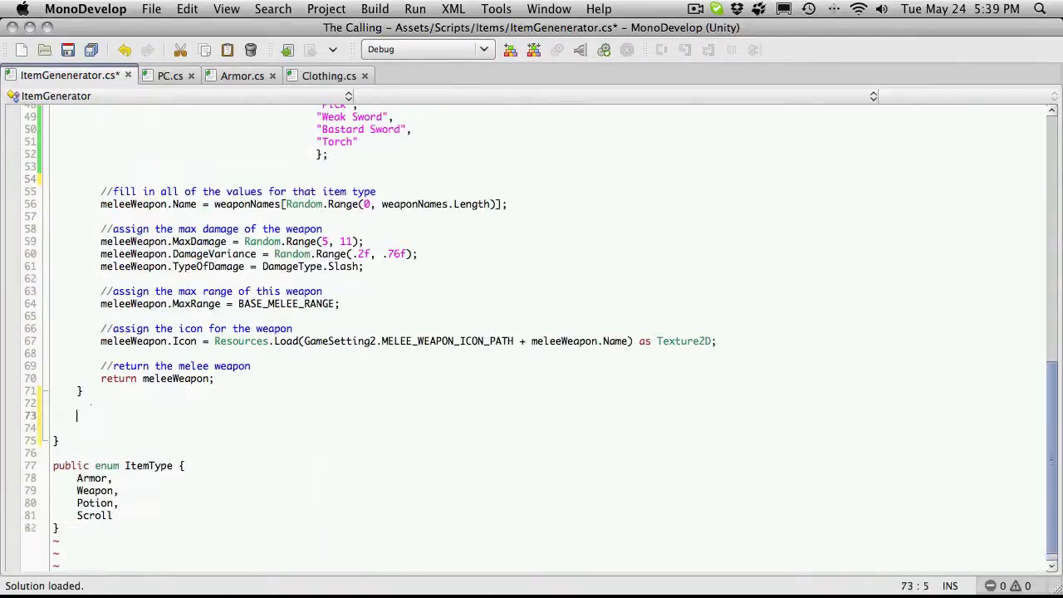
{"action": "type", "text": "private"}
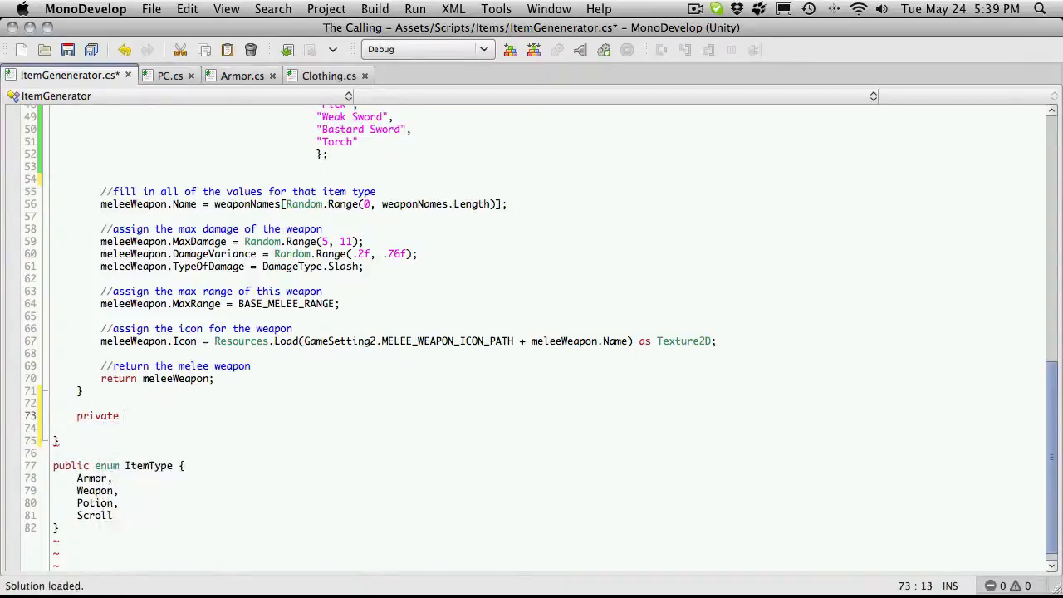
{"action": "type", "text": "Armor"}
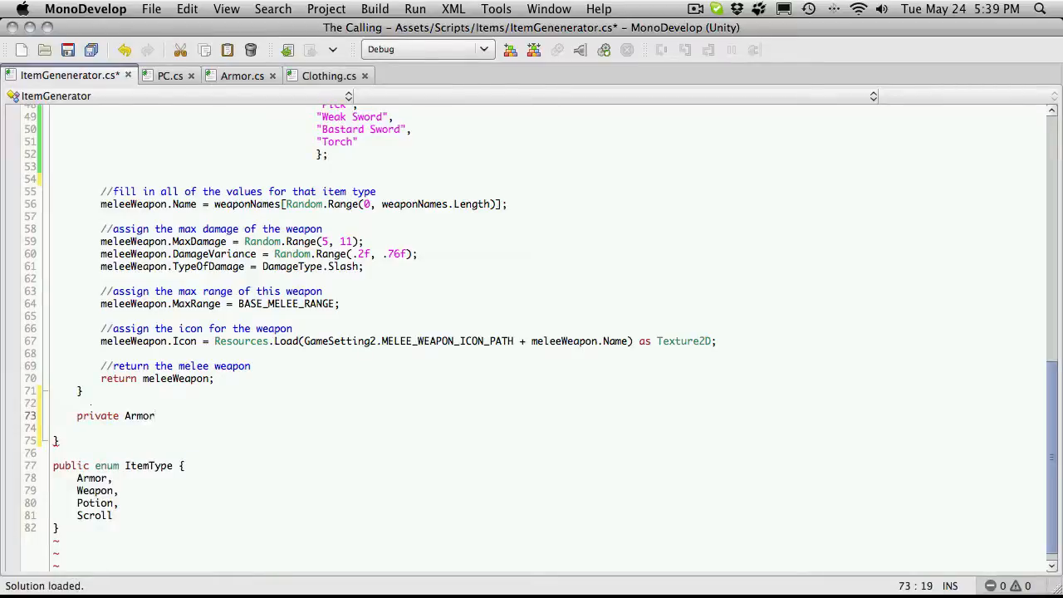
{"action": "type", "text": "CreateA"}
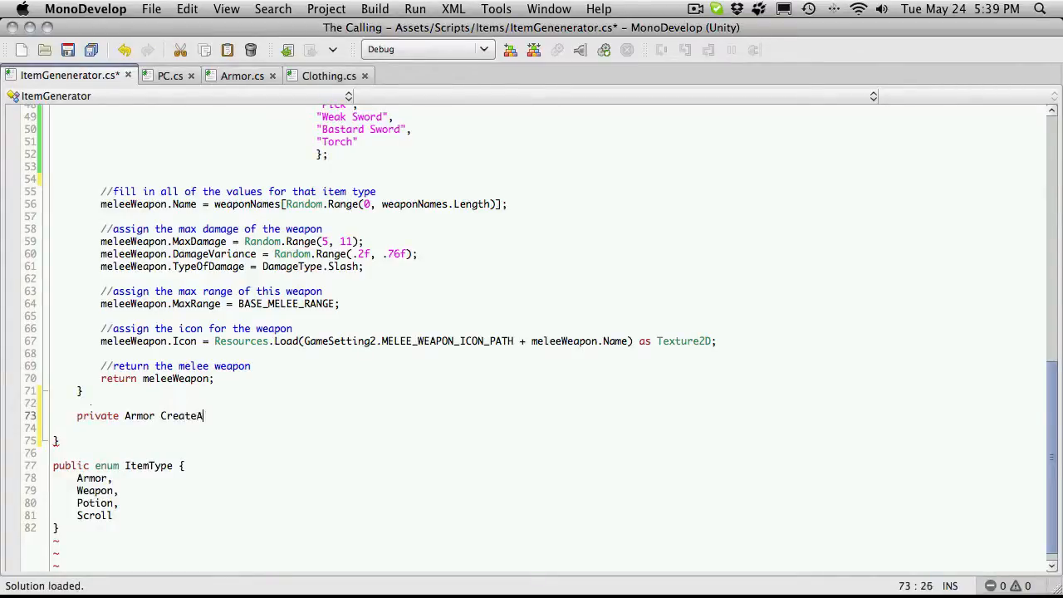
{"action": "type", "text": "rmor"}
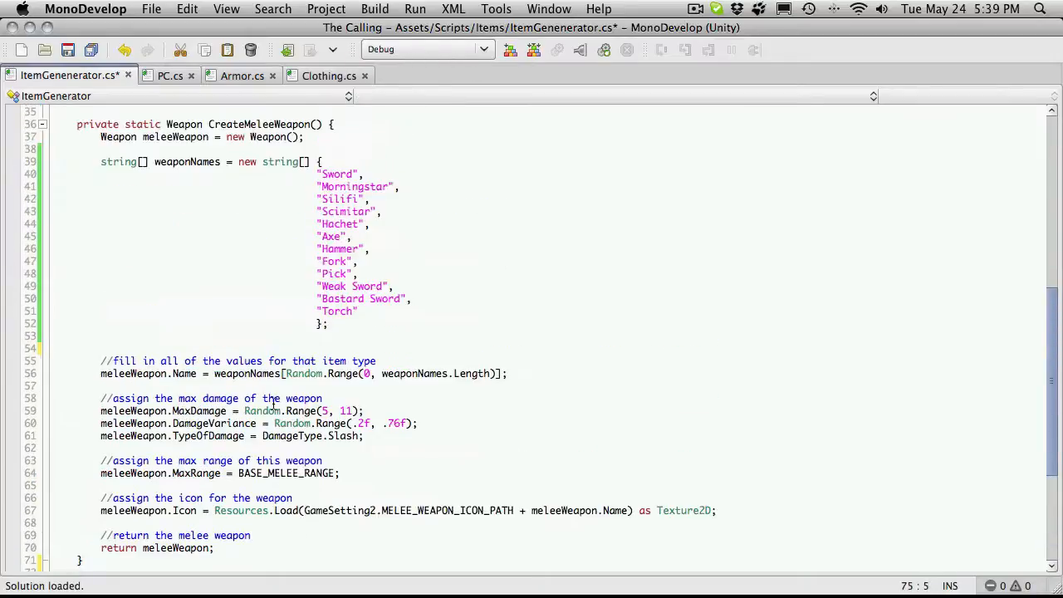
- Copy CreateWeapon's body into CreateArmor, renaming weapon to armor and replacing CreateMeleeWeapon with CreateShield
{"action": "scroll", "scroll_direction": "up", "scroll_amount": 3}
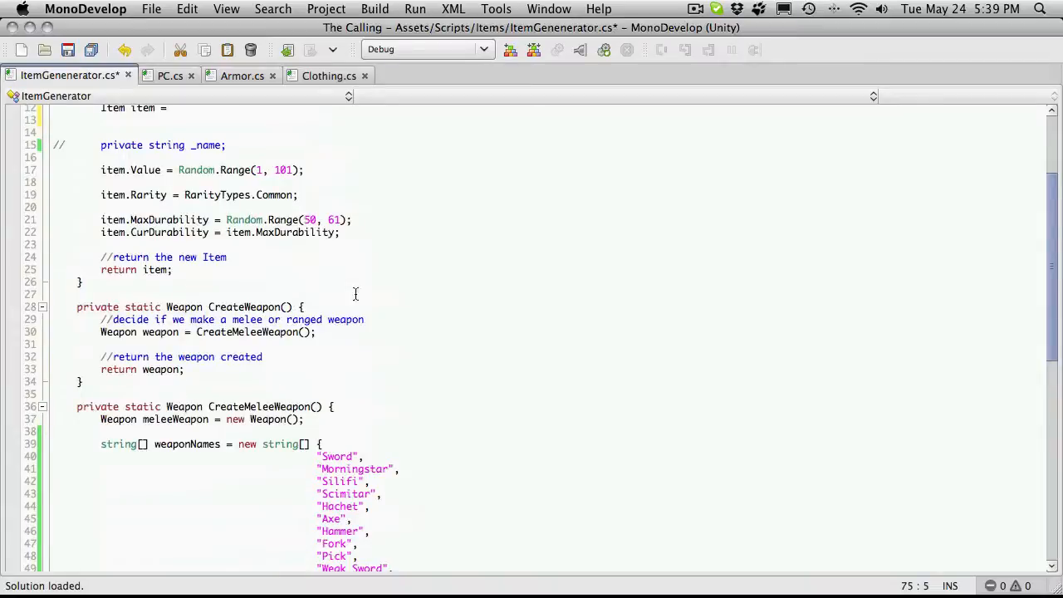
{"action": "left_click", "coordinate": [53, 319]}
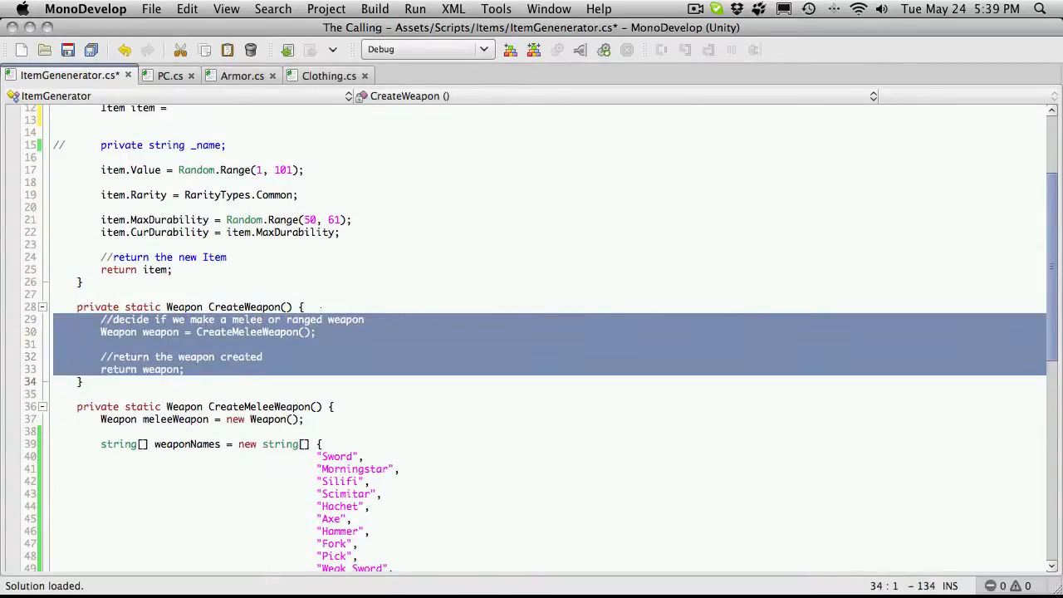
{"action": "scroll", "scroll_direction": "down", "scroll_amount": 3}
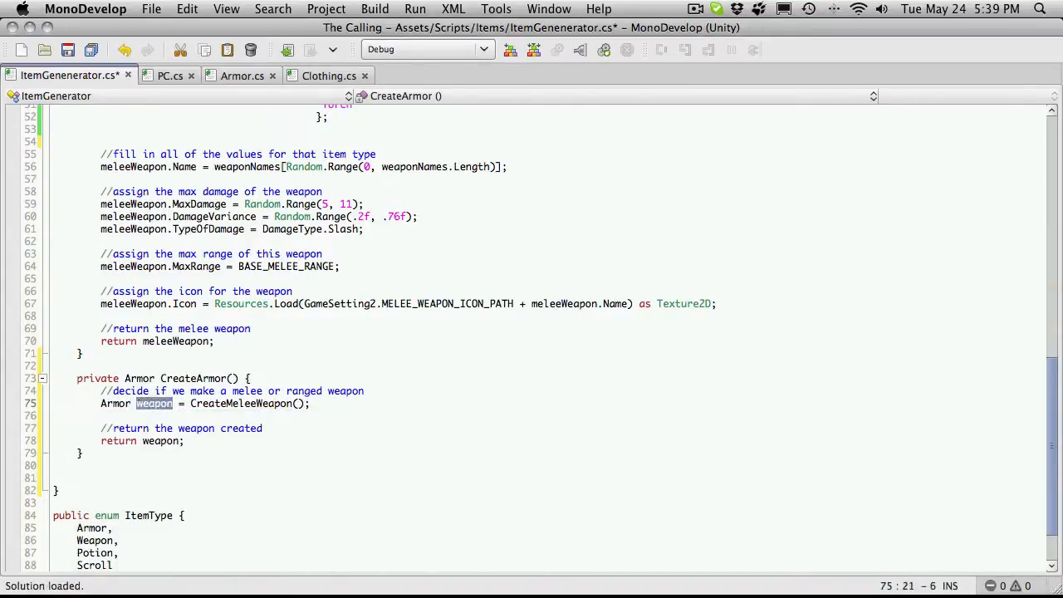
{"action": "type", "text": "aror"}
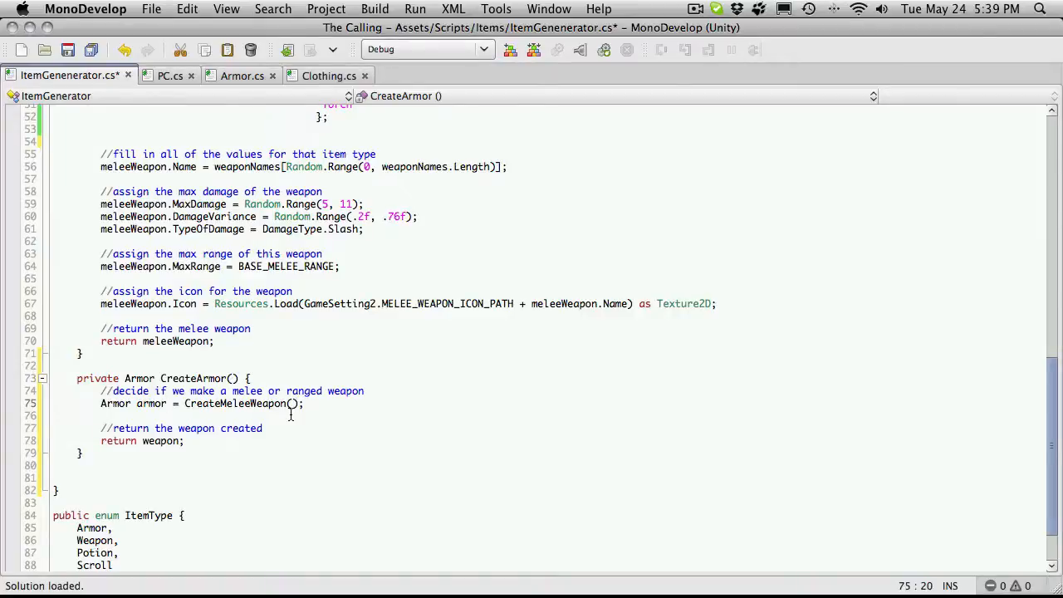
{"action": "left_click", "coordinate": [166, 403]}
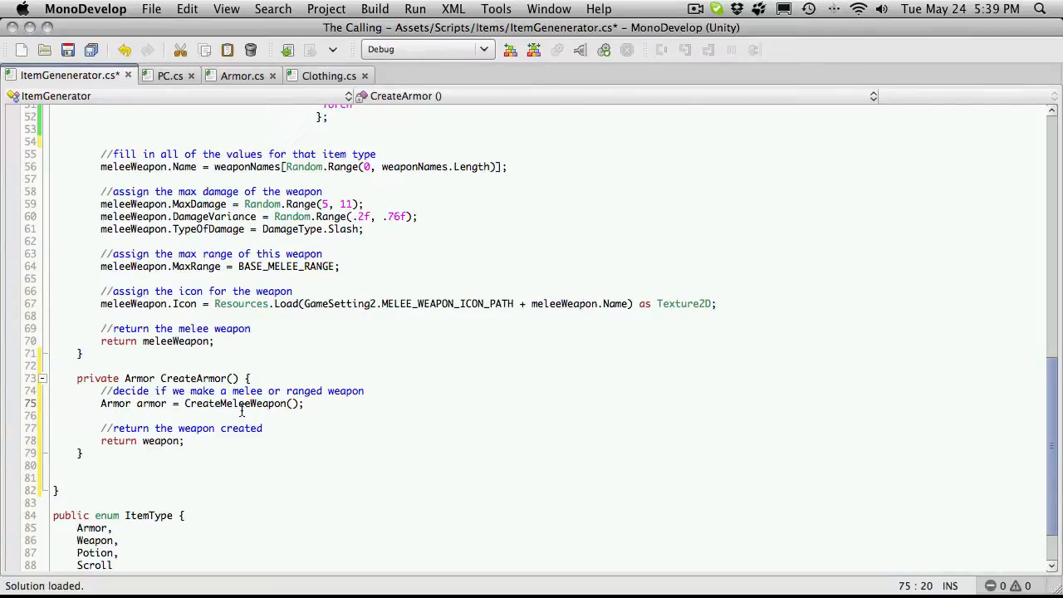
{"action": "double_click", "coordinate": [234, 403]}
{"action": "type", "text": "Shield"}
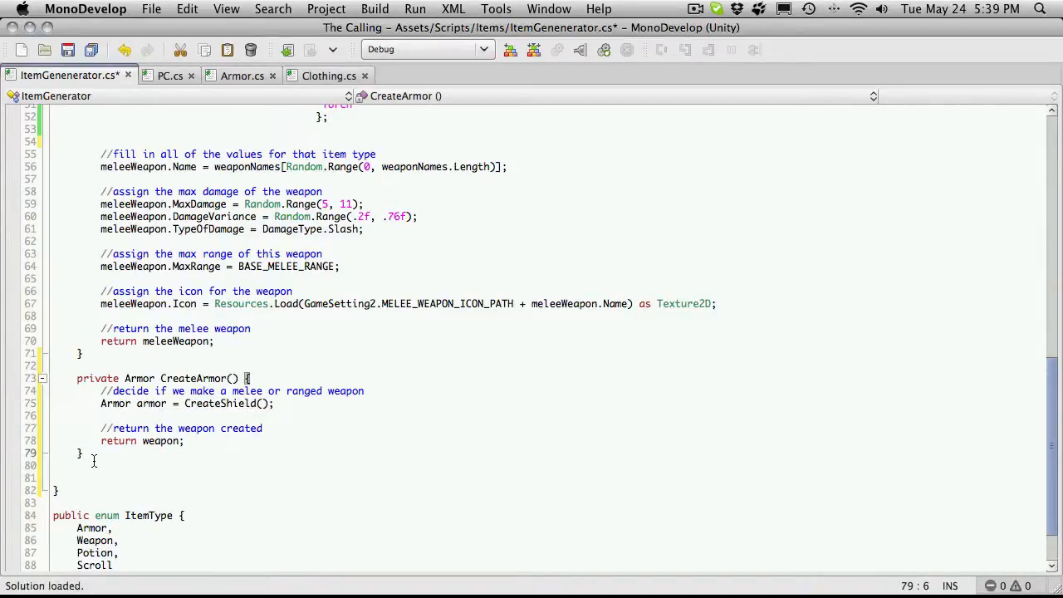
- Make CreateArmor return armor and add an empty 'private Armor CreateShield()' method
{"action": "type", "text": "private void"}
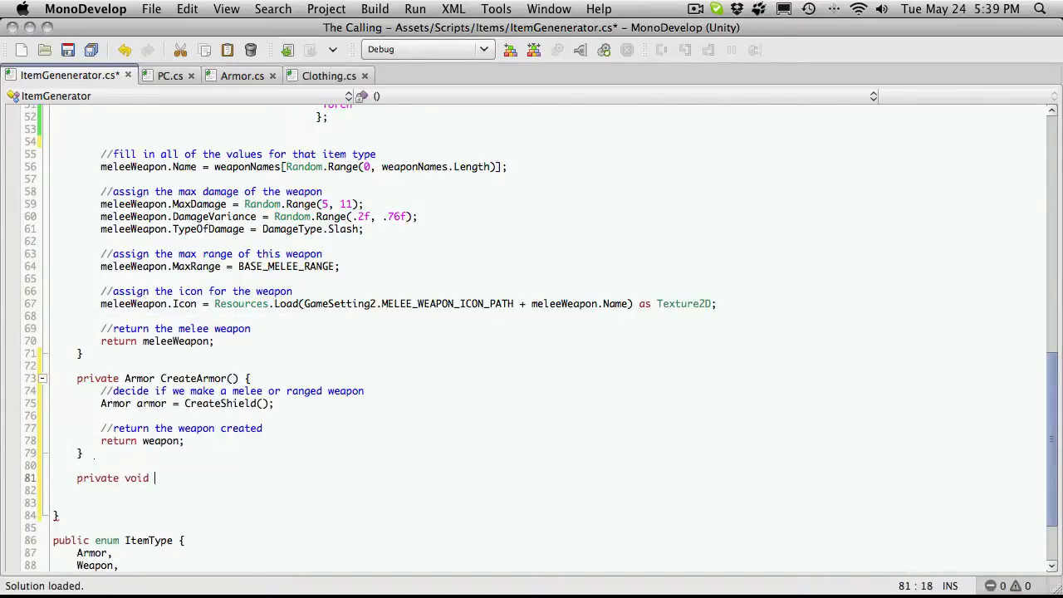
{"action": "key", "text": "backspace"}
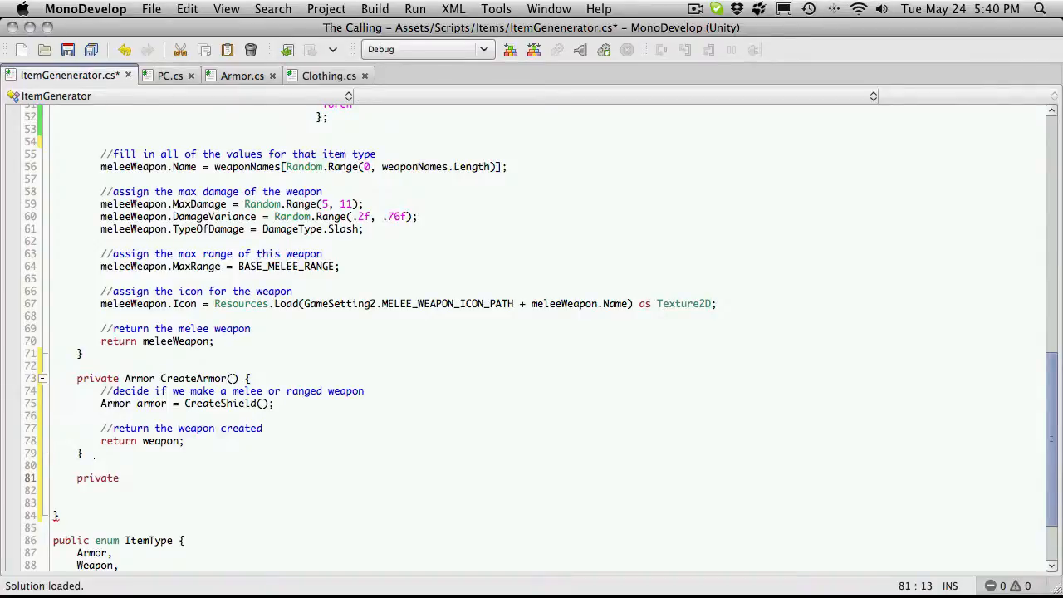
{"action": "type", "text": "Armor"}
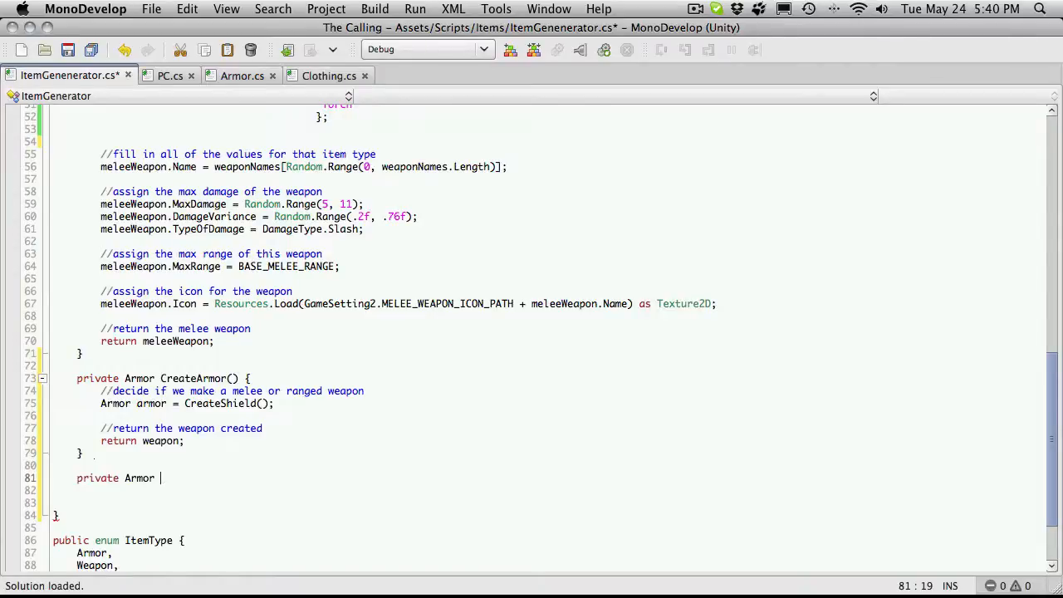
{"action": "type", "text": "CreateS"}
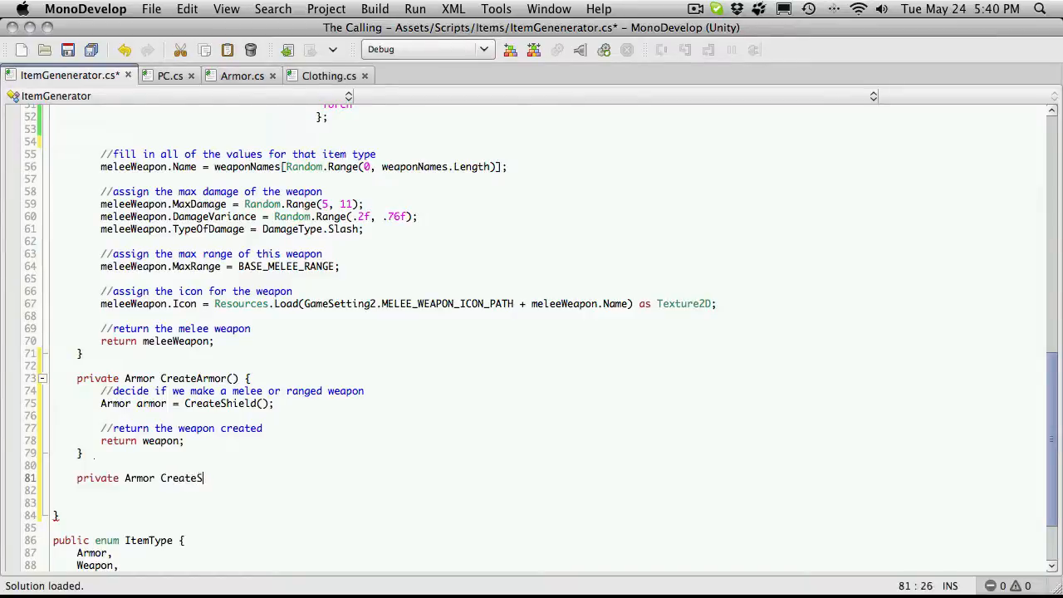
{"action": "type", "text": "hield()"}
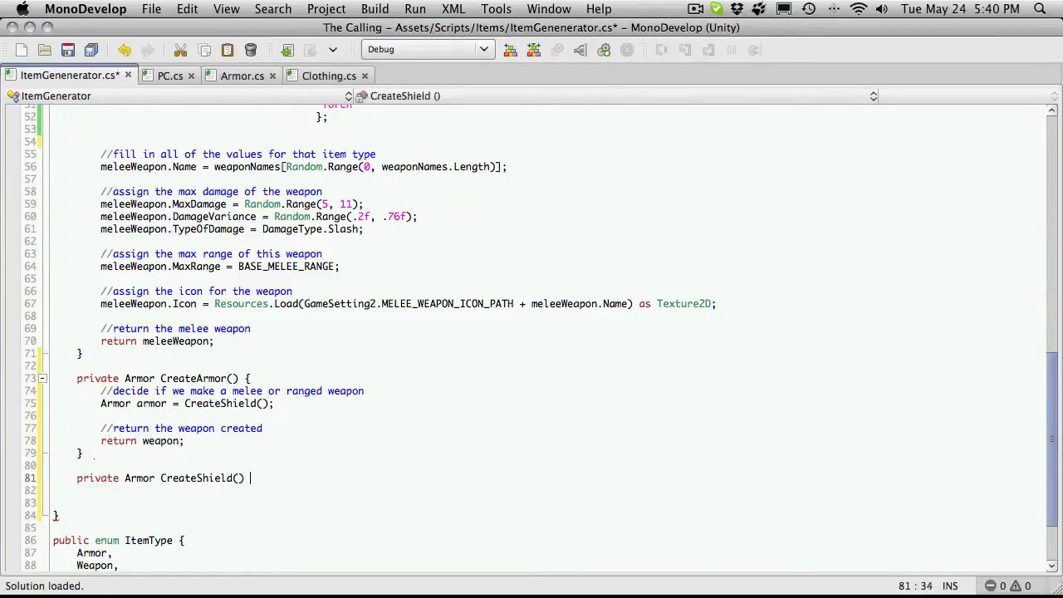
{"action": "type", "text": "{"}
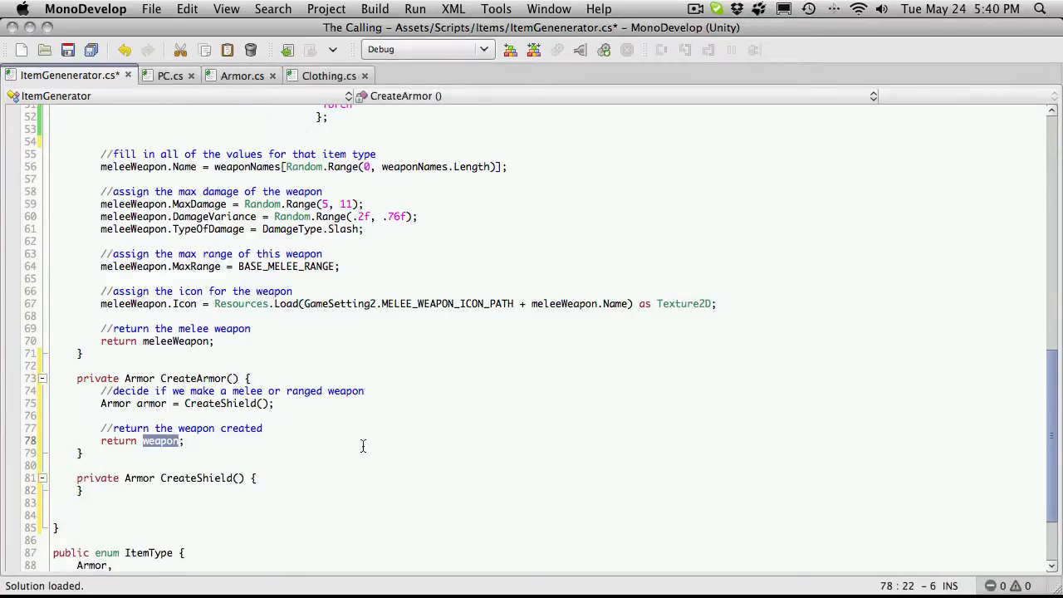
{"action": "type", "text": "armor"}
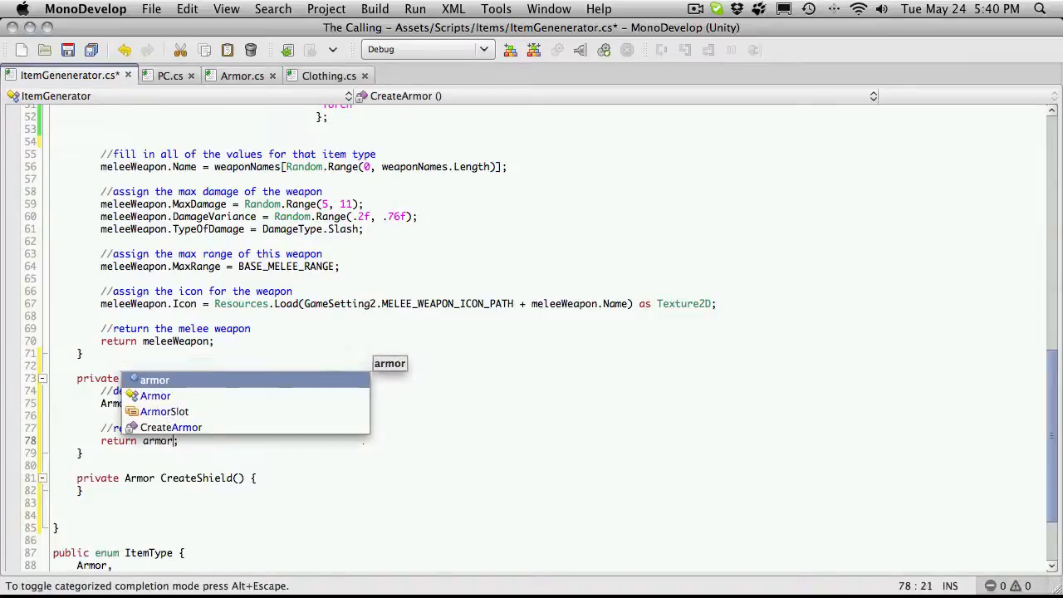
{"action": "key", "text": "Escape"}
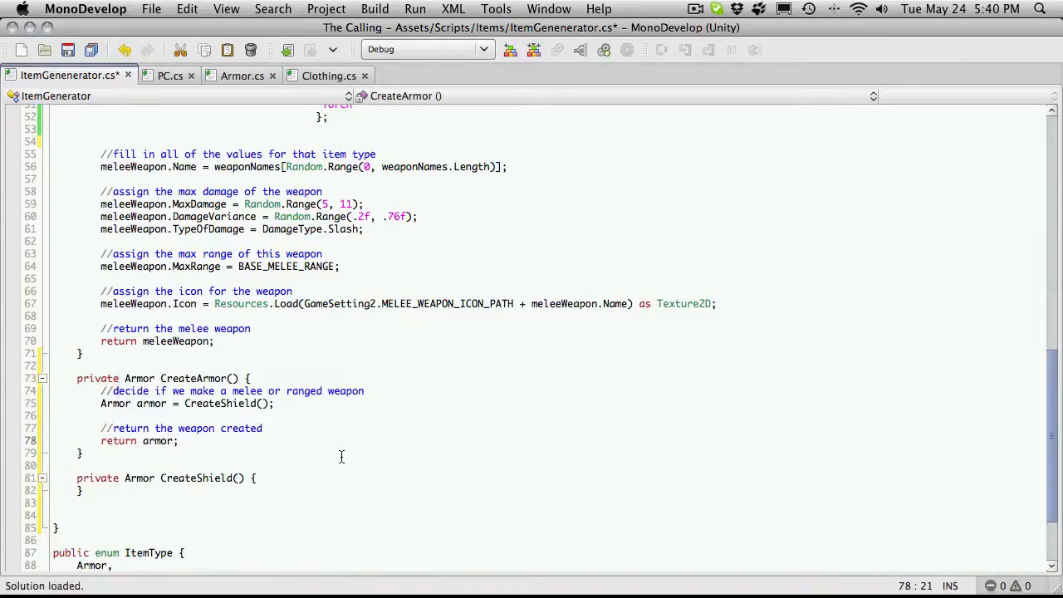
- Reword CreateArmor's comments to 'armor to make' and 'return the armor created', then save
{"action": "double_click", "coordinate": [194, 428]}
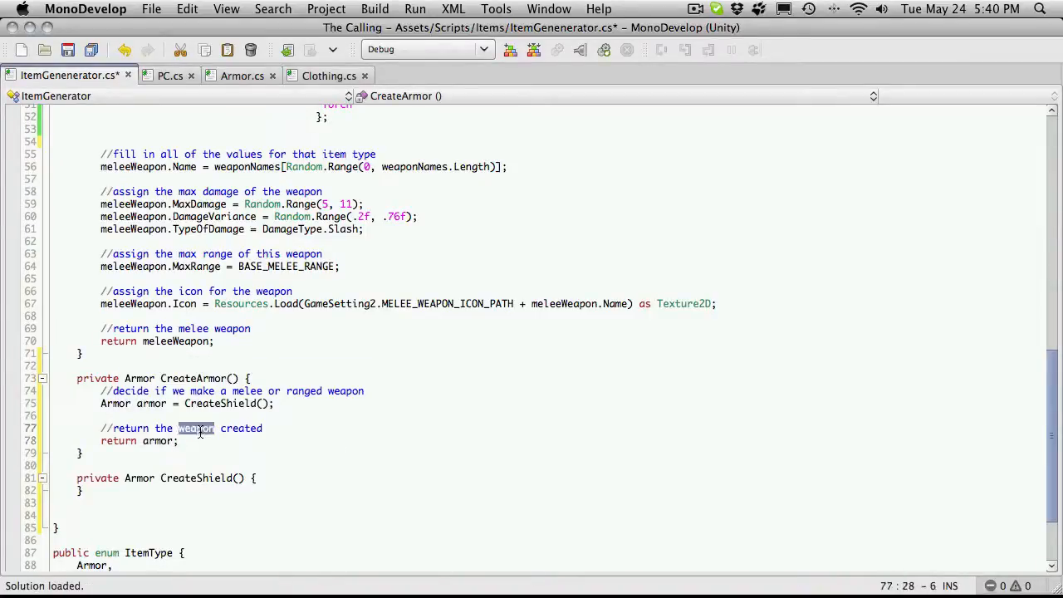
{"action": "type", "text": "armor to m"}
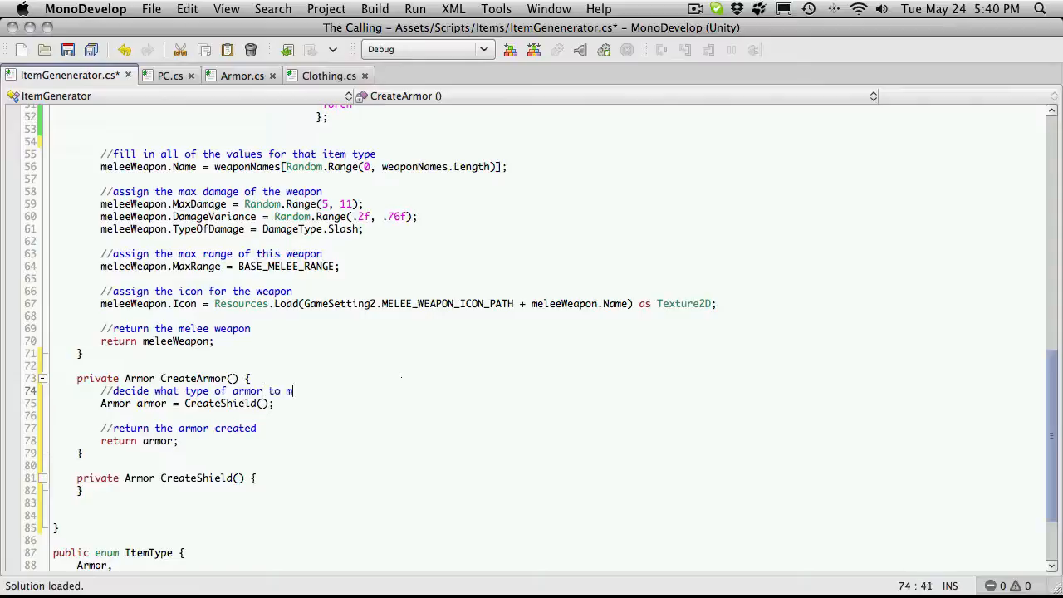
{"action": "type", "text": "ake"}
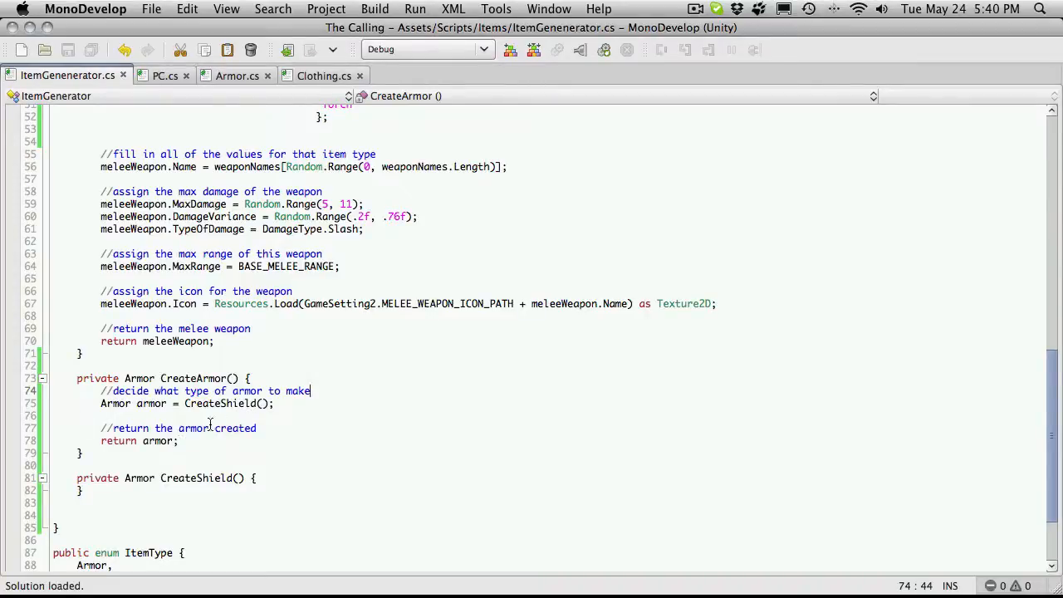
- Copy the CreateMeleeWeapon body into CreateShield
{"action": "scroll", "scroll_direction": "down", "scroll_amount": 3}
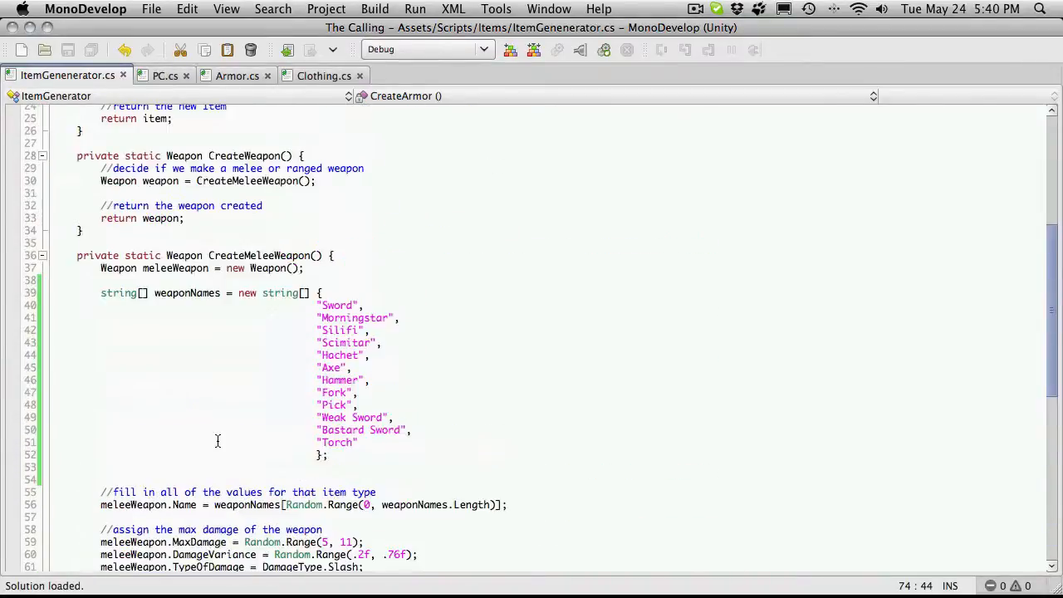
{"action": "left_click", "coordinate": [53, 279]}
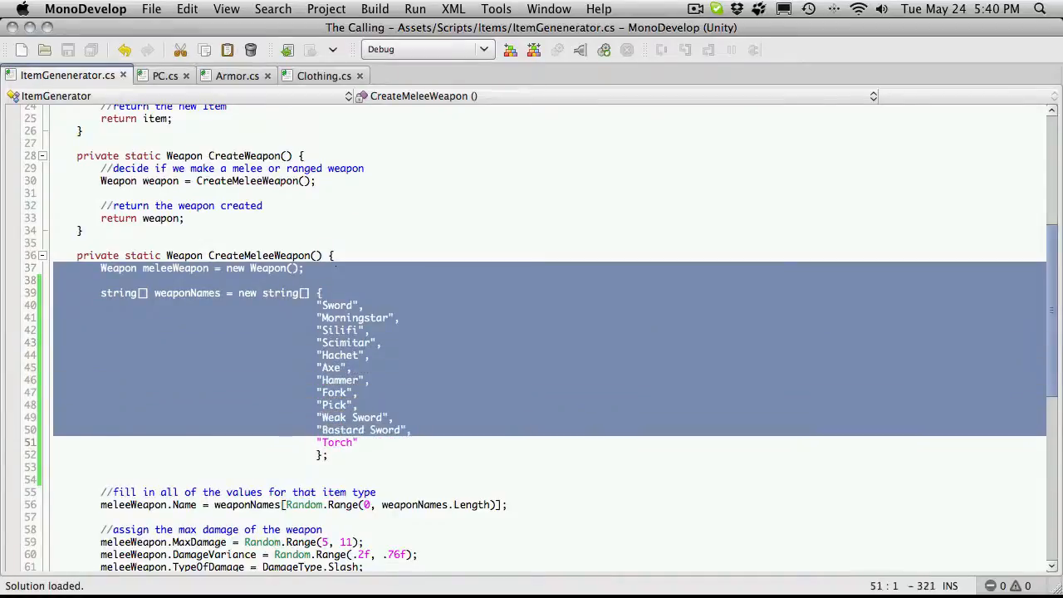
{"action": "scroll", "scroll_direction": "down", "scroll_amount": 3}
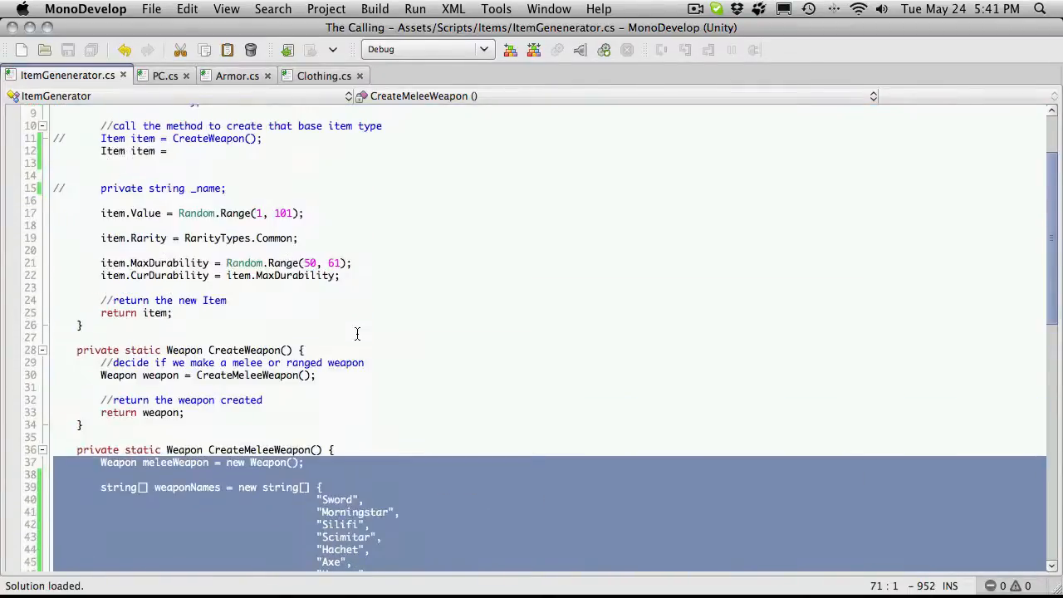
{"action": "scroll", "scroll_direction": "down", "scroll_amount": 3}
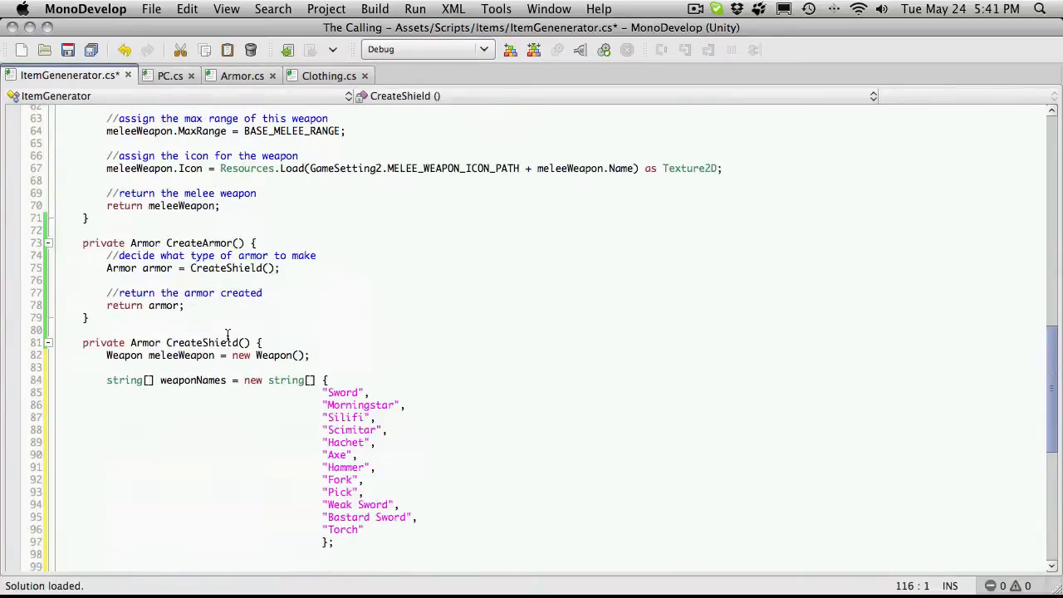
- Change the pasted declaration to 'Armor armor = new Armor();' and start renaming weaponNames to shieldNames
{"action": "double_click", "coordinate": [123, 356]}
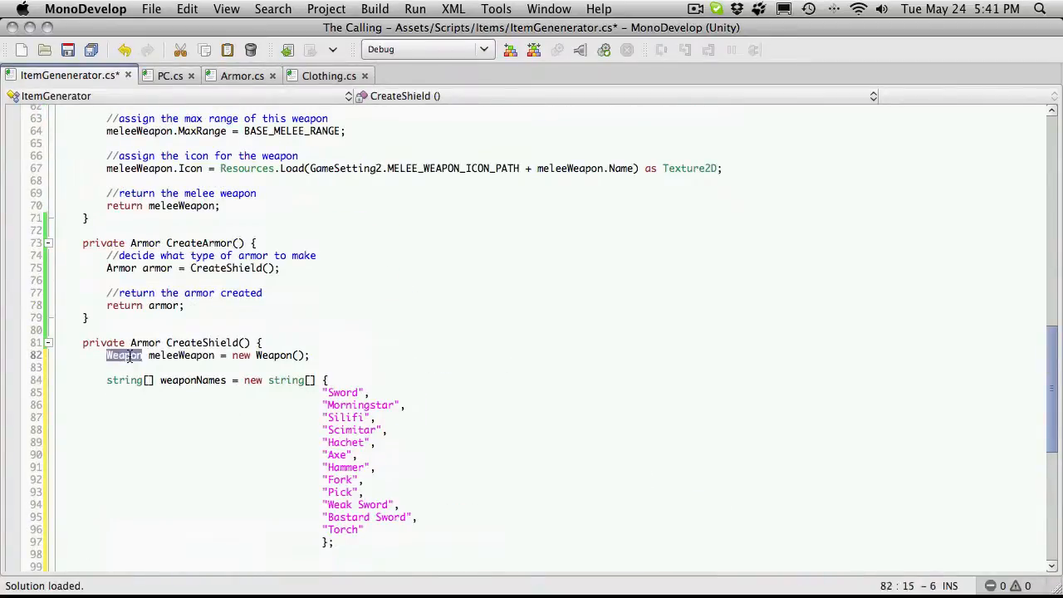
{"action": "type", "text": "Armor"}
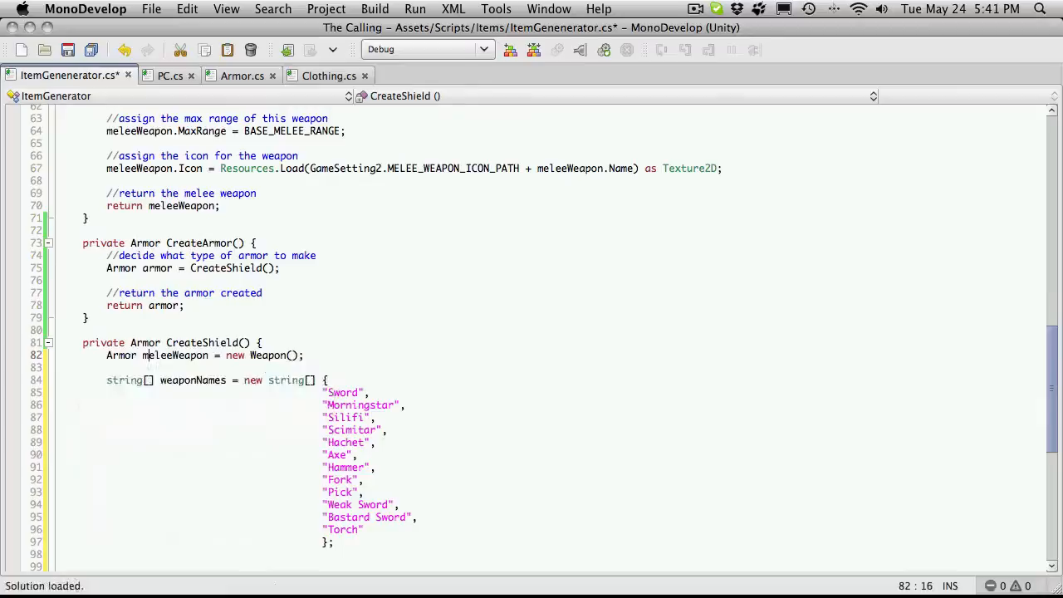
{"action": "double_click", "coordinate": [175, 355]}
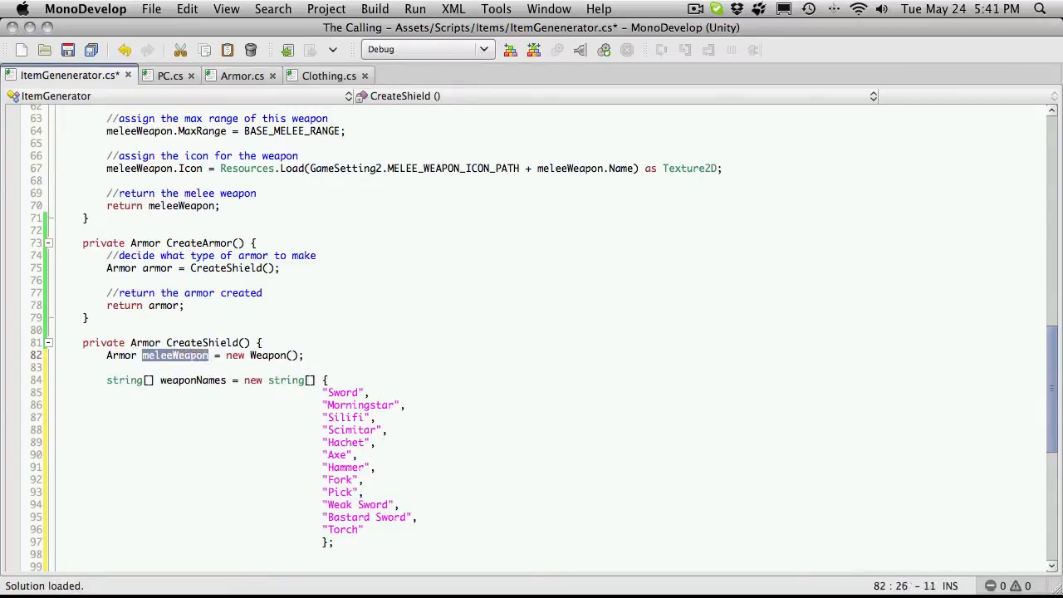
{"action": "type", "text": "armor"}
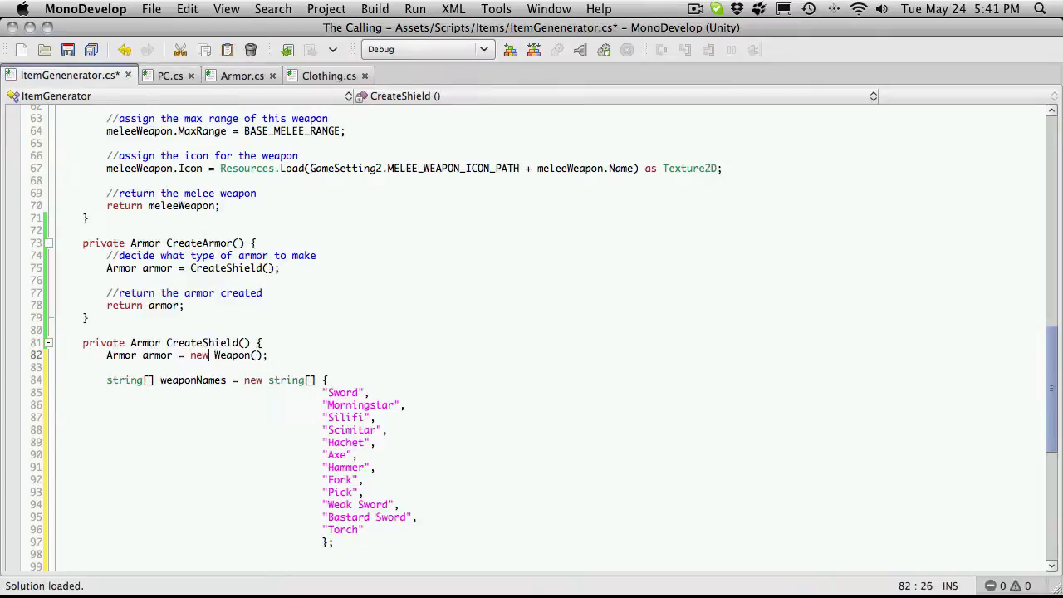
{"action": "type", "text": "Armor"}
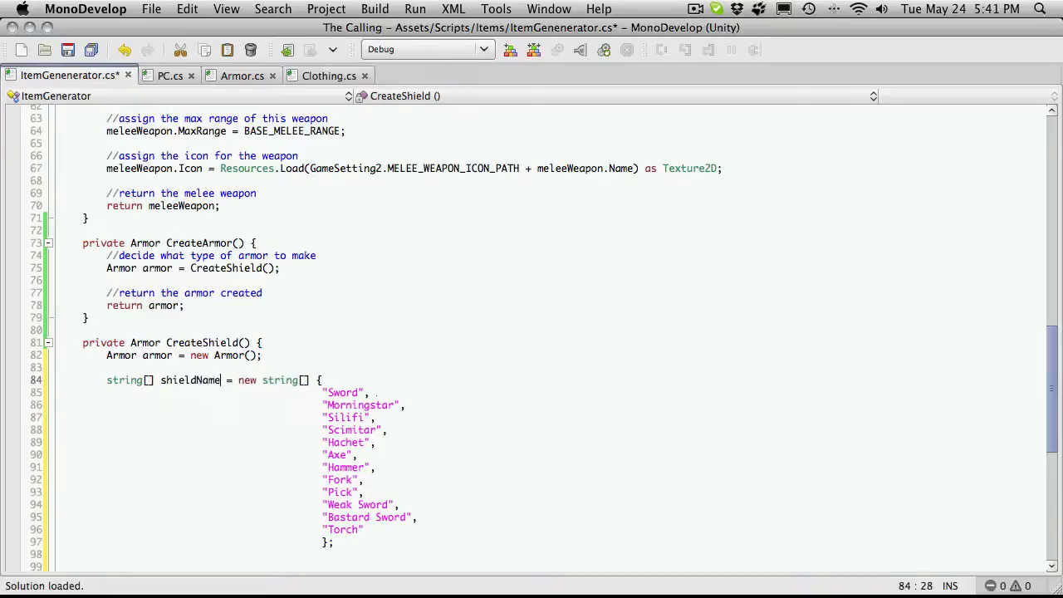
- Reduce the shieldNames array to "Small Shield" and "Large Shield" and save
{"action": "type", "text": "s"}
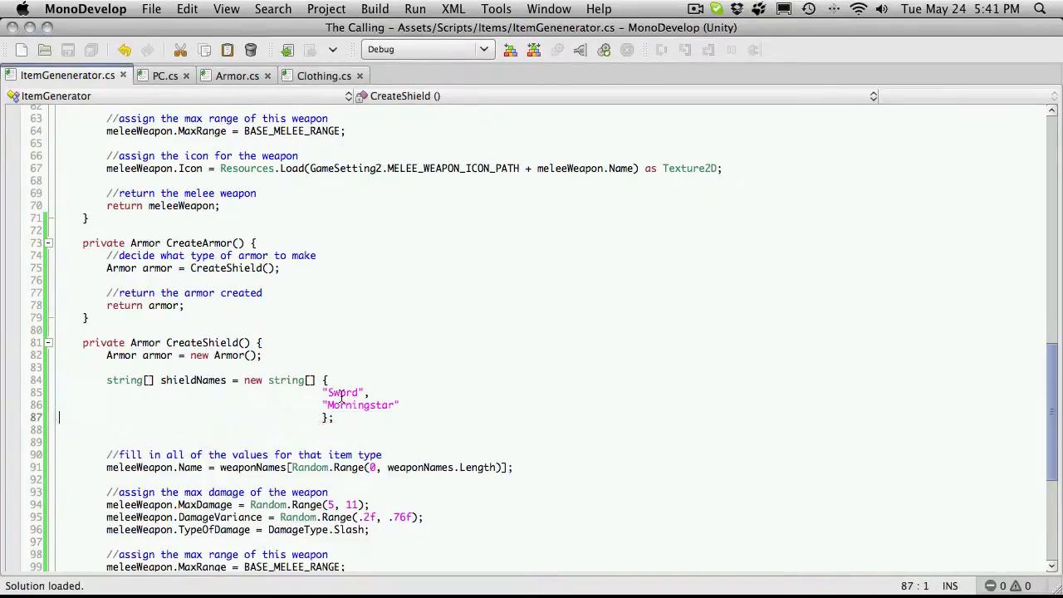
{"action": "type", "text": "Small"}
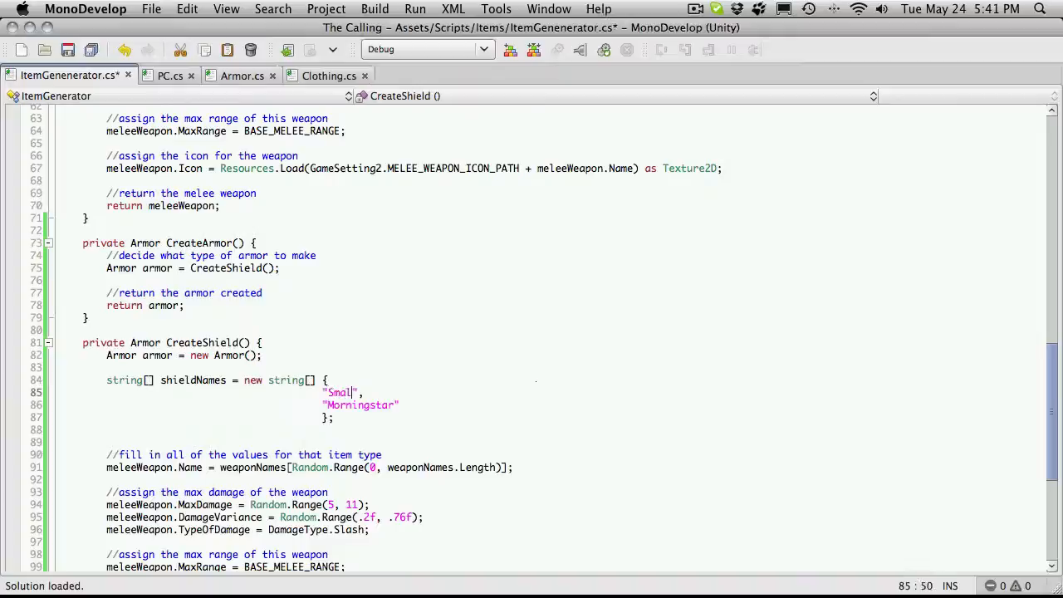
{"action": "type", "text": "SHie"}
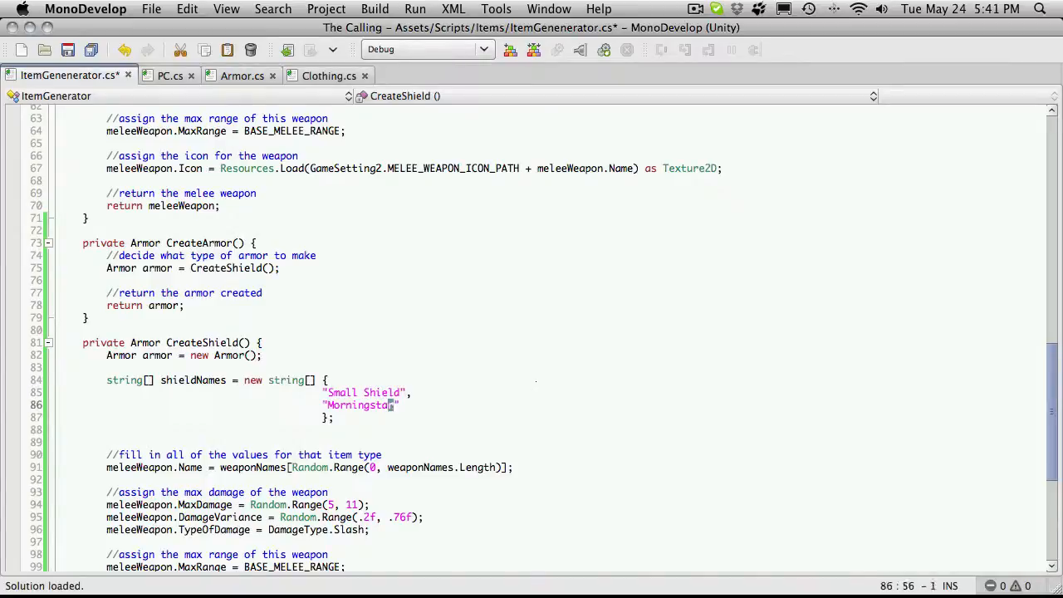
{"action": "double_click", "coordinate": [360, 406]}
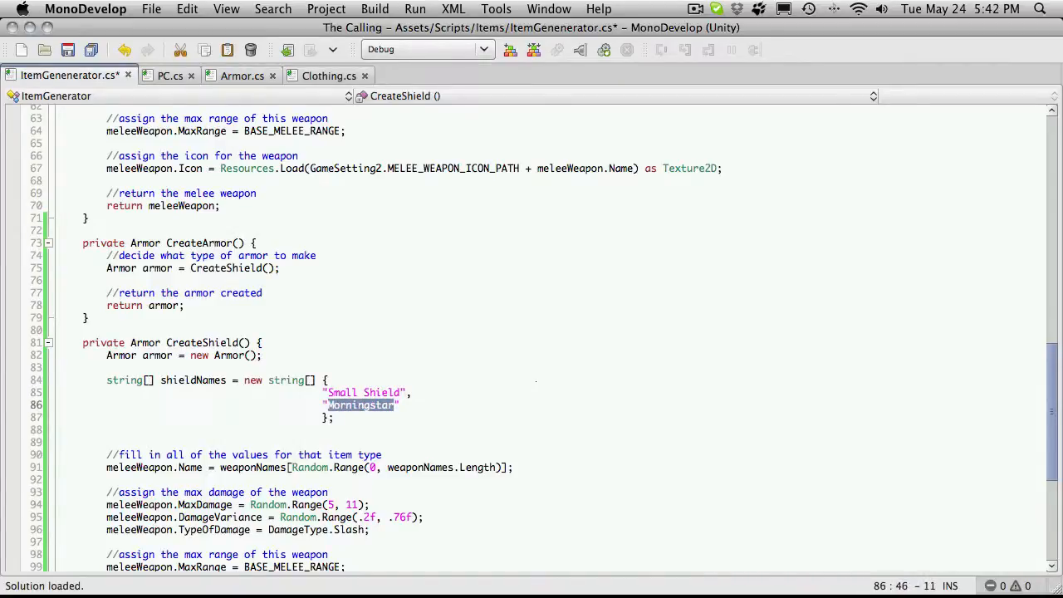
{"action": "type", "text": "Lar\""}
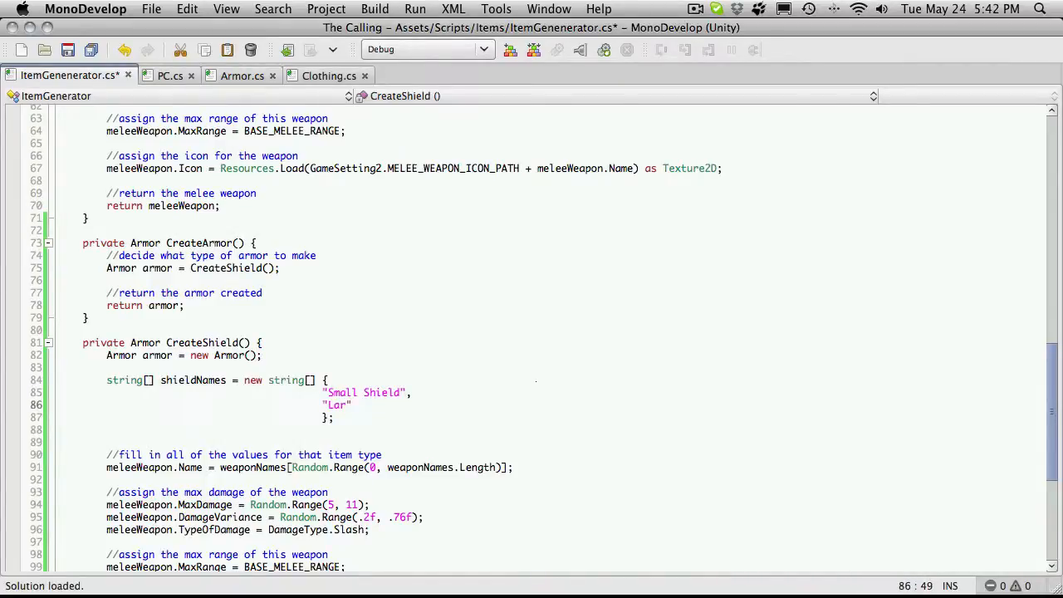
{"action": "left_click", "coordinate": [346, 405]}
{"action": "type", "text": "ge S"}
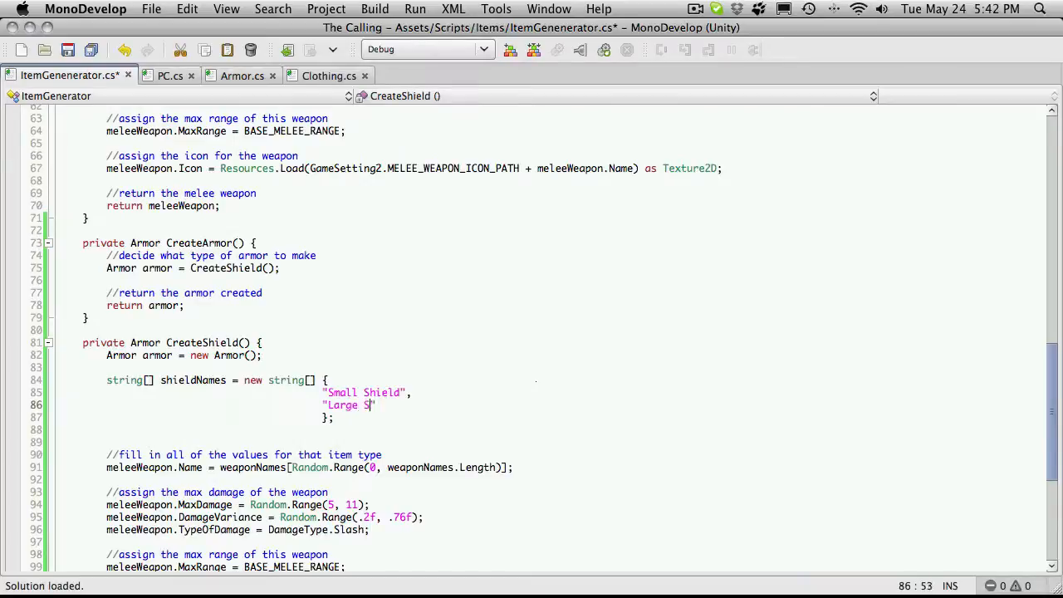
{"action": "type", "text": "hield"}
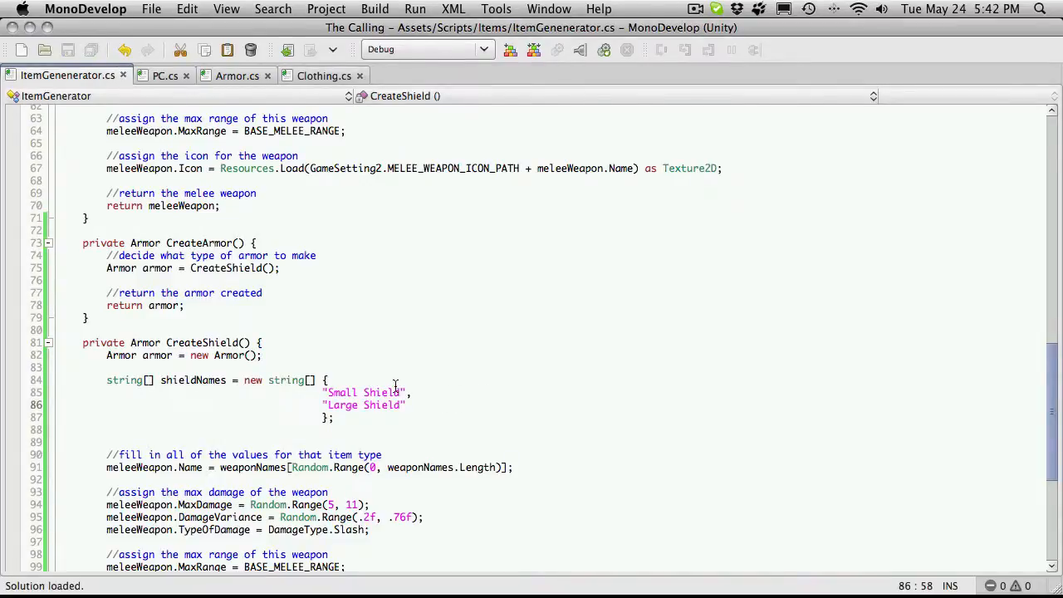
{"action": "scroll", "scroll_direction": "down", "scroll_amount": 3}
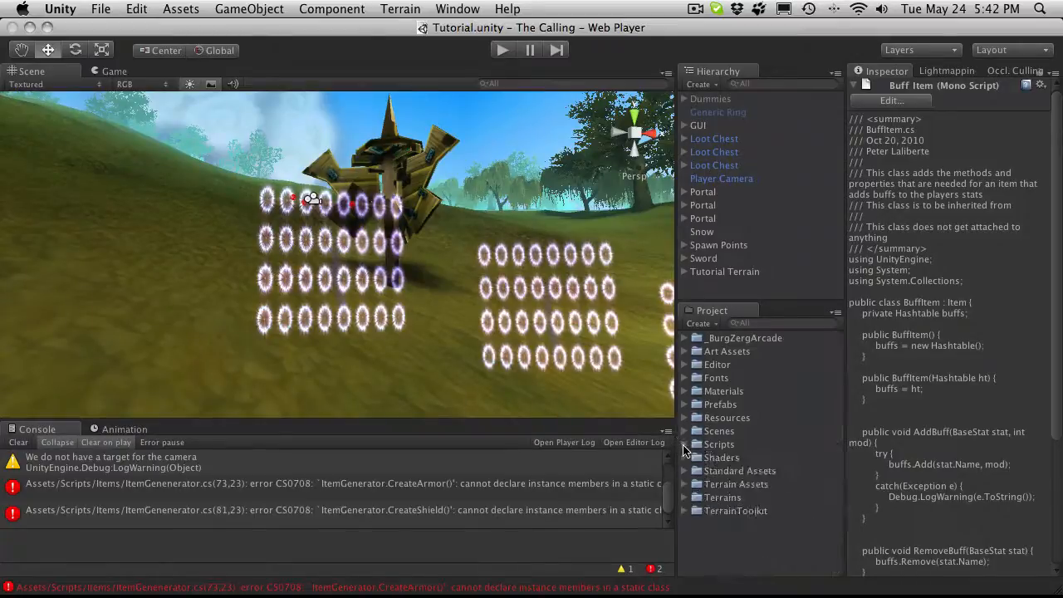
- Locate the shield icon textures under Icon > Armor > Shields in Unity's Project panel
{"action": "left_click", "coordinate": [684, 419]}
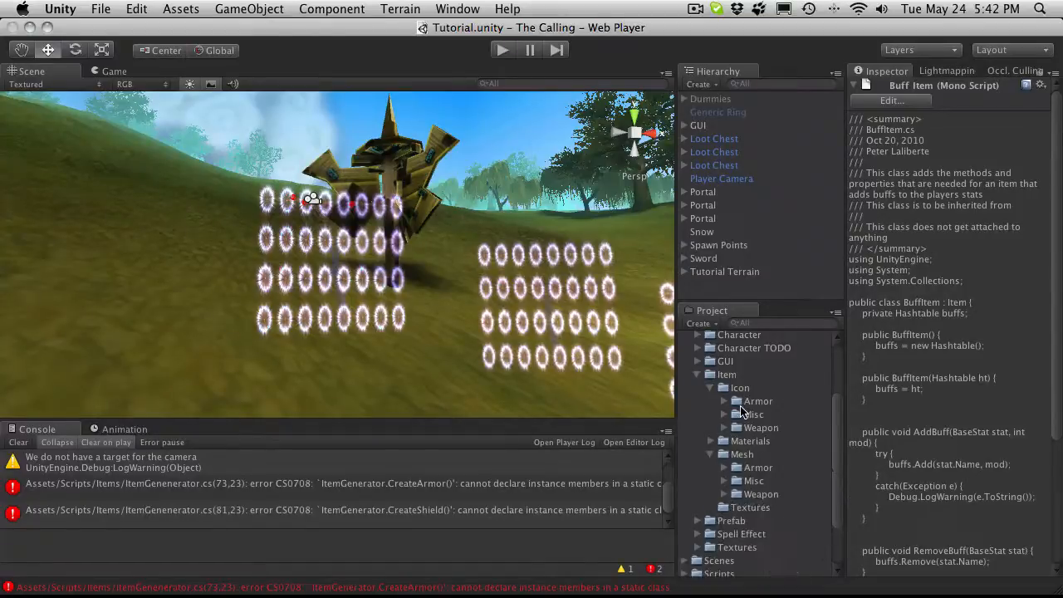
{"action": "left_click", "coordinate": [727, 400]}
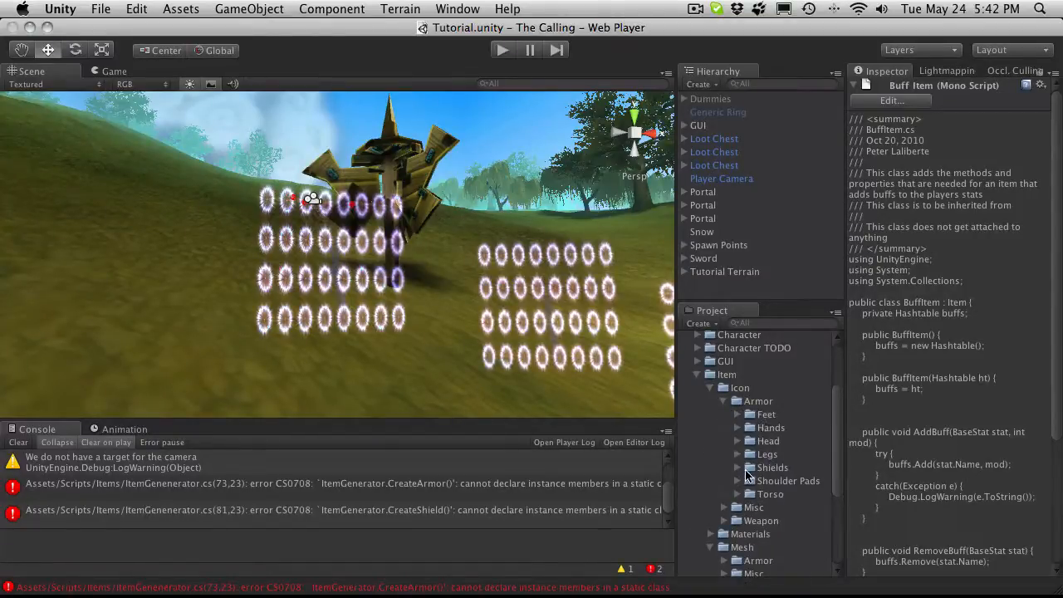
{"action": "left_click", "coordinate": [737, 467]}
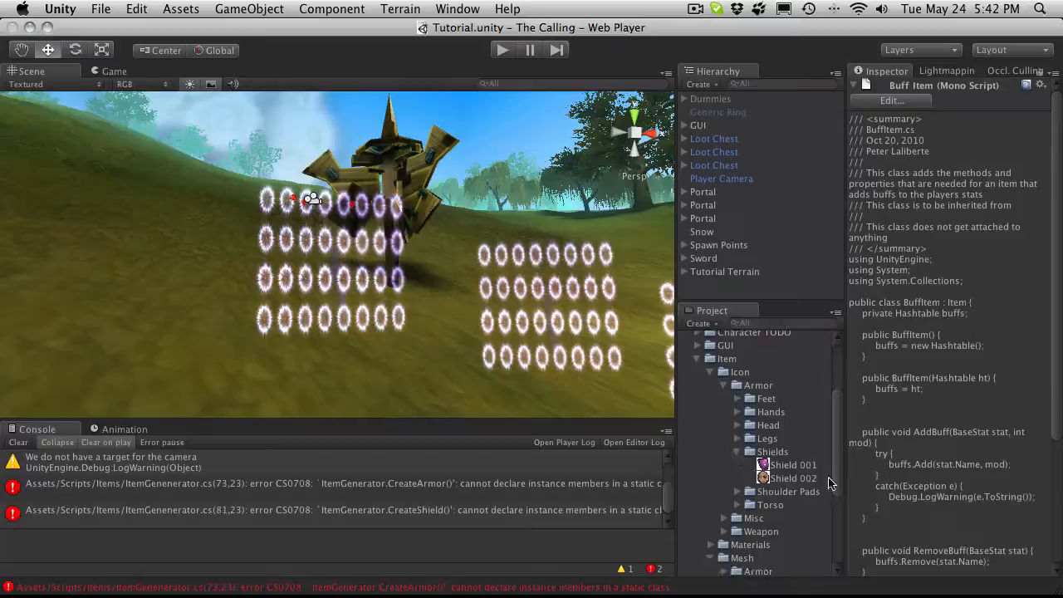
{"action": "left_click", "coordinate": [792, 465]}
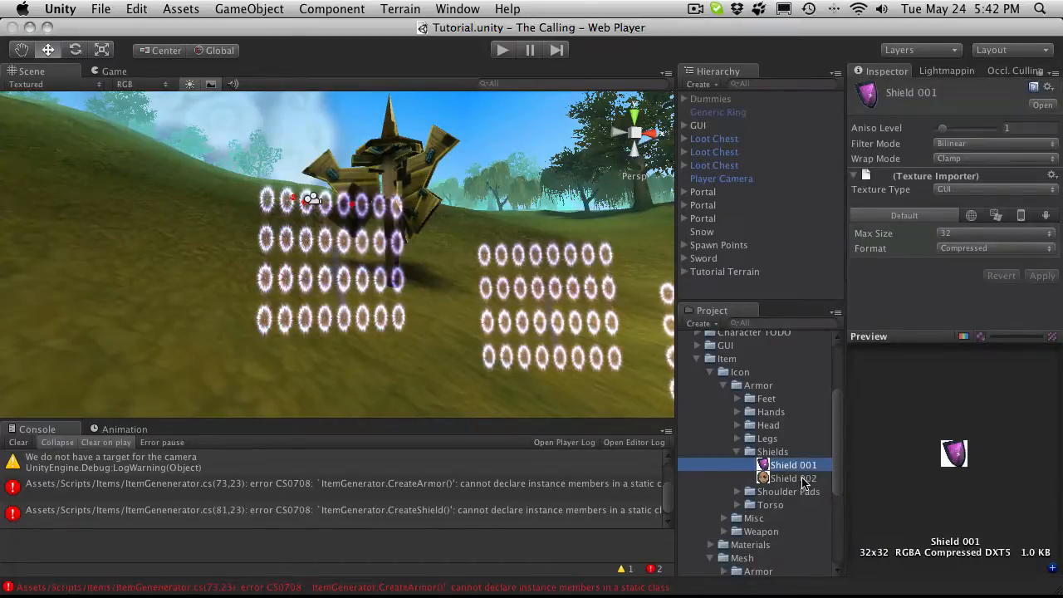
{"action": "mouse_move", "coordinate": [803, 467]}
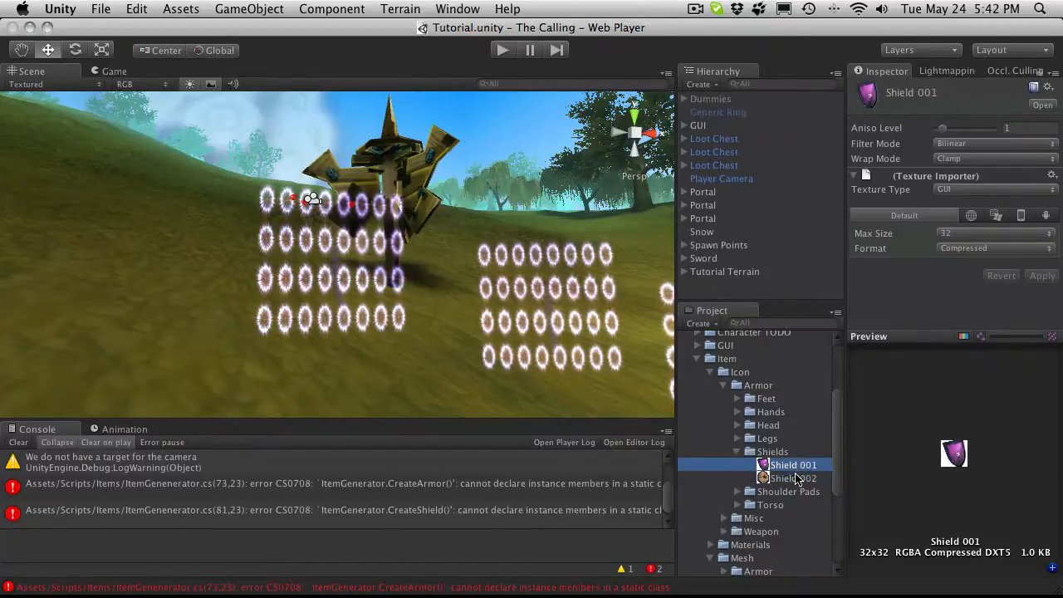
- Rename the Shield 001 and Shield 002 icons to Large Shield and Small Shield
{"action": "left_click", "coordinate": [792, 478]}
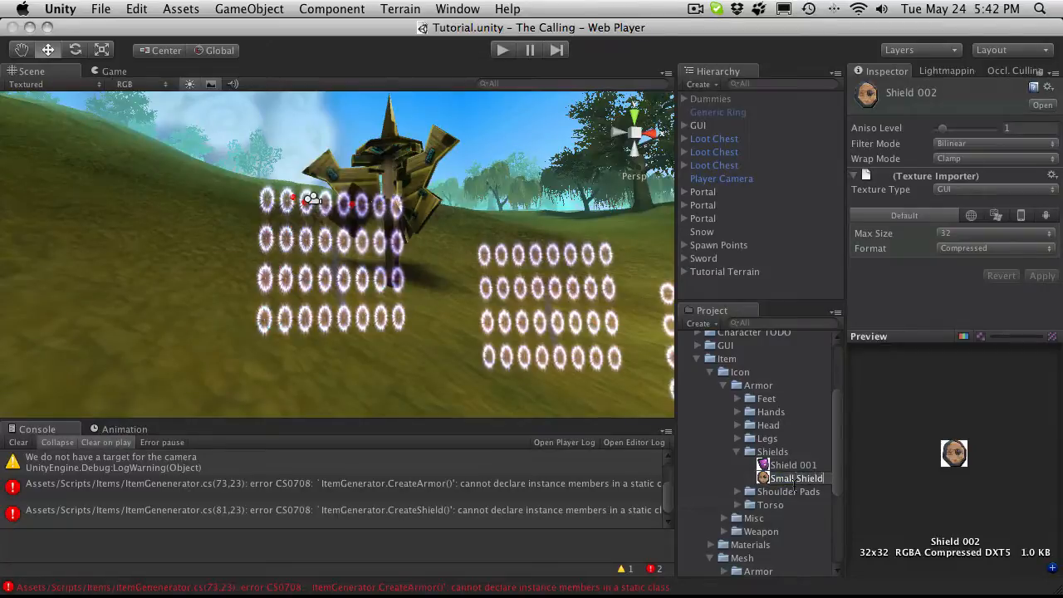
{"action": "left_click", "coordinate": [792, 465]}
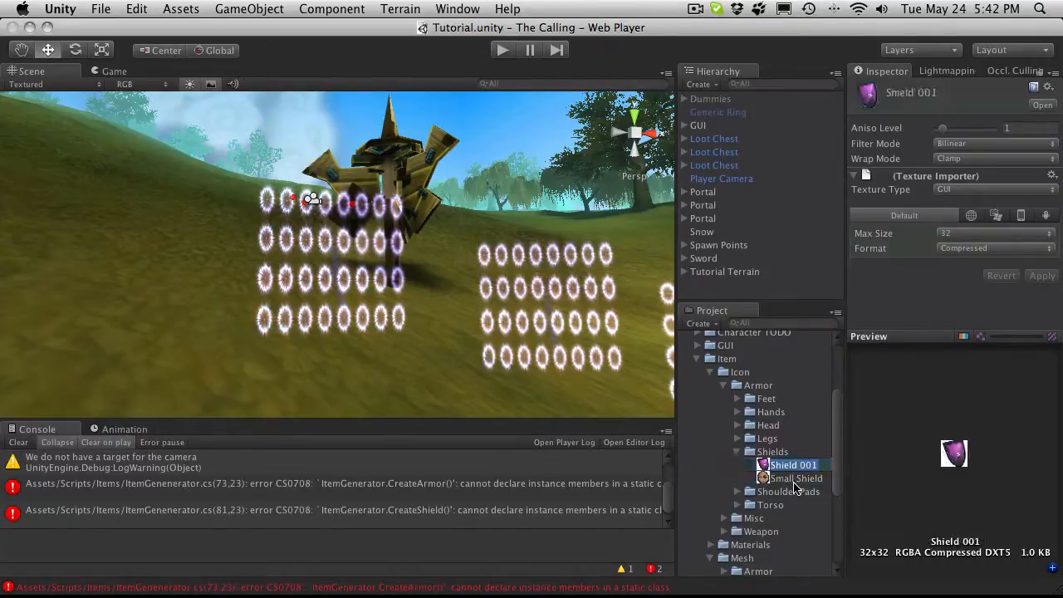
{"action": "double_click", "coordinate": [790, 464]}
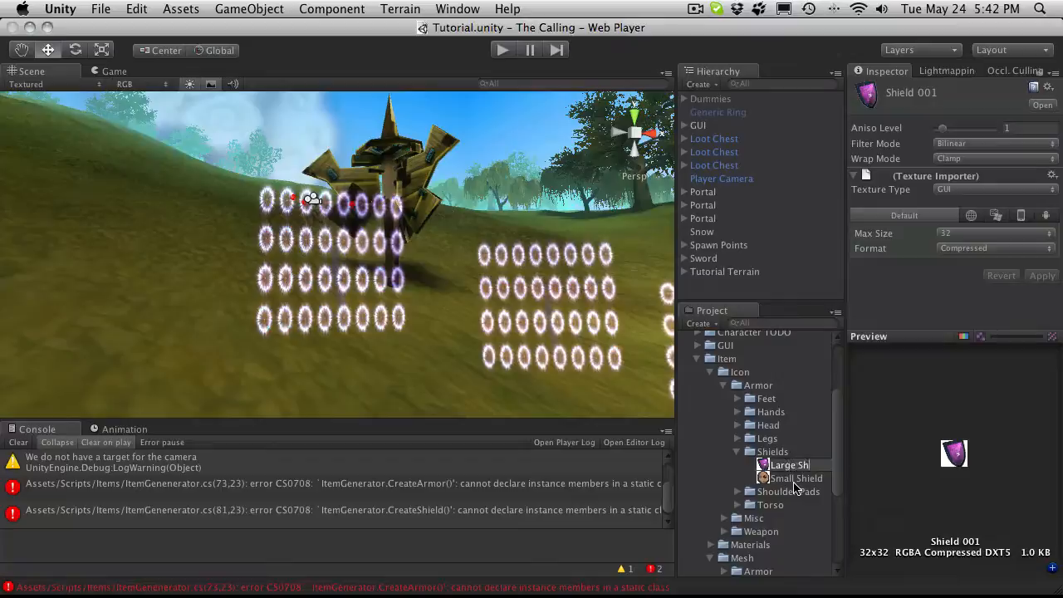
{"action": "left_click", "coordinate": [790, 465]}
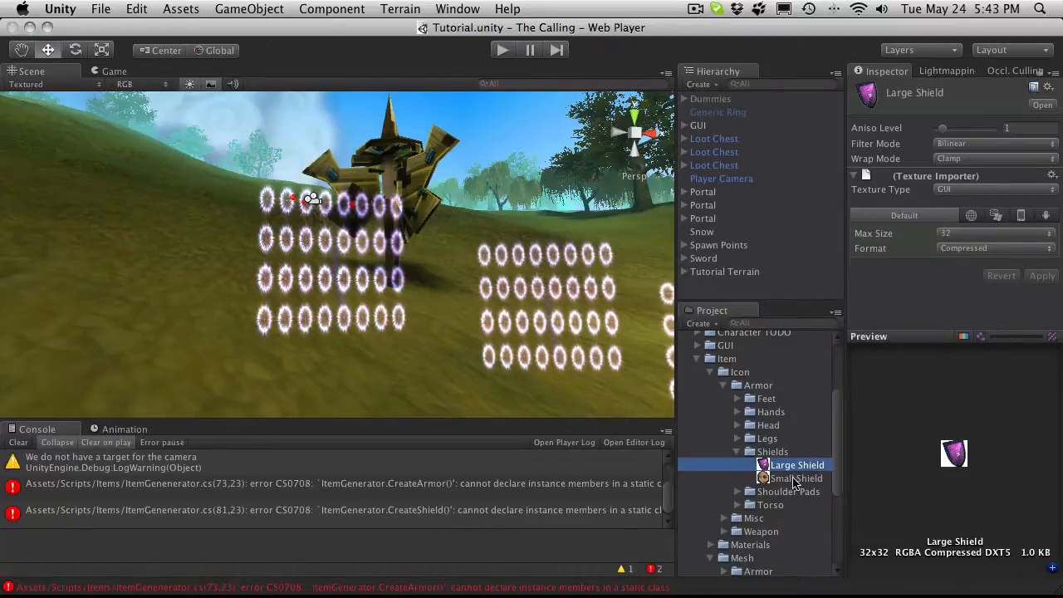
{"action": "scroll", "scroll_direction": "down", "scroll_amount": 3}
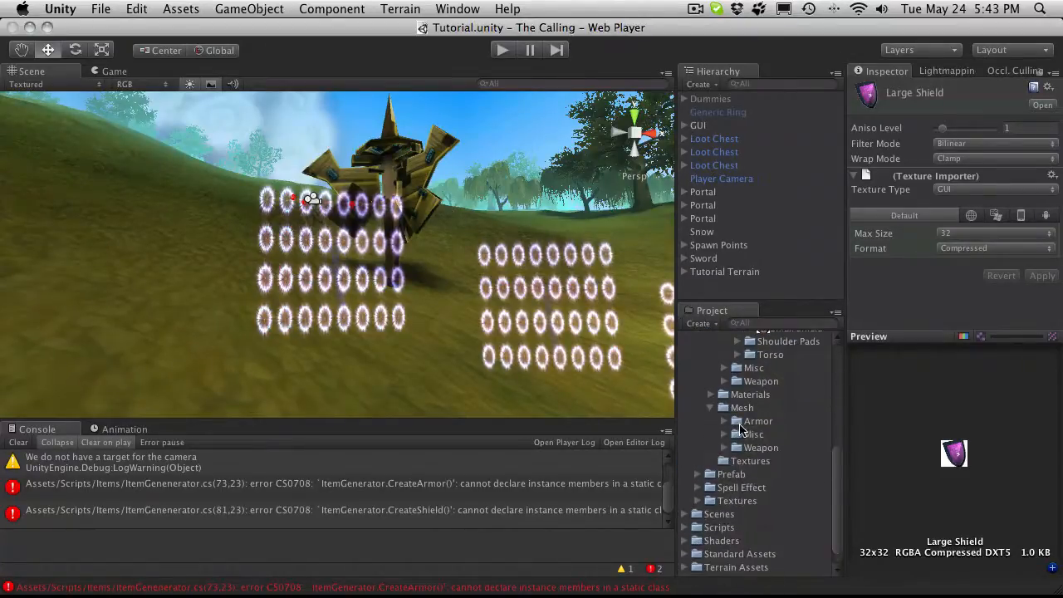
- Rename the shield01 and shield02 meshes in Mesh > Armor to Large Shield and Small Shield
{"action": "left_click", "coordinate": [747, 421]}
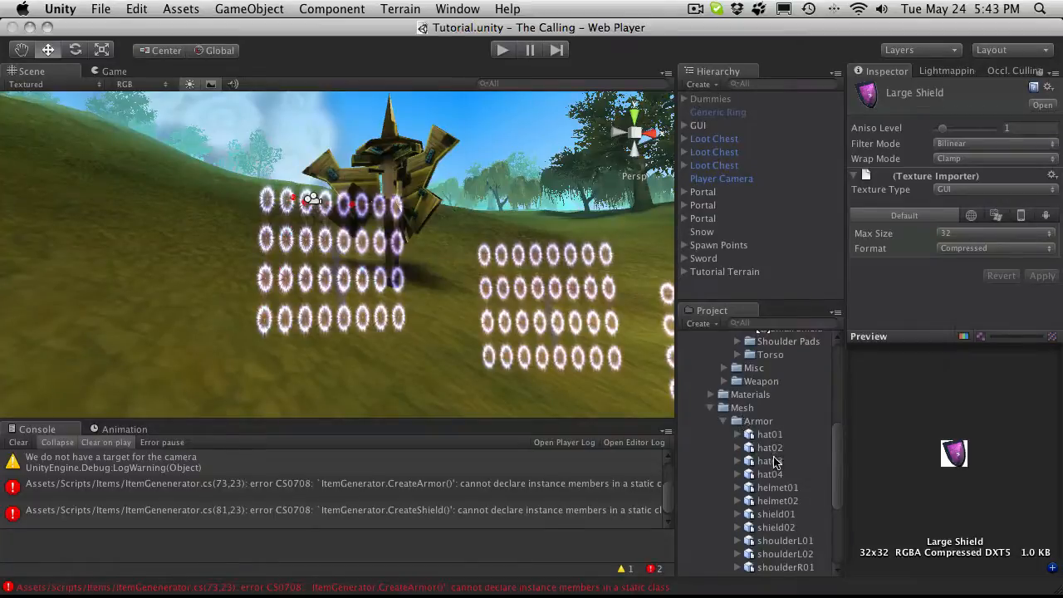
{"action": "left_click", "coordinate": [774, 405]}
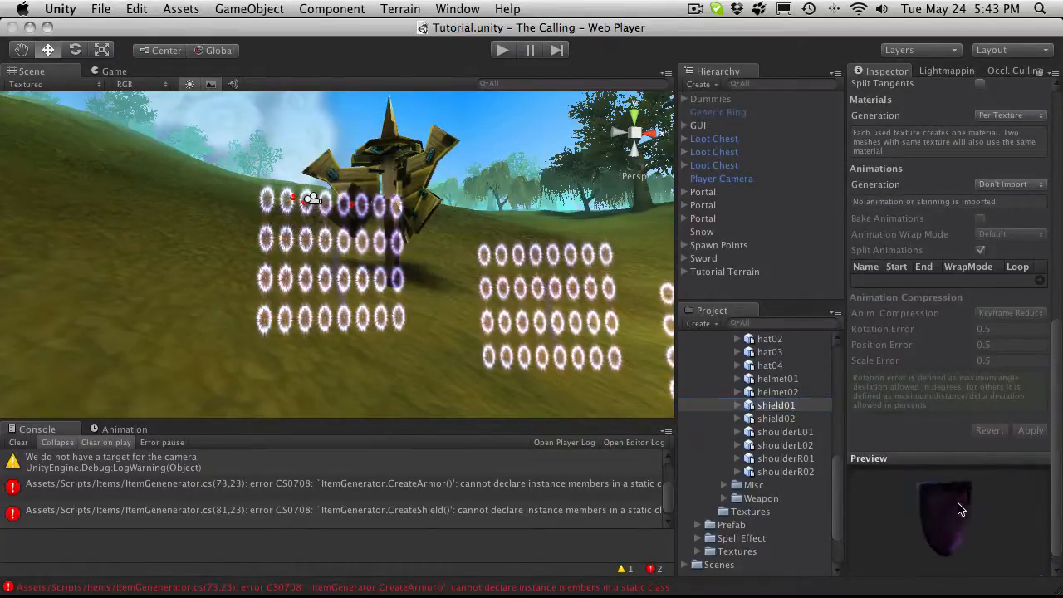
{"action": "left_click", "coordinate": [776, 405]}
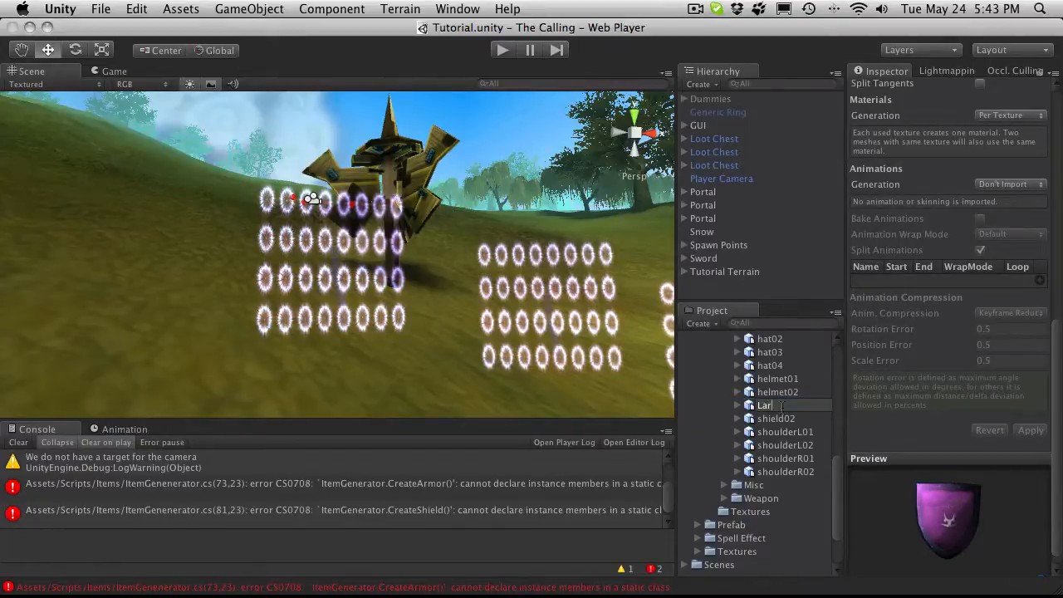
{"action": "type", "text": "Large Shield"}
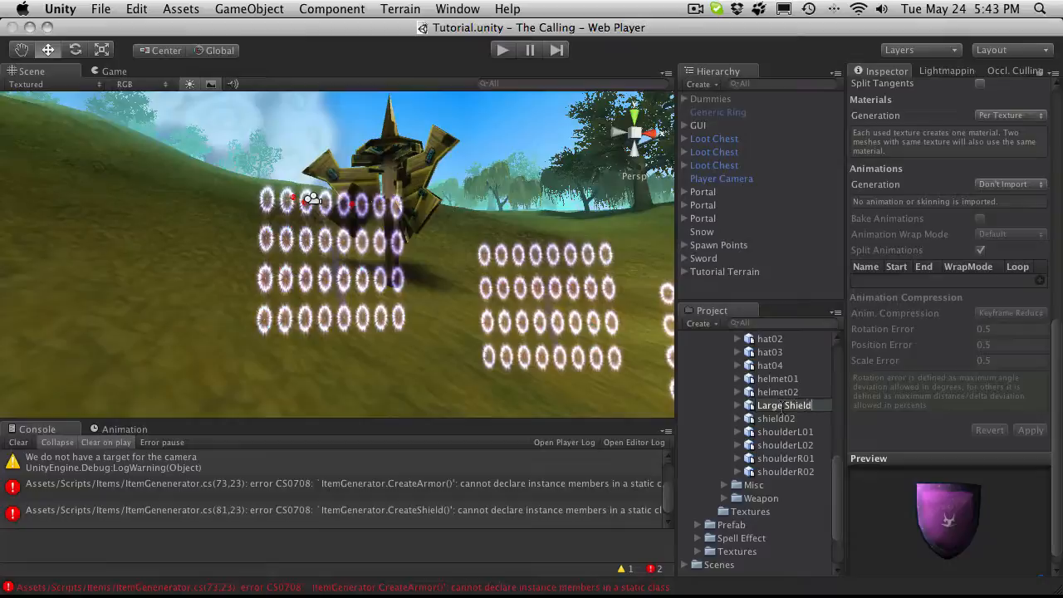
{"action": "left_click", "coordinate": [777, 419]}
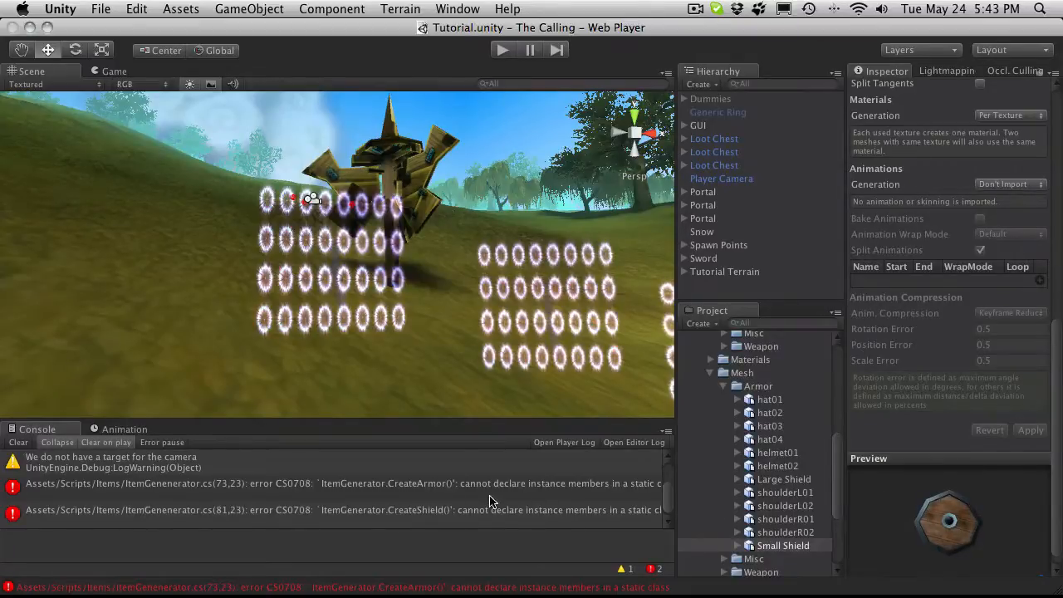
{"action": "left_click", "coordinate": [332, 483]}
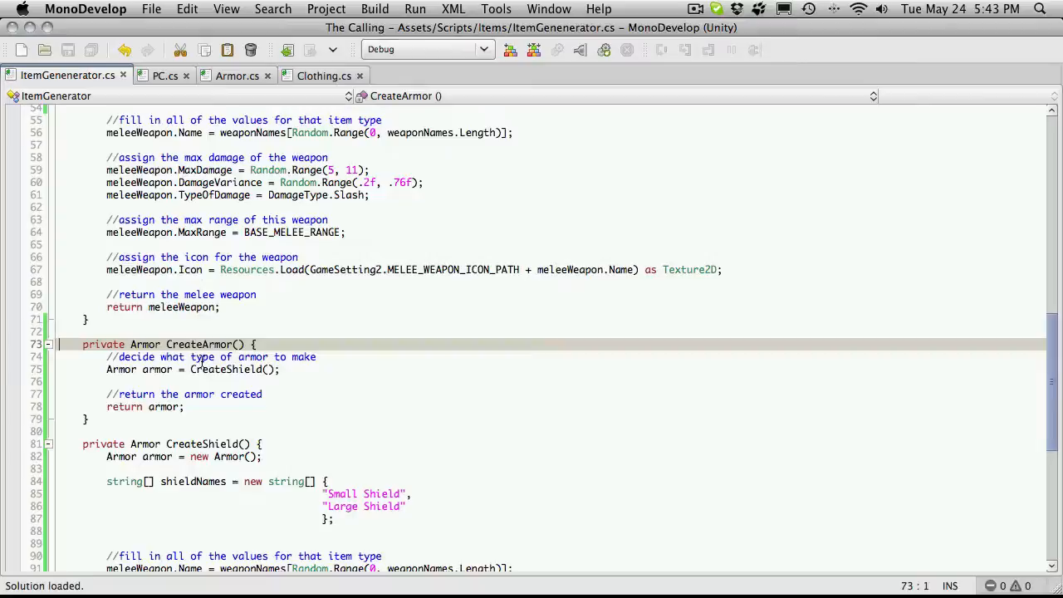
{"action": "mouse_move", "coordinate": [296, 368]}
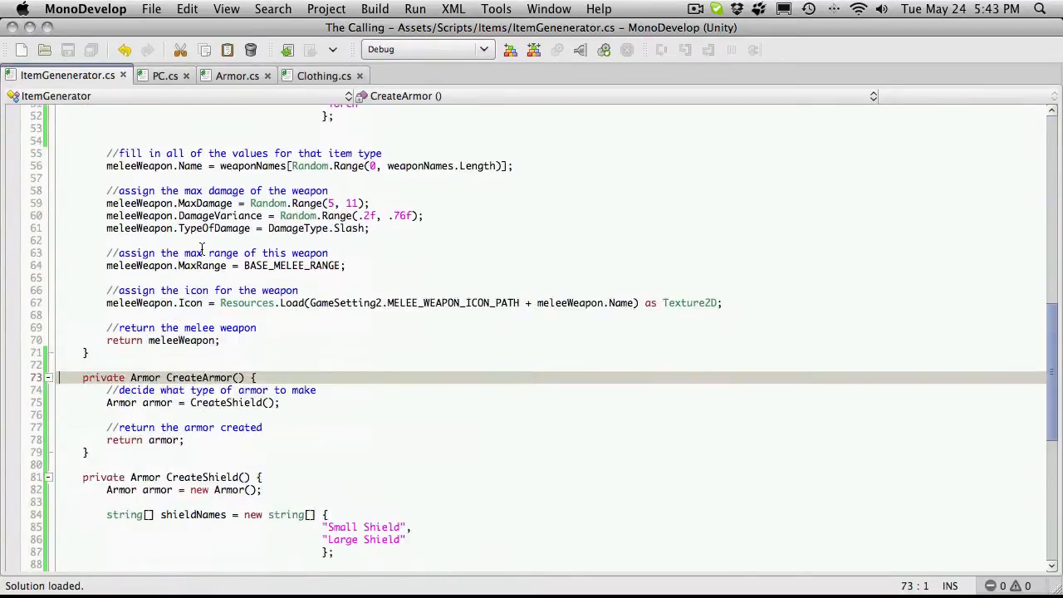
- Add the 'static' modifier to CreateArmor's declaration after 'private'
{"action": "scroll", "scroll_direction": "down", "scroll_amount": 3}
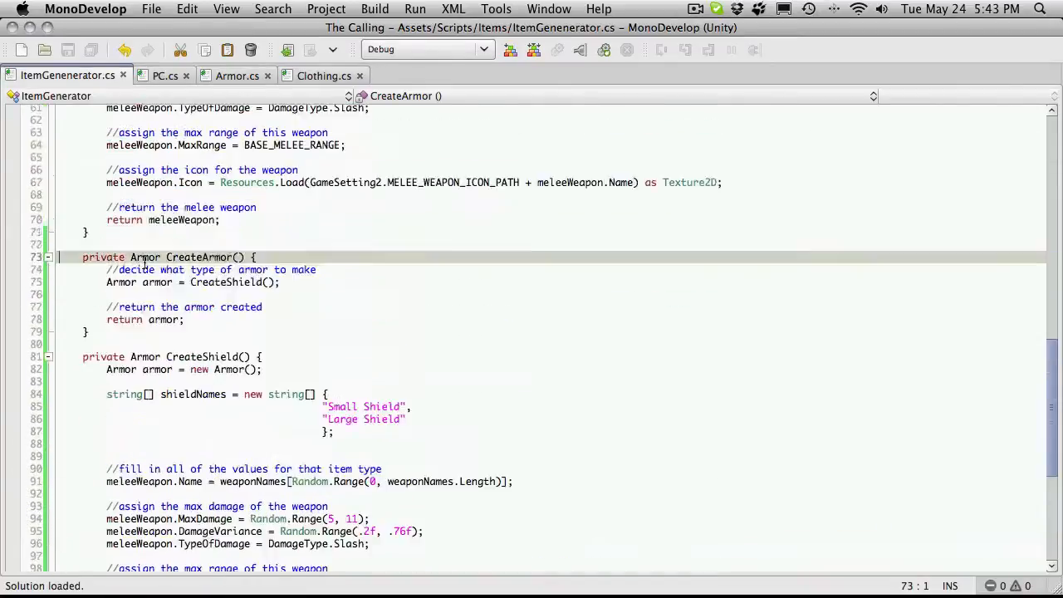
{"action": "type", "text": "st"}
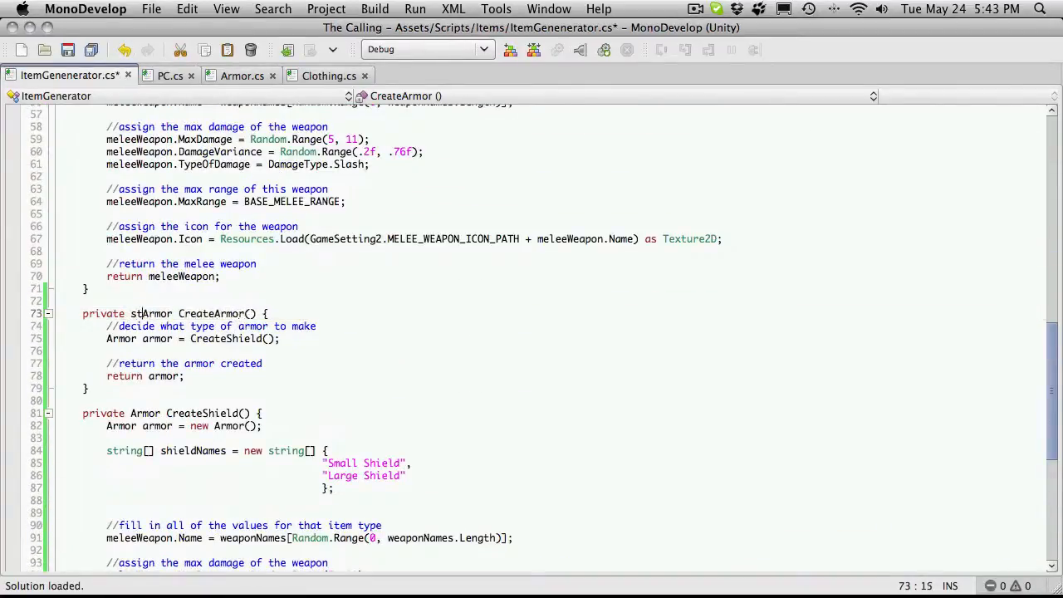
{"action": "type", "text": "atic"}
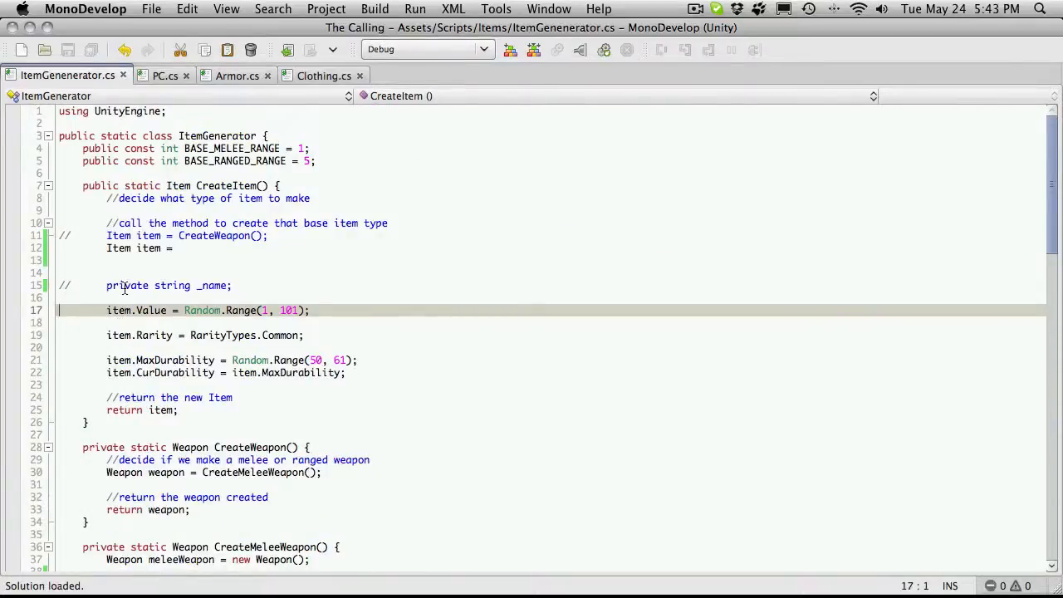
- Complete 'Item item = CreateArmor();' in CreateItem, then jump to the meleeWeapon console error
{"action": "left_click", "coordinate": [176, 248]}
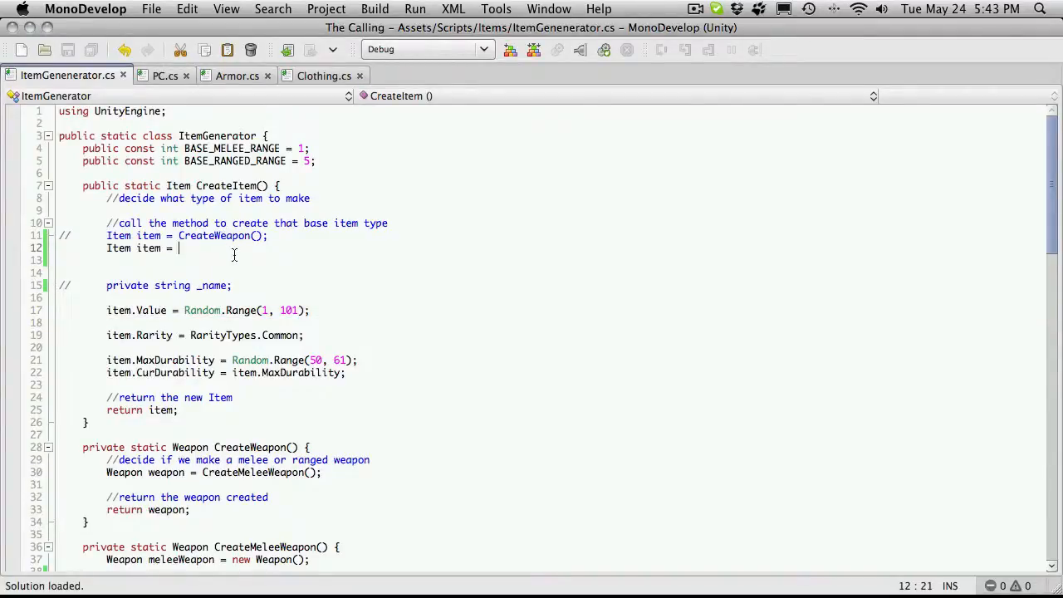
{"action": "type", "text": "Chreat"}
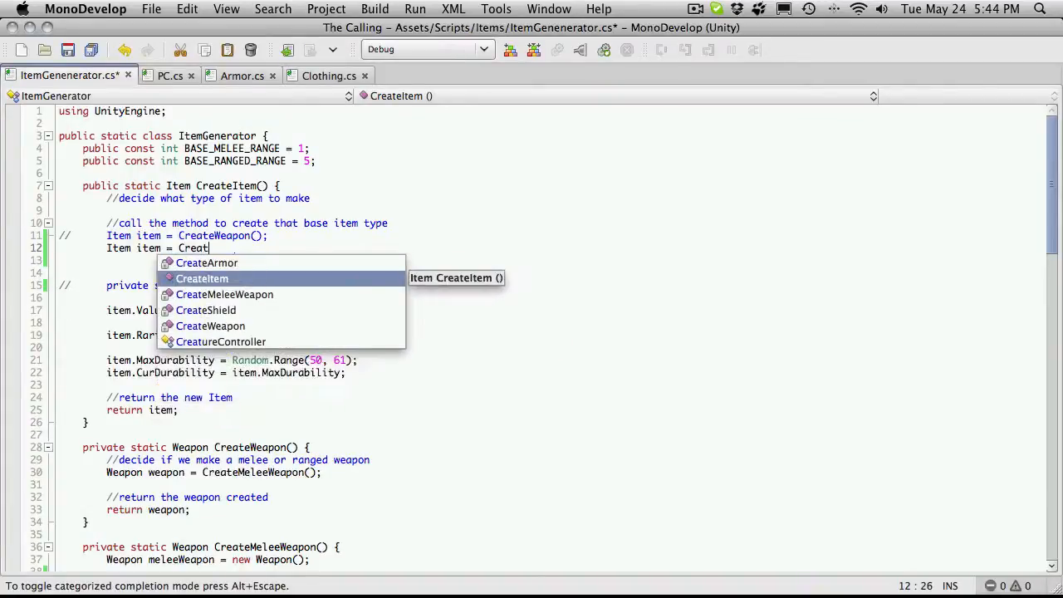
{"action": "type", "text": "Armor()"}
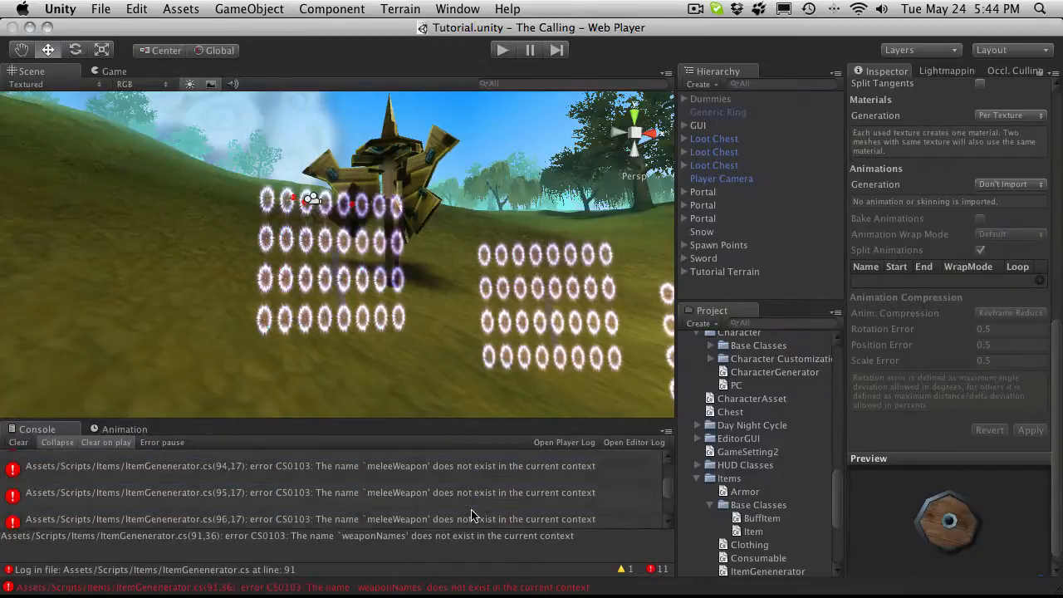
{"action": "left_click", "coordinate": [316, 461]}
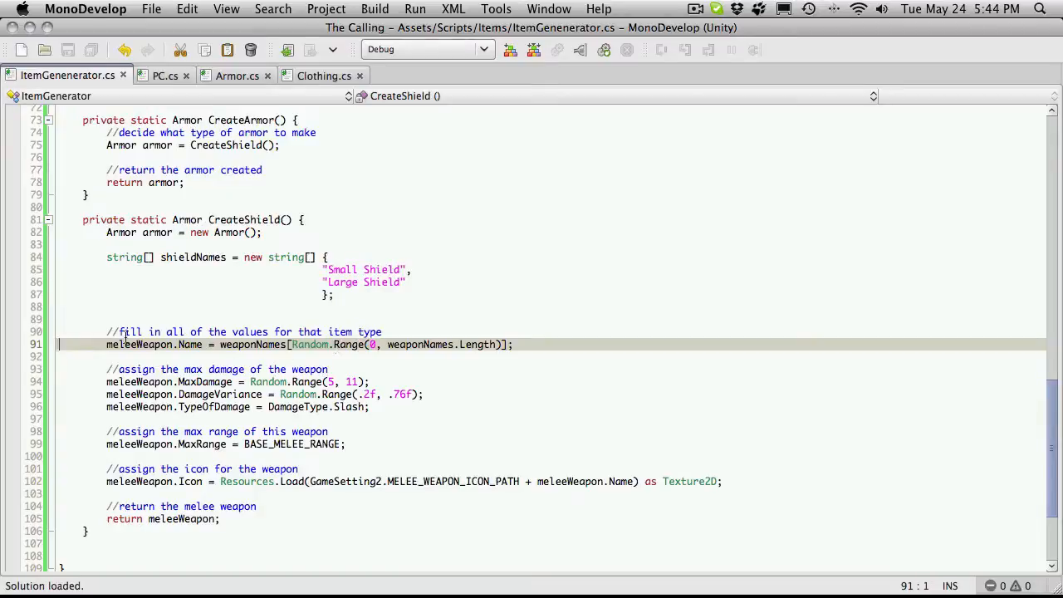
- Make CreateShield's name assignment index shieldNames instead of the weapon names
{"action": "left_click", "coordinate": [184, 255]}
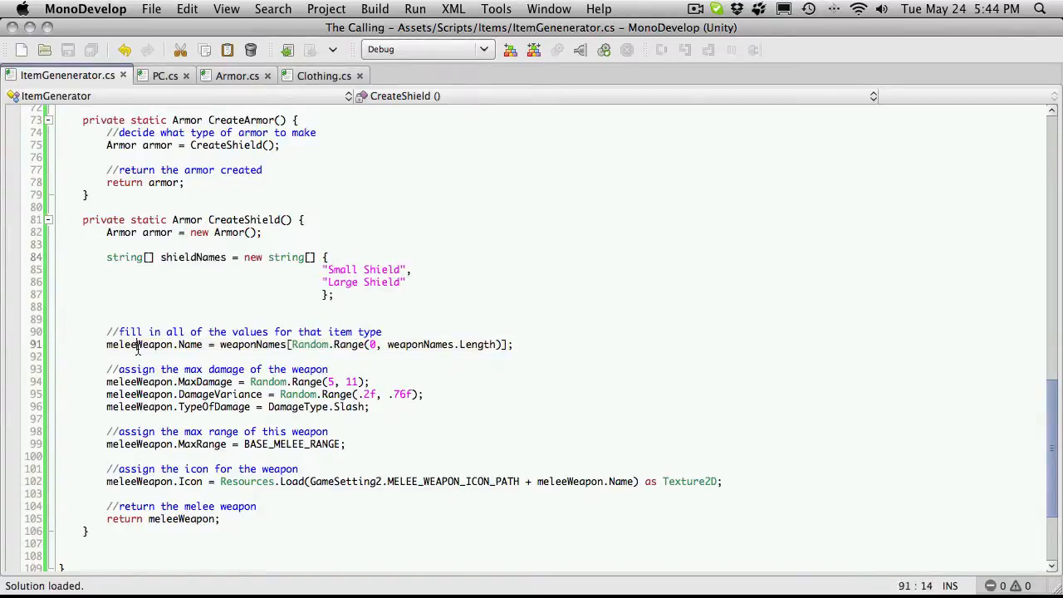
{"action": "type", "text": "shieldNames"}
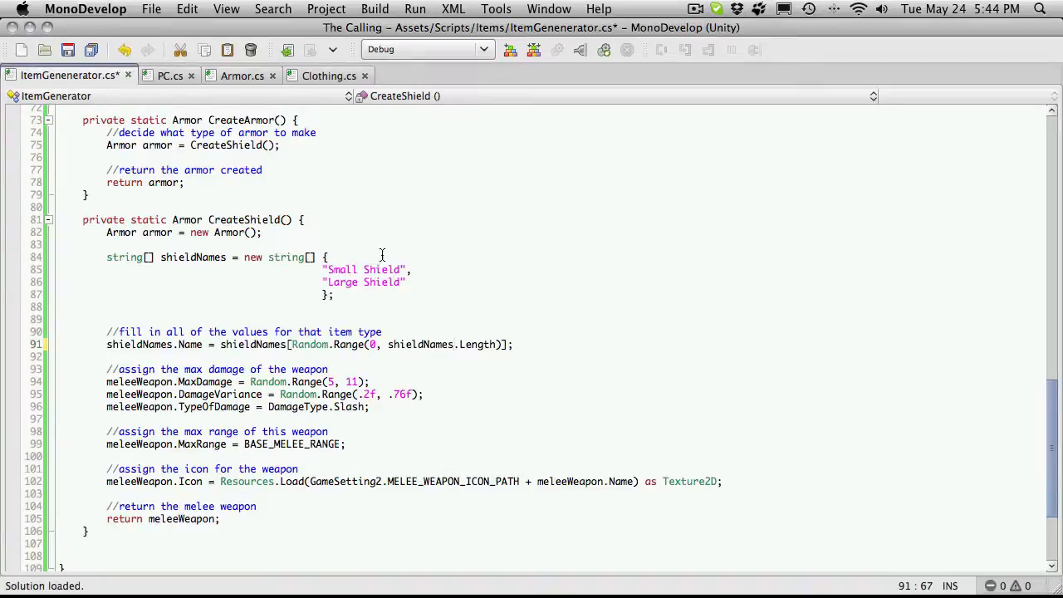
{"action": "mouse_move", "coordinate": [402, 355]}
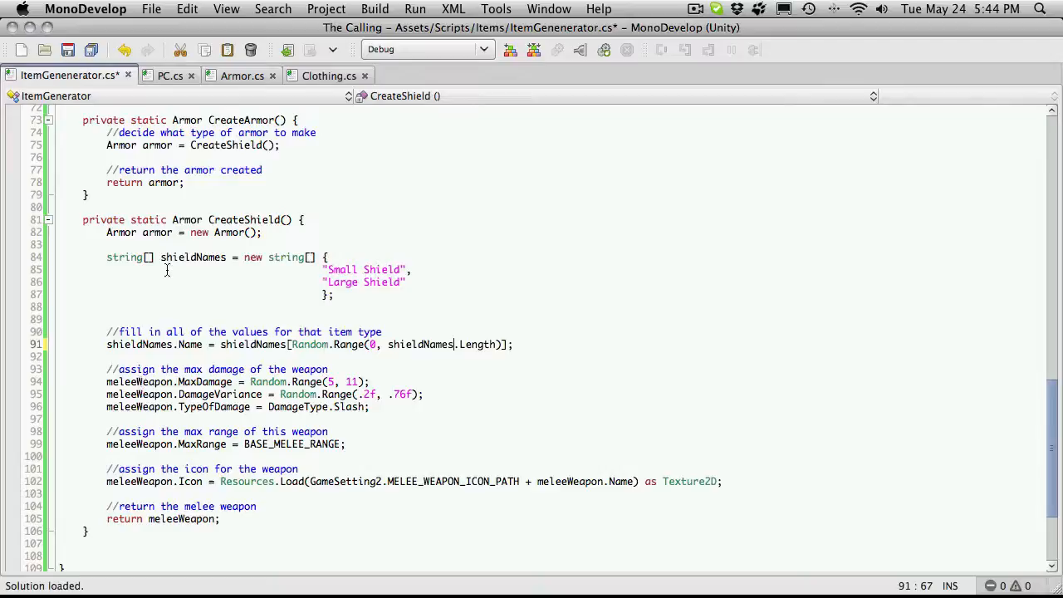
{"action": "double_click", "coordinate": [156, 232]}
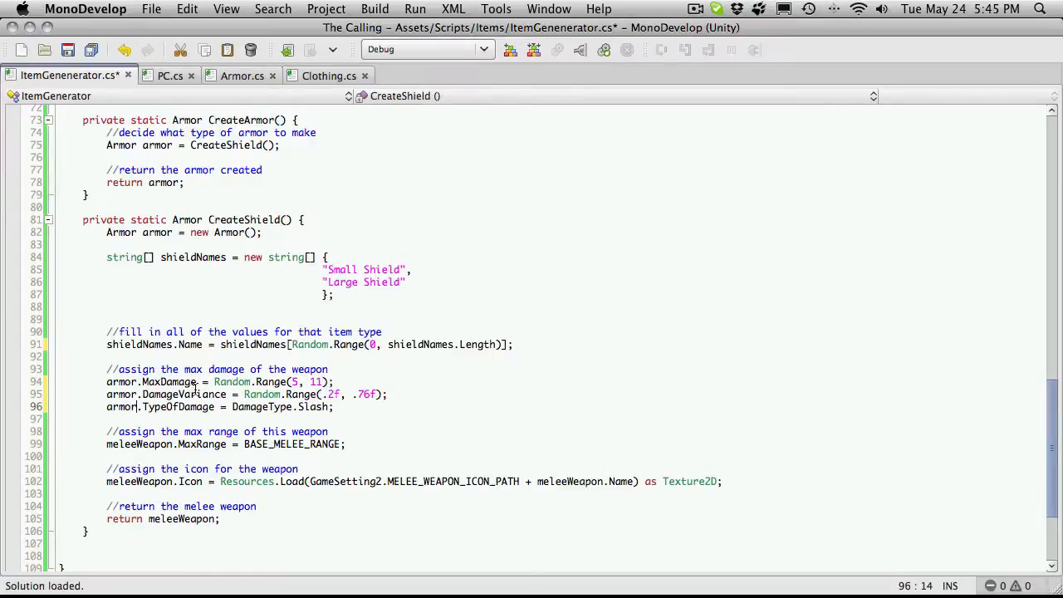
- Remove the weapon damage lines and reword the comment as 'assign properties for the shield'
{"action": "left_click", "coordinate": [329, 368]}
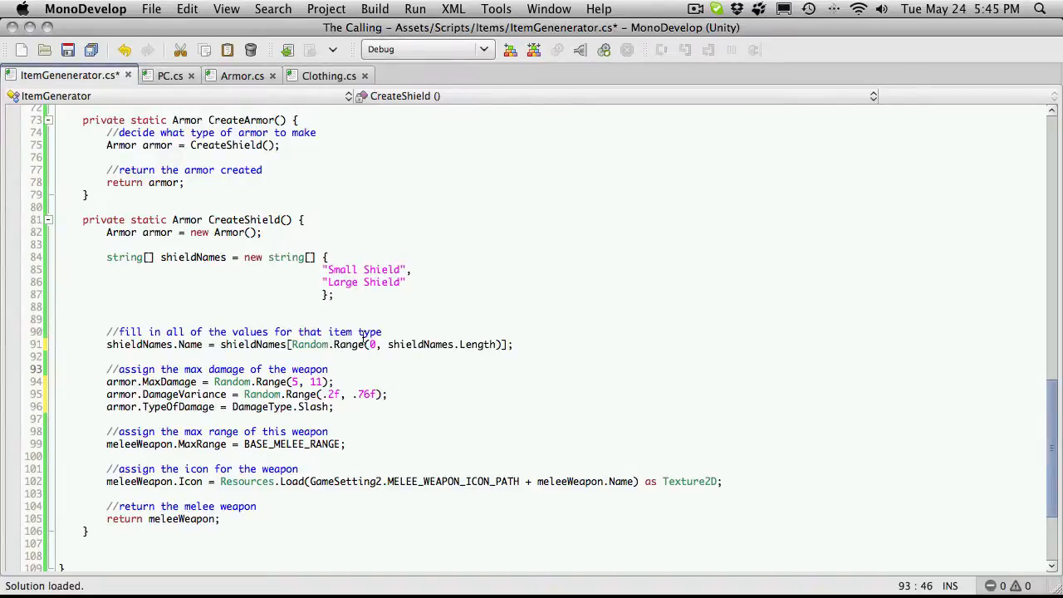
{"action": "left_click_drag", "start_coordinate": [106, 369], "coordinate": [332, 380]}
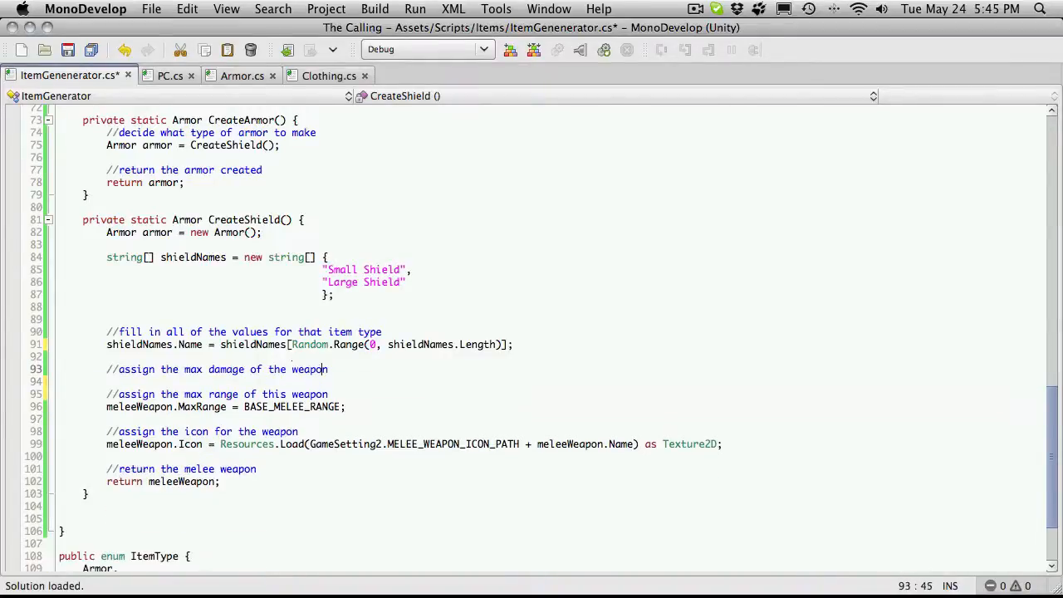
{"action": "key", "text": "BackSpace"}
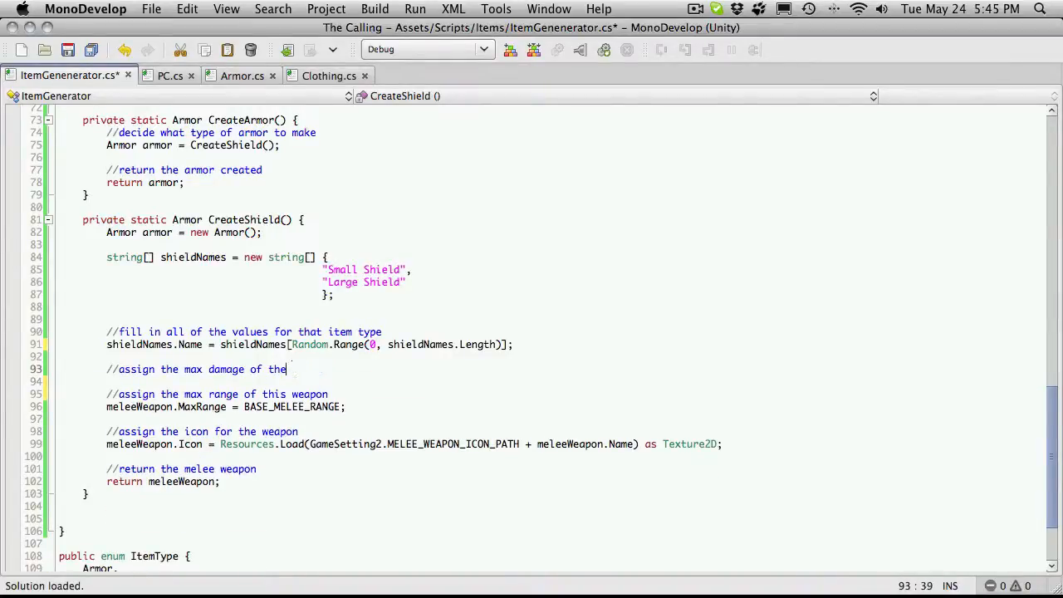
{"action": "key", "text": "Backspace"}
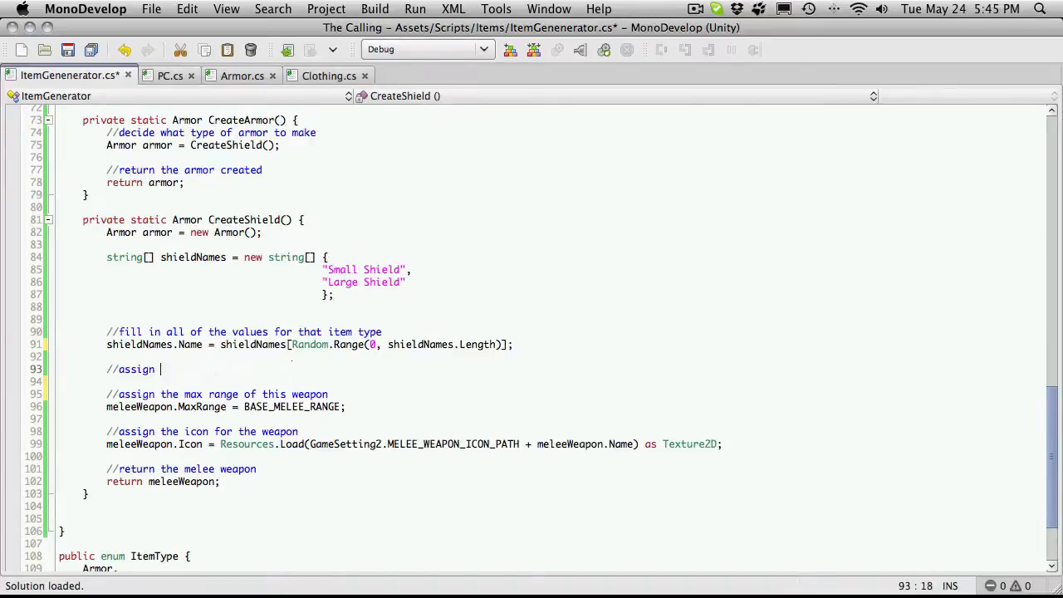
{"action": "type", "text": "properties for the shield"}
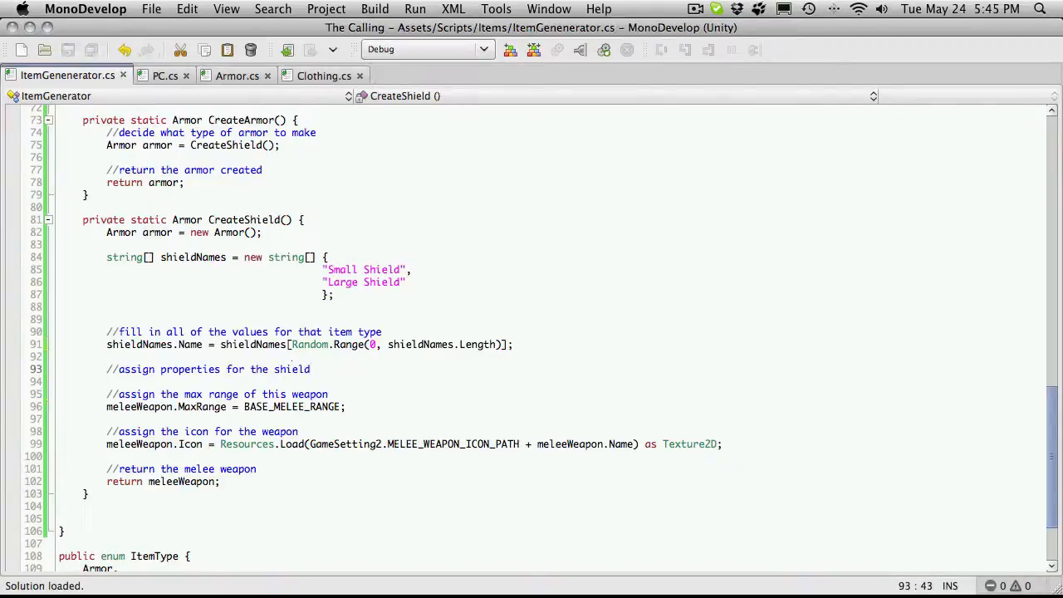
- Add 'armor.ArmorLevel = Random.Range(10, 50);' to CreateShield and save ItemGenerator.cs
{"action": "left_click", "coordinate": [236, 77]}
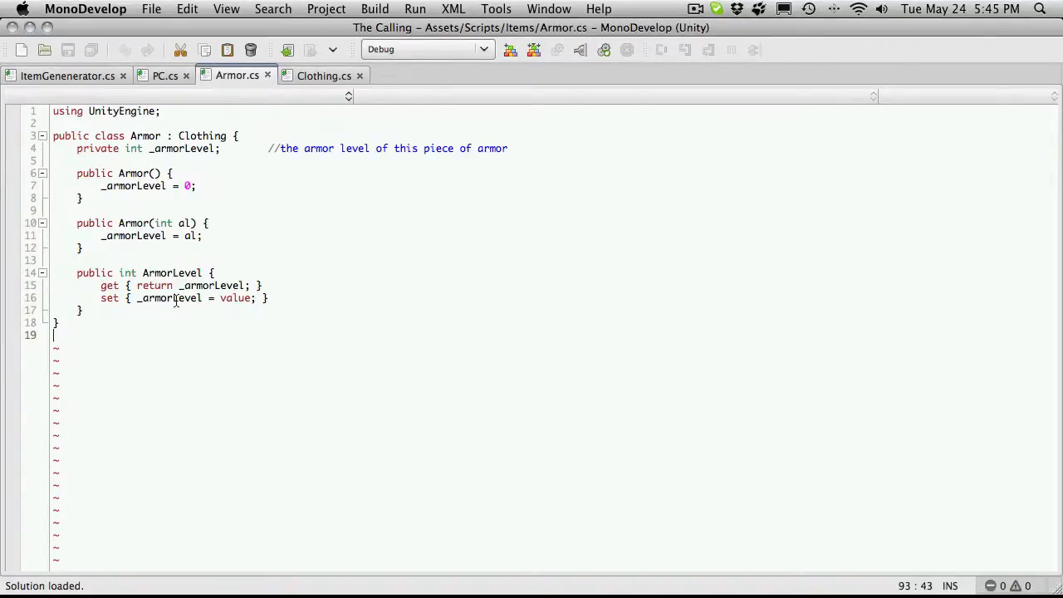
{"action": "left_click", "coordinate": [67, 76]}
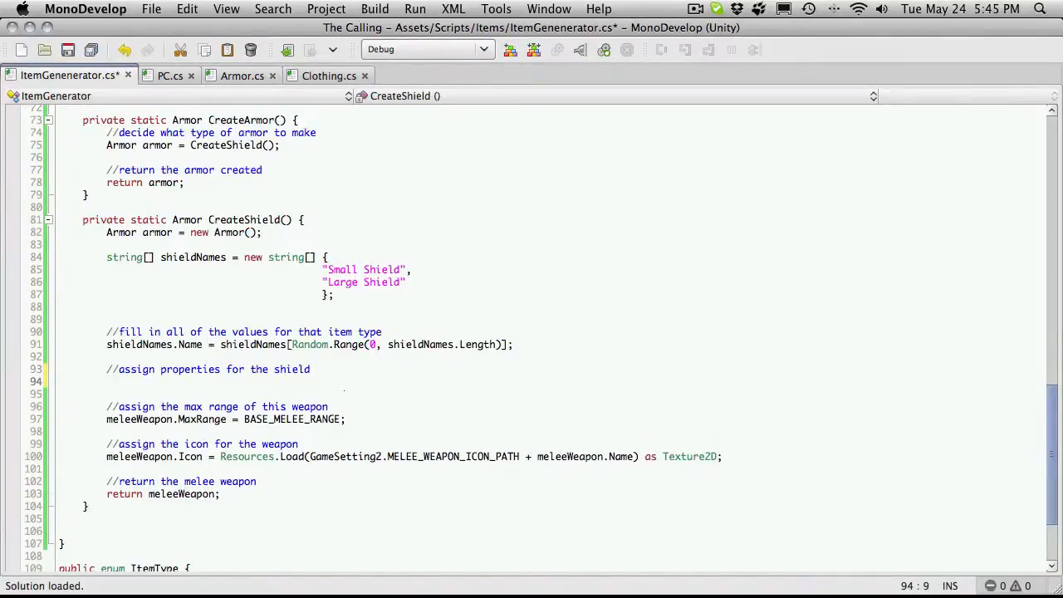
{"action": "type", "text": "armor.ArmorLevel ="}
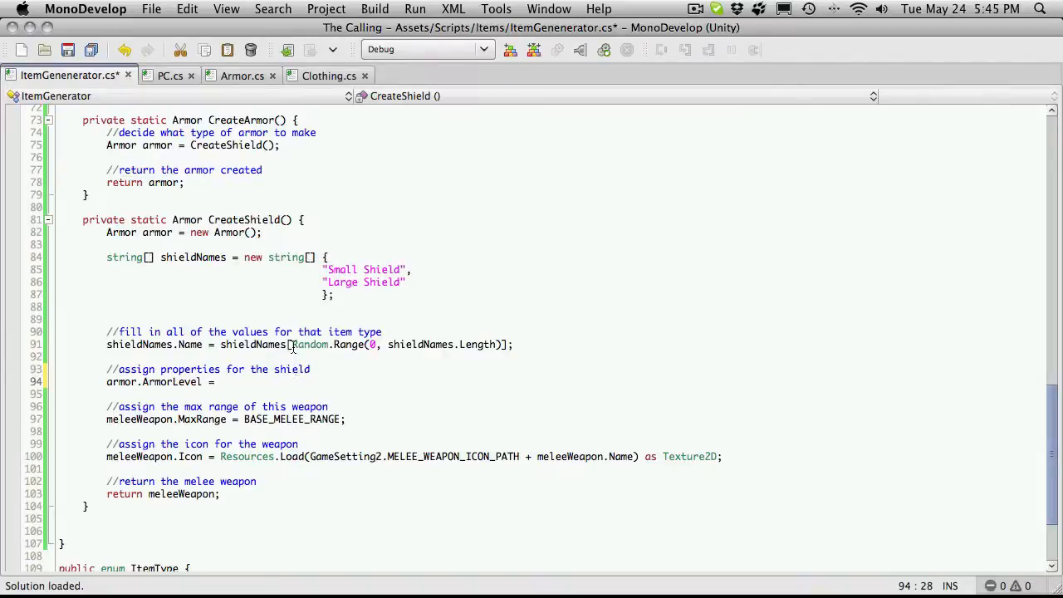
{"action": "left_click_drag", "start_coordinate": [292, 344], "coordinate": [498, 344]}
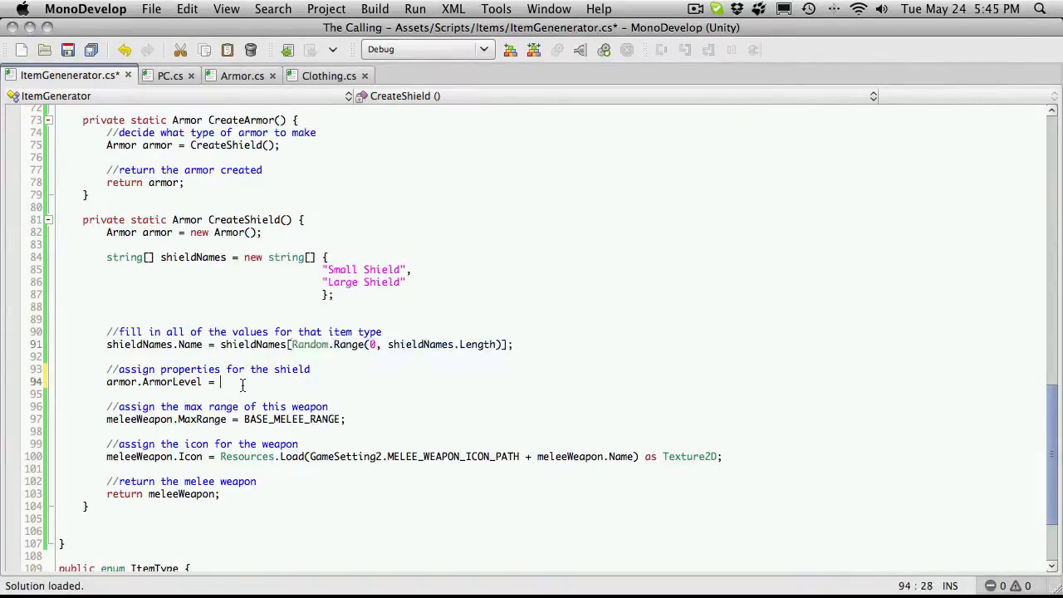
{"action": "type", "text": "Random.Range(0, shieldNames.Length)"}
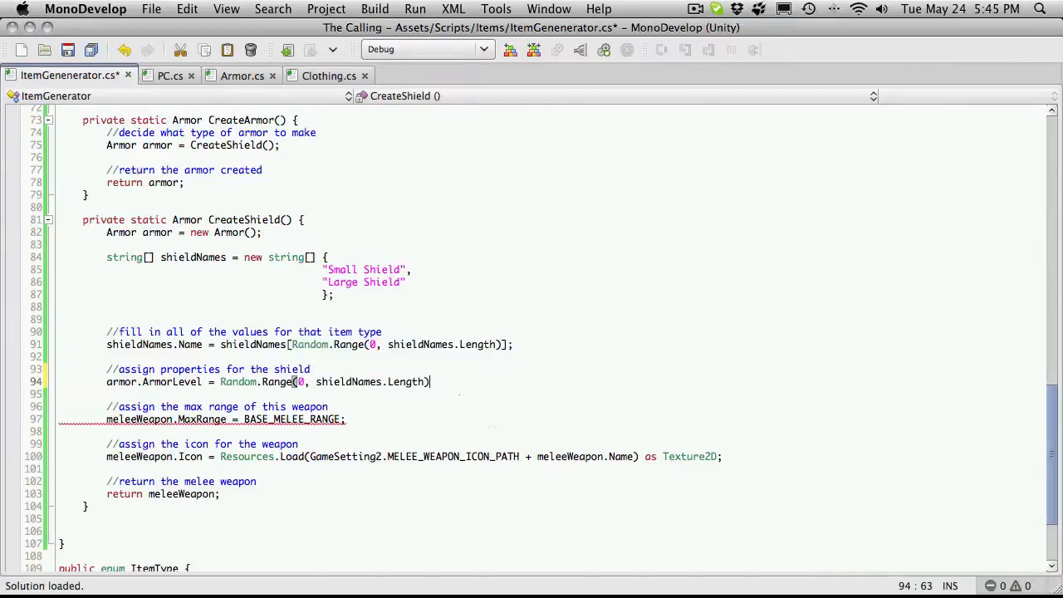
{"action": "type", "text": ";"}
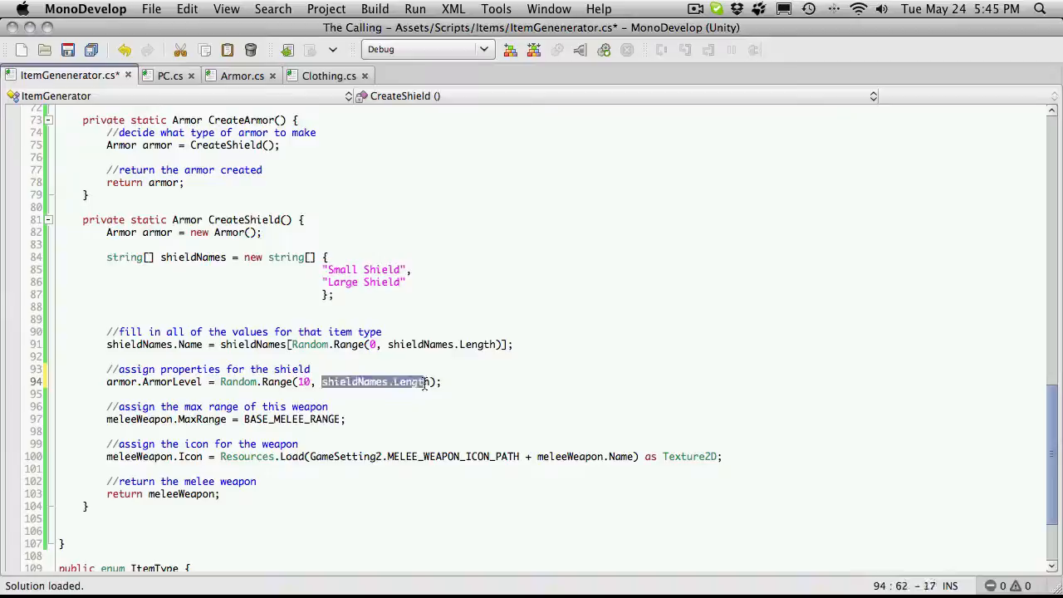
{"action": "type", "text": "50"}
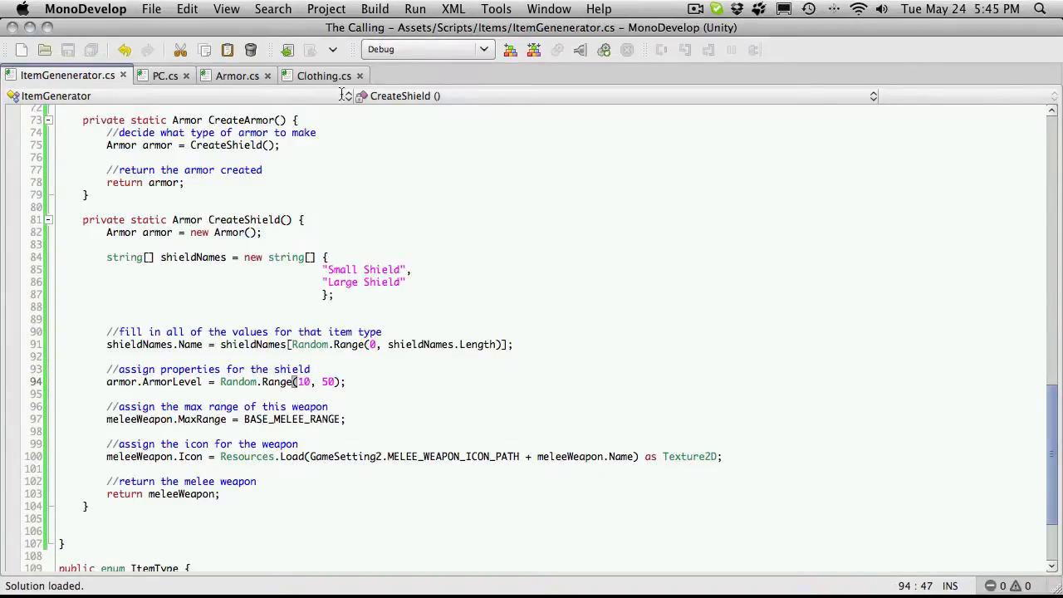
{"action": "left_click", "coordinate": [236, 76]}
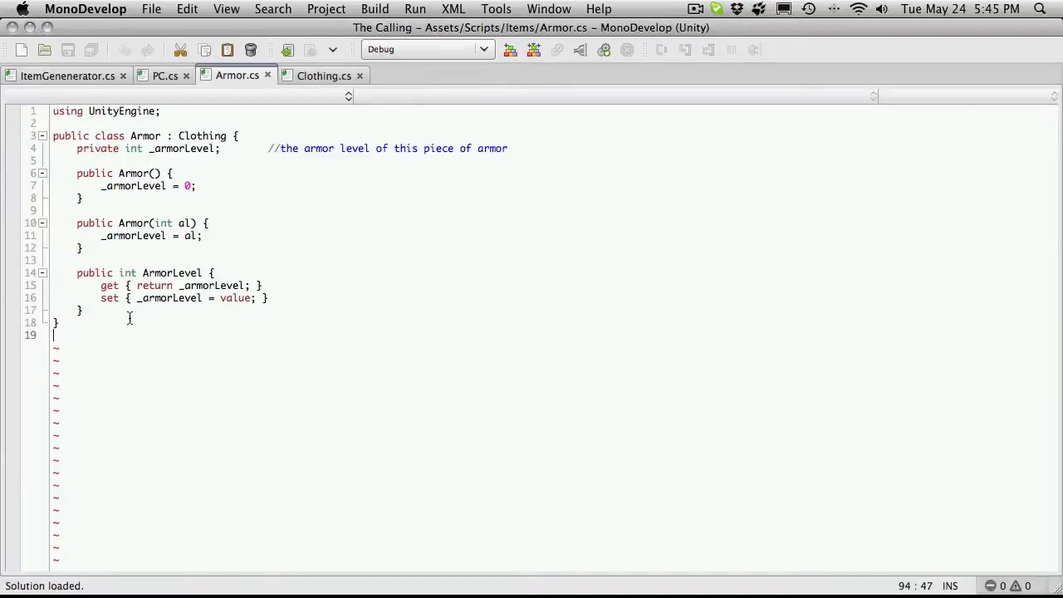
- Compare Clothing.cs's ArmorSlot and PC.cs's EquipmentSlot enums, then return to ItemGenerator.cs
{"action": "left_click", "coordinate": [323, 77]}
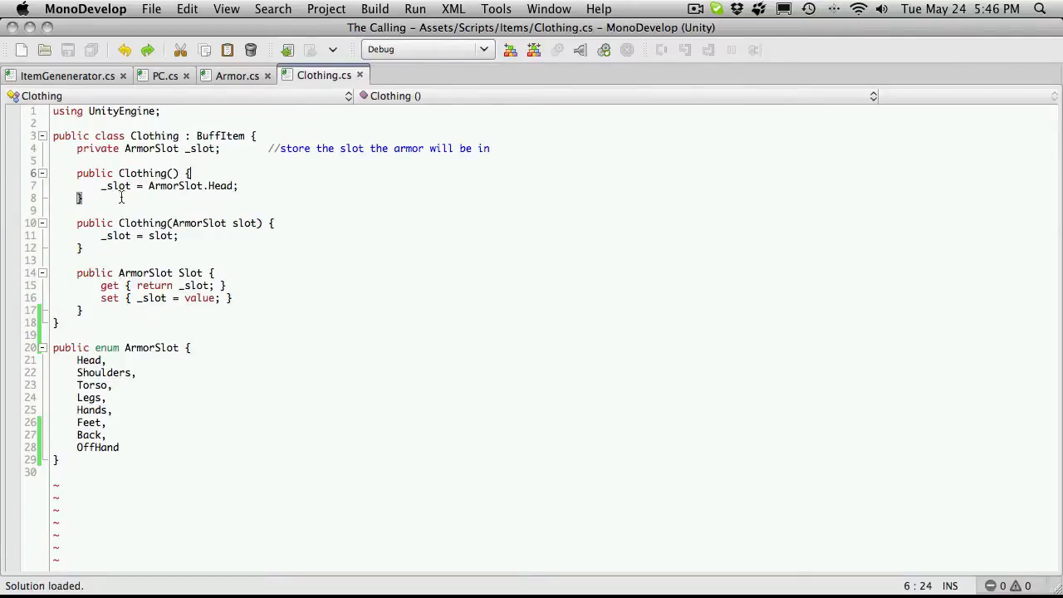
{"action": "mouse_move", "coordinate": [156, 230]}
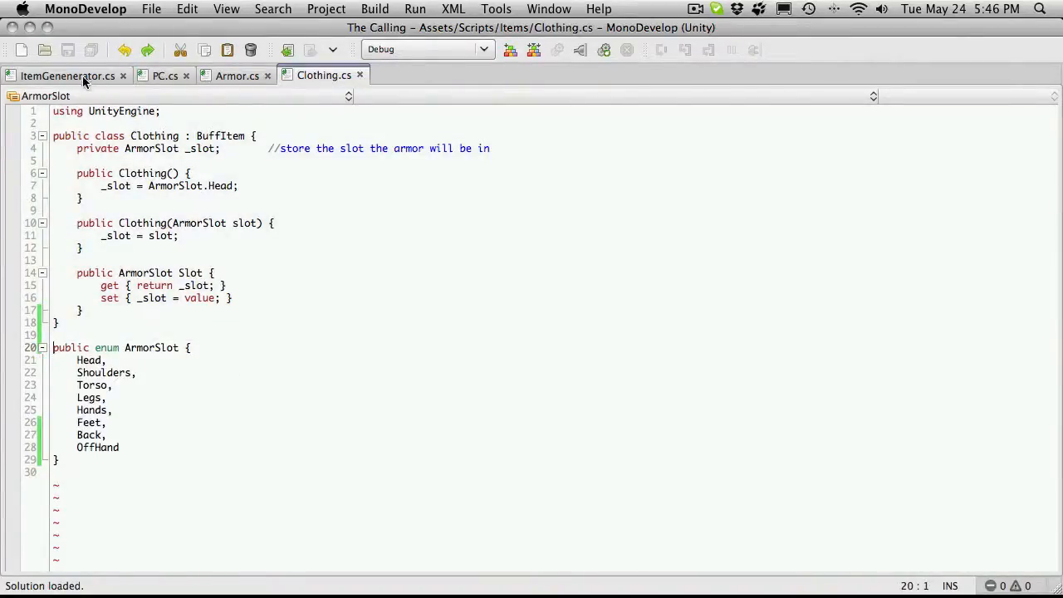
{"action": "left_click", "coordinate": [166, 77]}
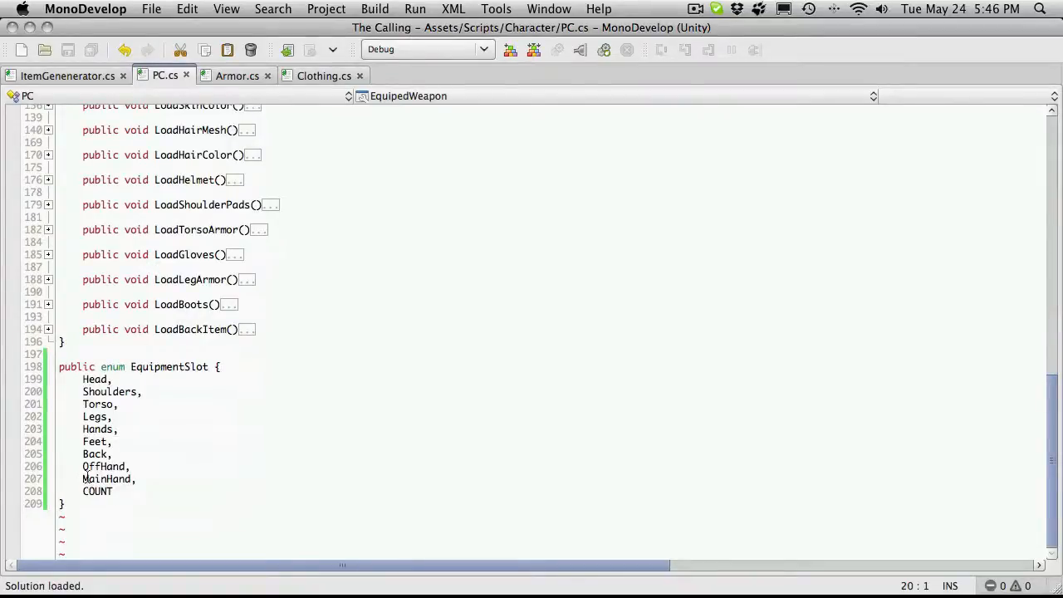
{"action": "left_click", "coordinate": [324, 76]}
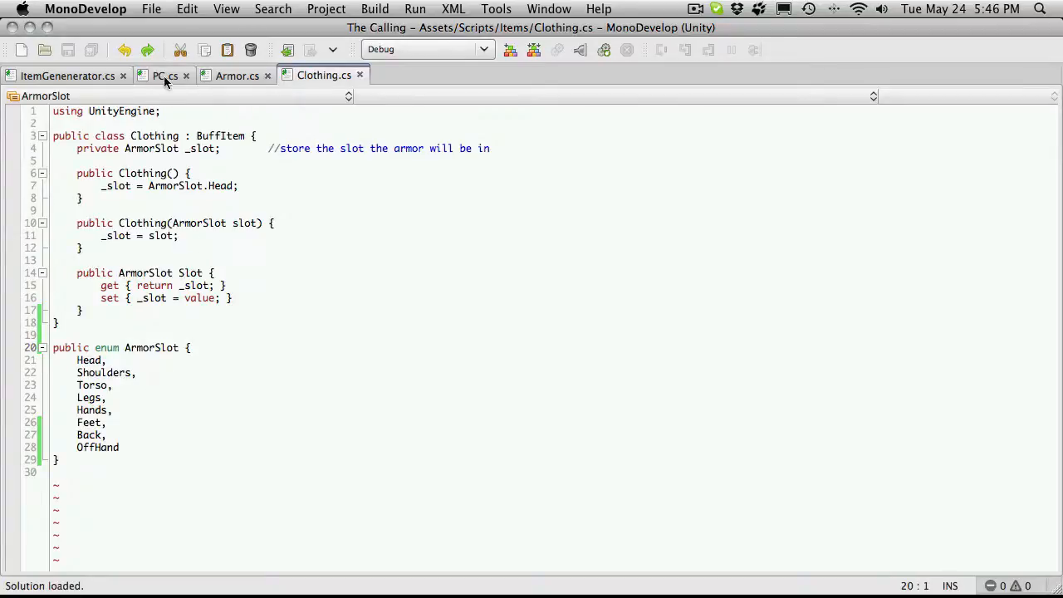
{"action": "mouse_move", "coordinate": [165, 77]}
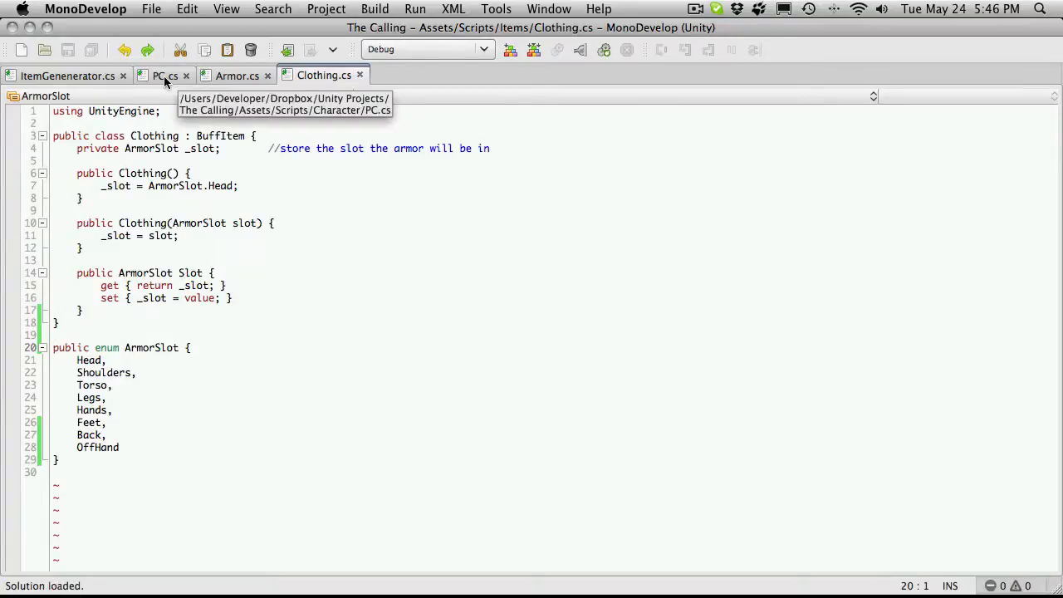
{"action": "left_click", "coordinate": [166, 77]}
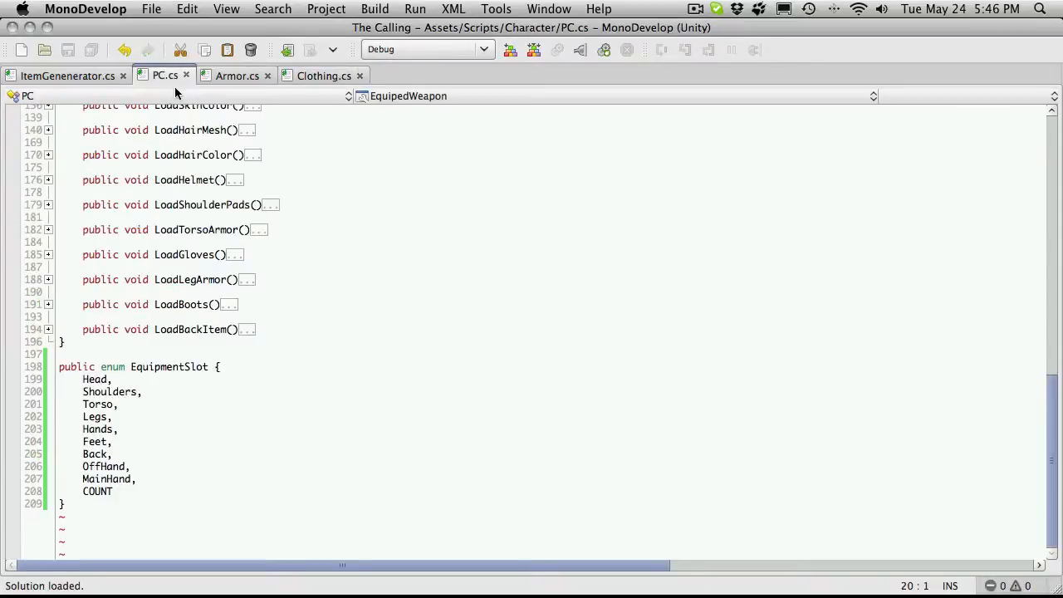
{"action": "left_click", "coordinate": [66, 76]}
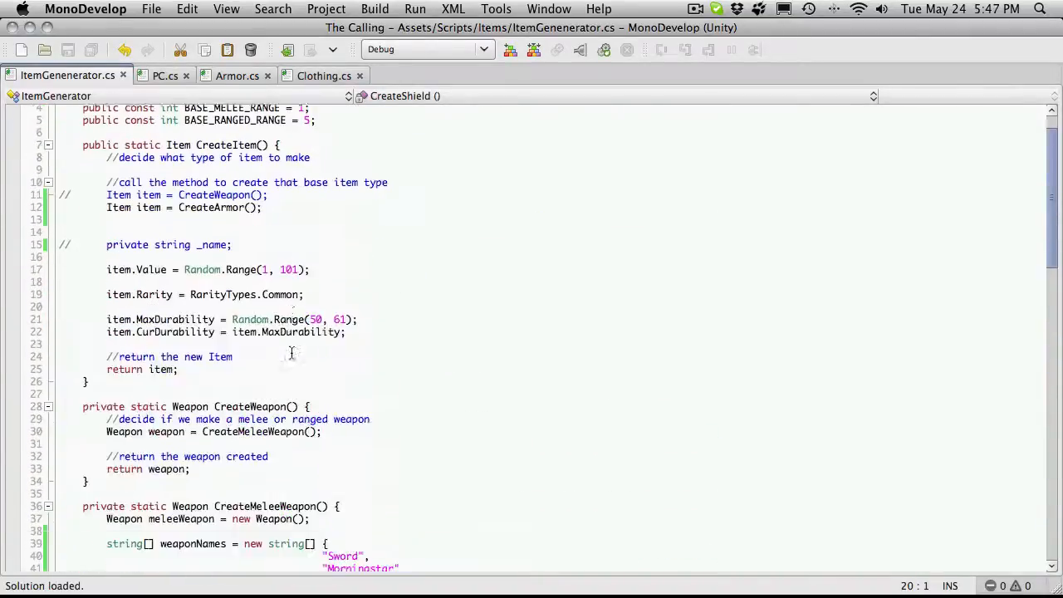
- Delete CreateShield's leftover max-range comment and assignment, then select meleeWeapon on the icon line
{"action": "scroll", "scroll_direction": "up", "scroll_amount": 3}
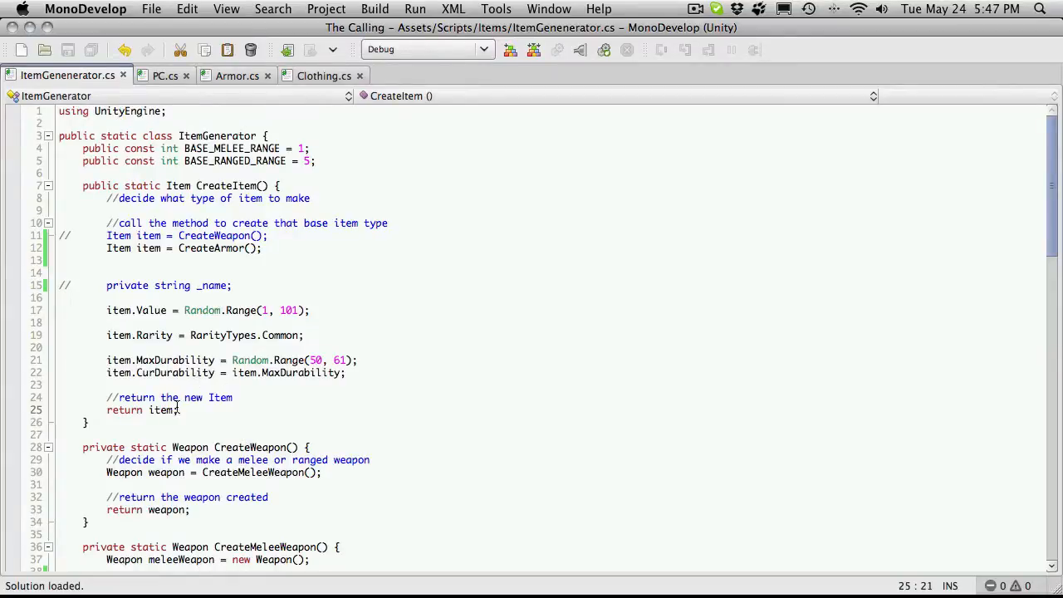
{"action": "scroll", "scroll_direction": "down", "scroll_amount": 3}
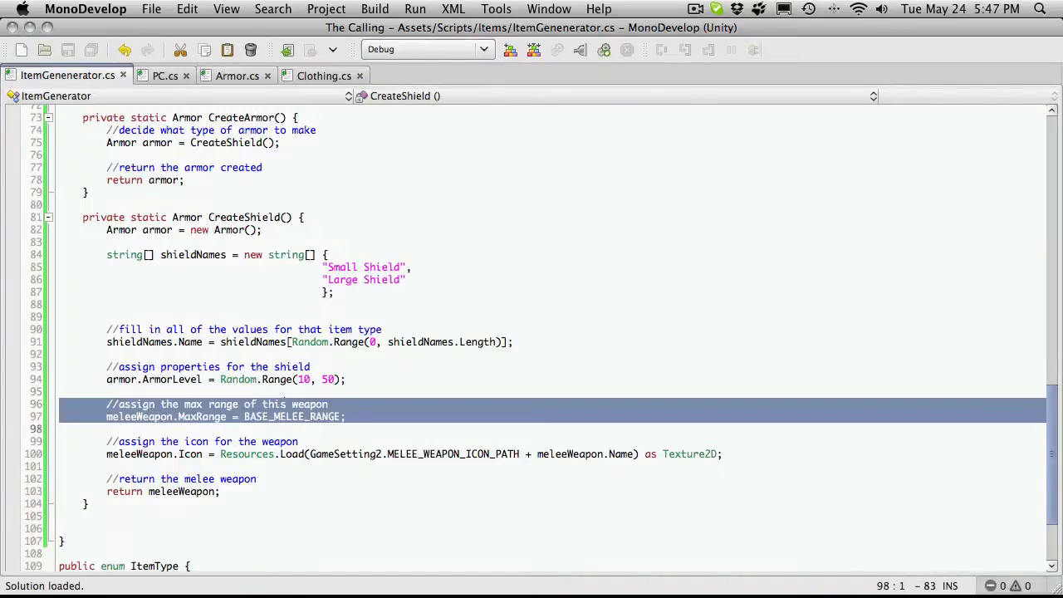
{"action": "key", "text": "Delete"}
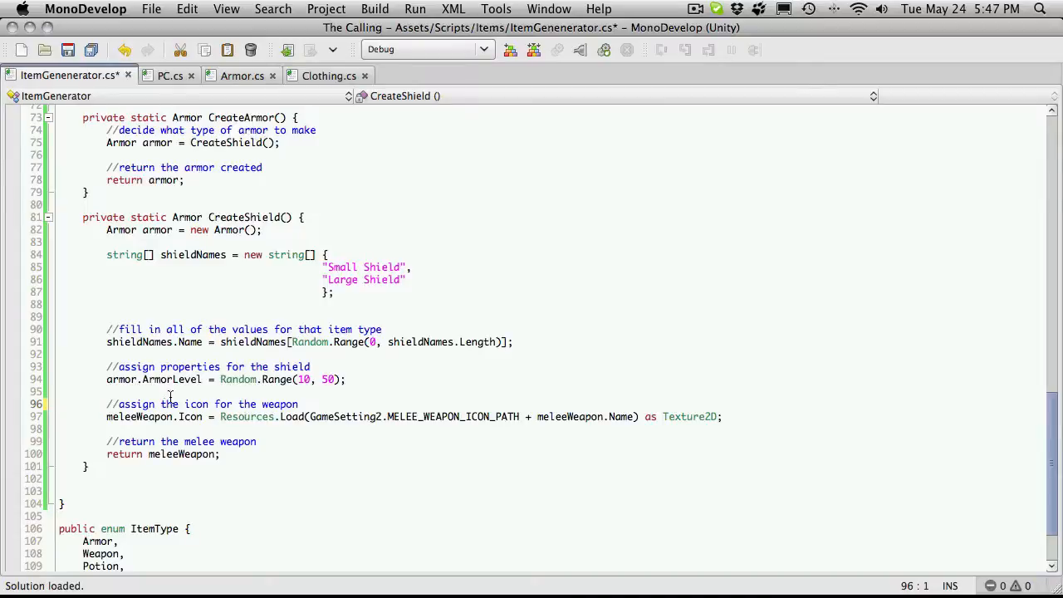
{"action": "double_click", "coordinate": [119, 379]}
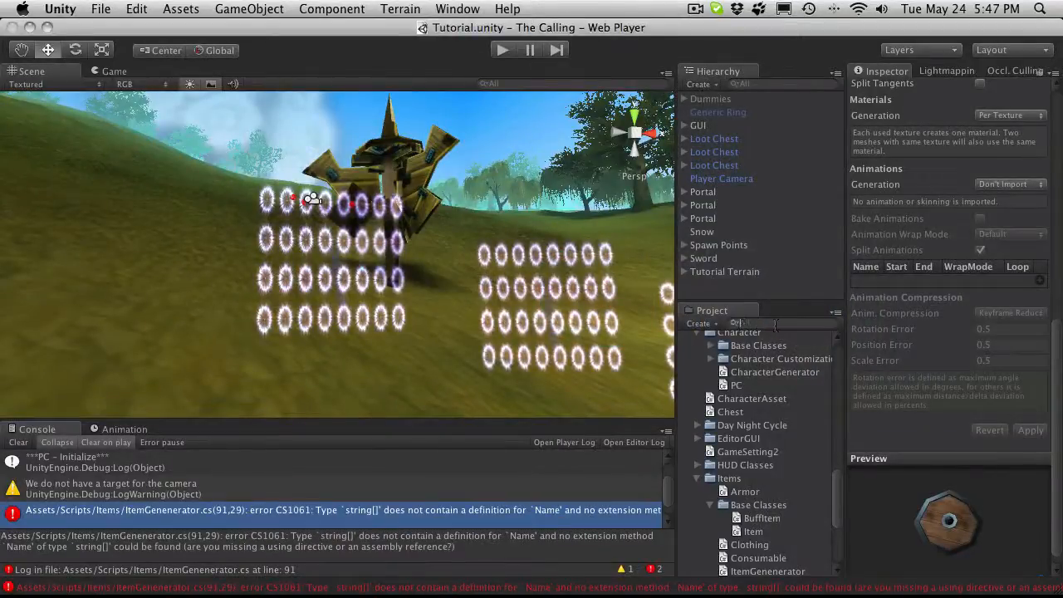
- Search the Unity project for 'GameSet' and open the GameSetting2 script
{"action": "type", "text": "GameSet"}
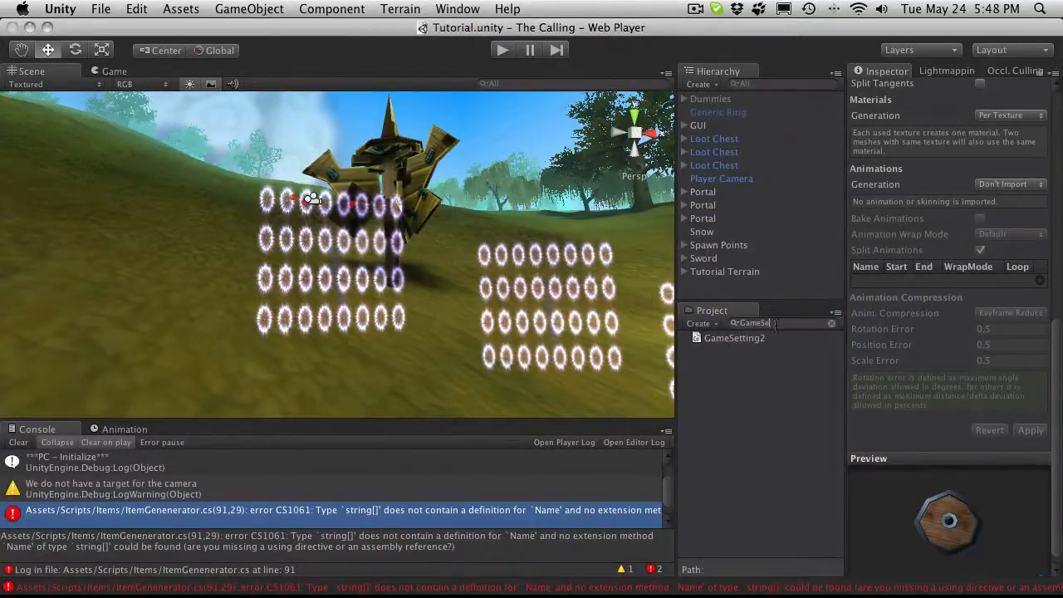
{"action": "left_click", "coordinate": [734, 338]}
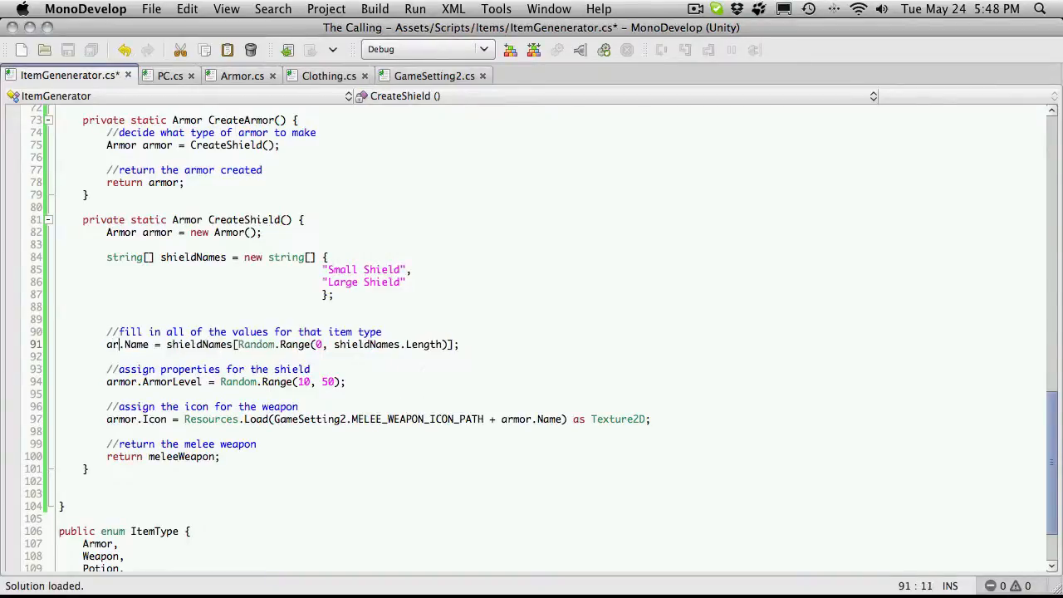
- Make CreateShield assign armor.Name and armor.Icon and return armor, then save
{"action": "type", "text": "mor"}
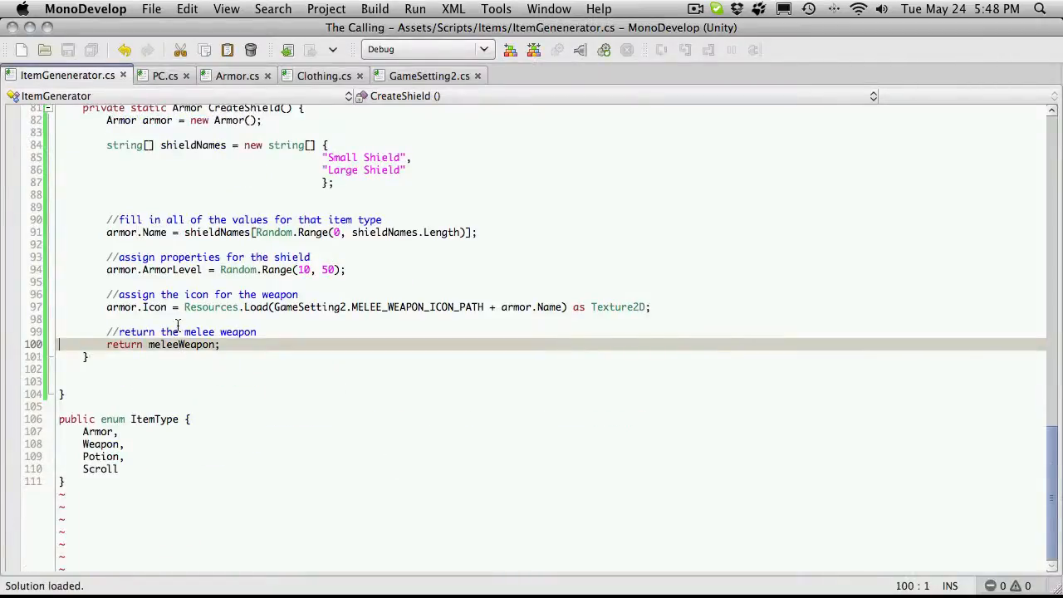
{"action": "type", "text": "armor"}
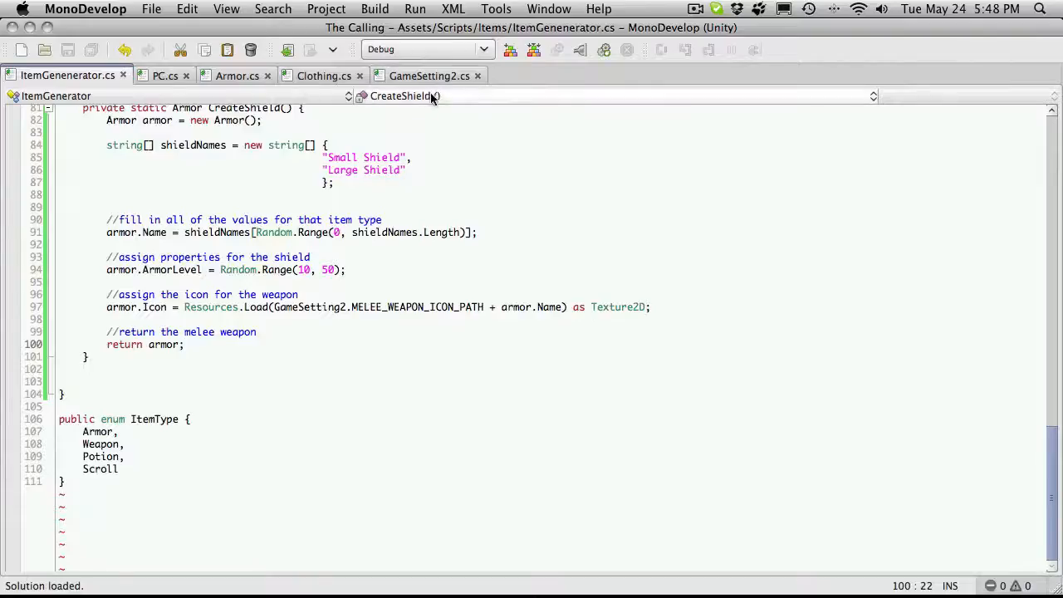
{"action": "left_click", "coordinate": [429, 76]}
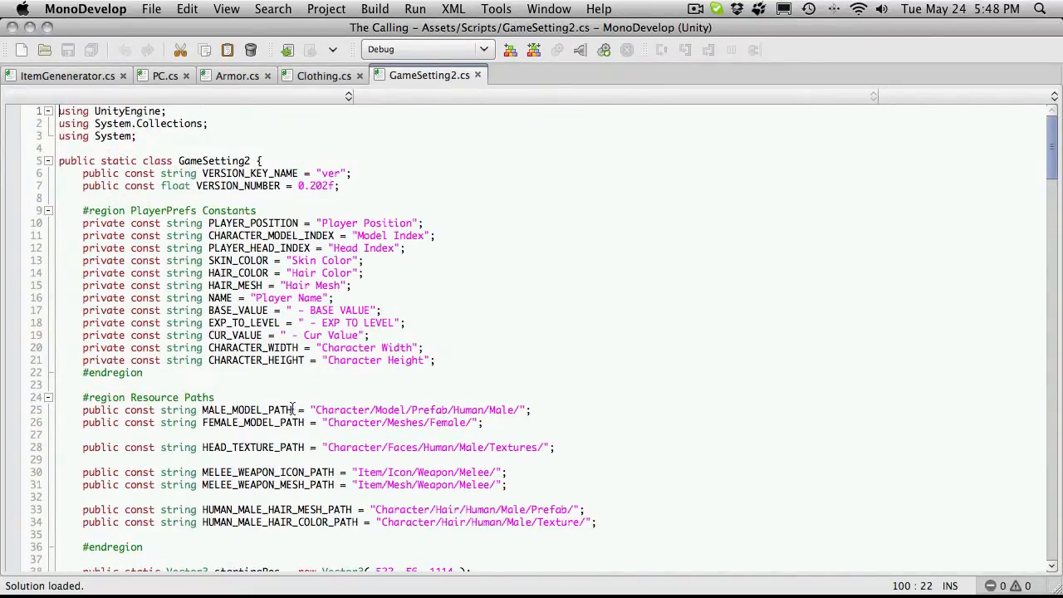
- Duplicate the MELEE_WEAPON_ICON_PATH and MELEE_WEAPON_MESH_PATH constants under Resource Paths
{"action": "scroll", "scroll_direction": "down", "scroll_amount": 3}
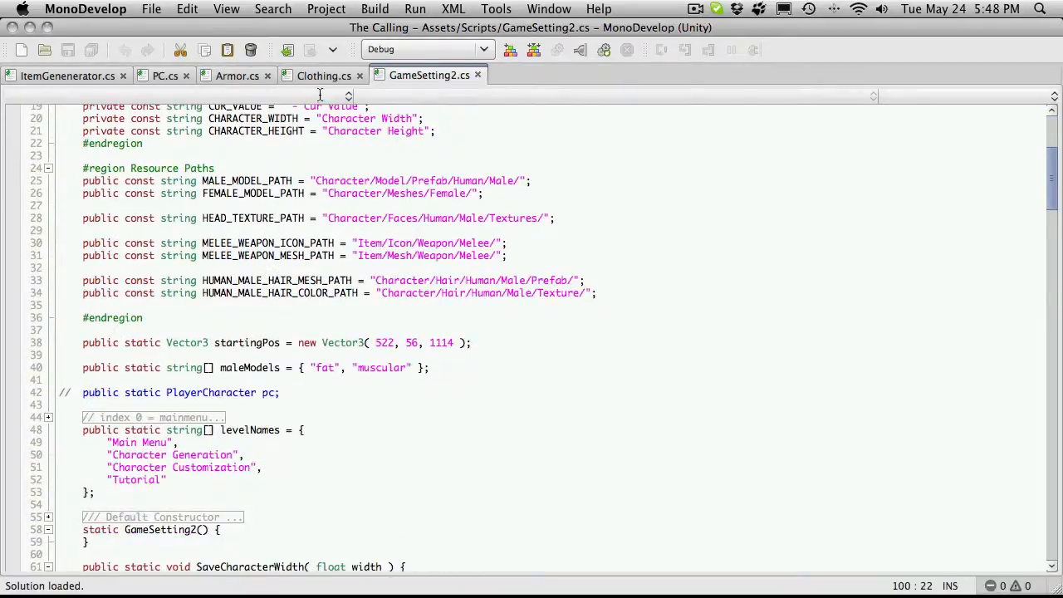
{"action": "left_click", "coordinate": [66, 75]}
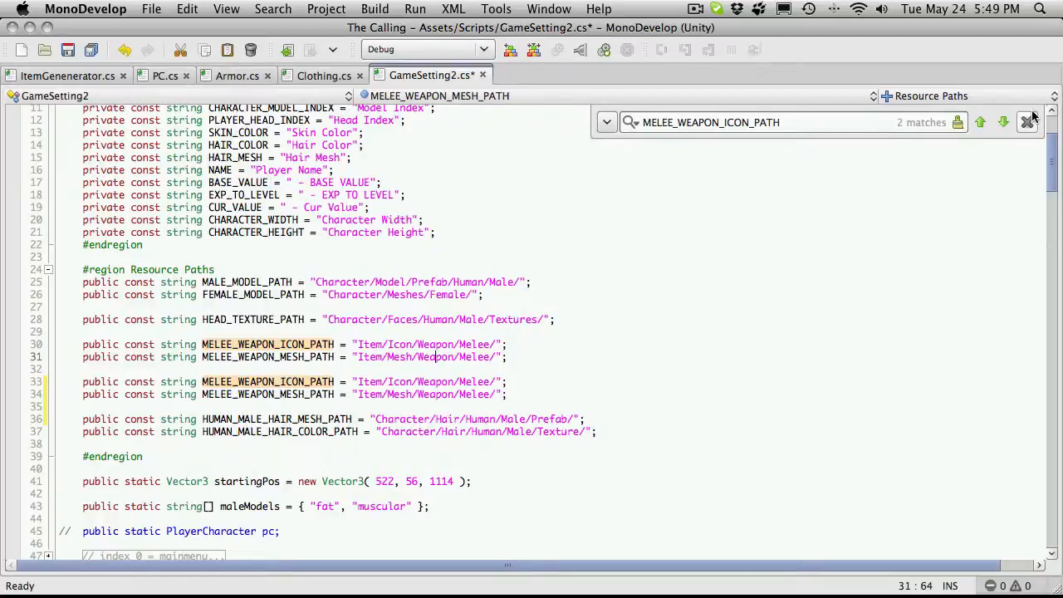
- Rename the copied icon constant to SHIELD_ICON_PATH and select the copied mesh constant's name
{"action": "left_click", "coordinate": [1026, 123]}
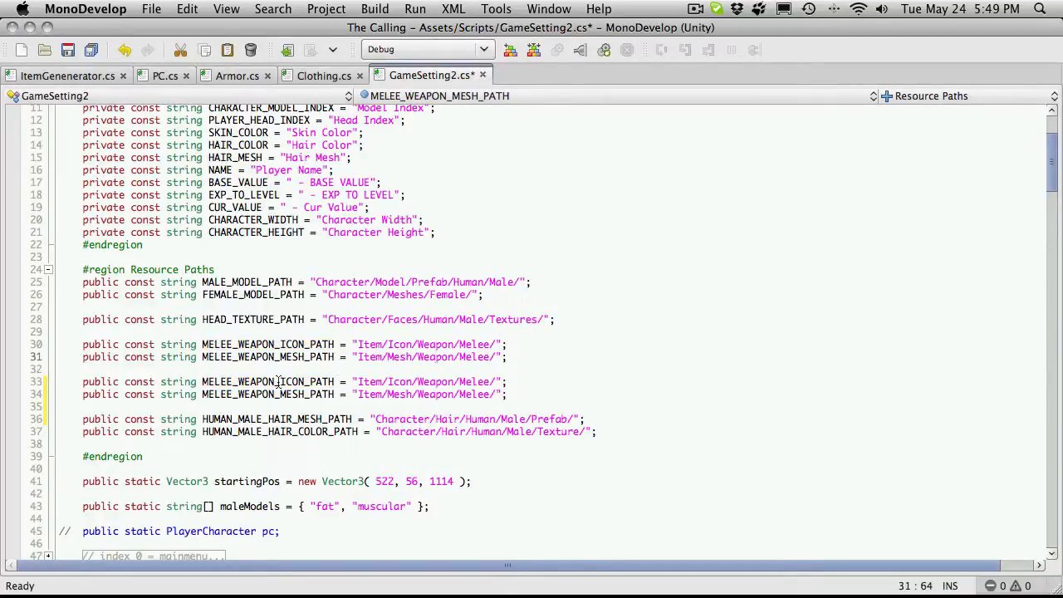
{"action": "double_click", "coordinate": [266, 381]}
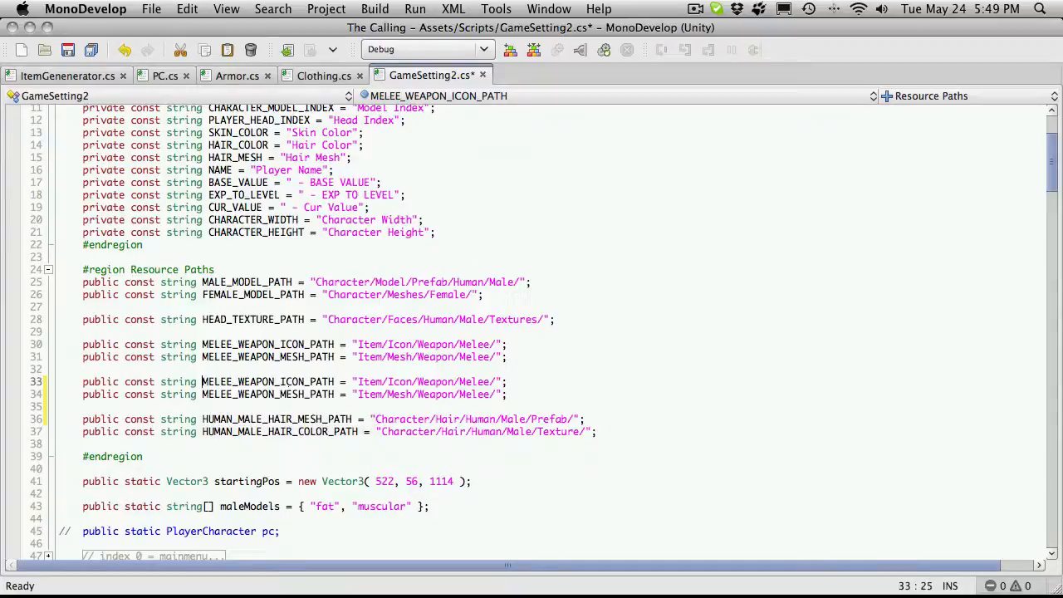
{"action": "type", "text": "SHIELD"}
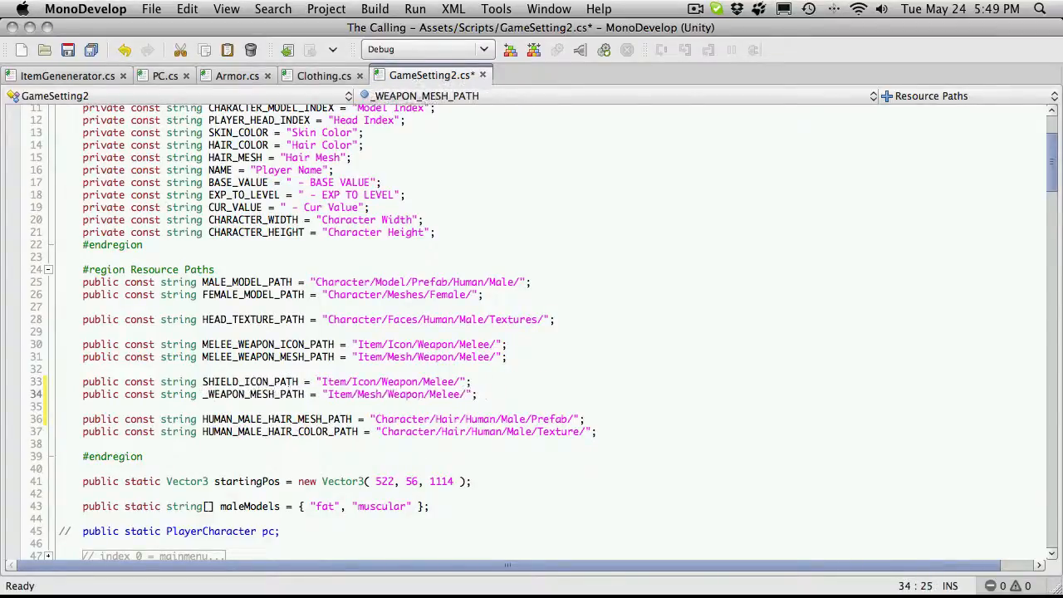
{"action": "double_click", "coordinate": [225, 395]}
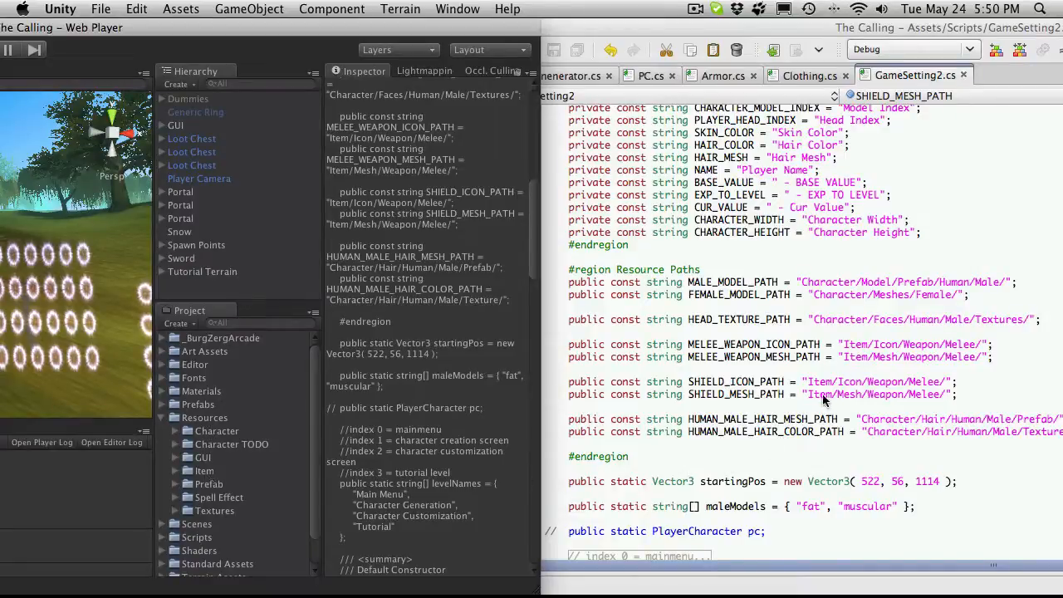
{"action": "mouse_move", "coordinate": [840, 406]}
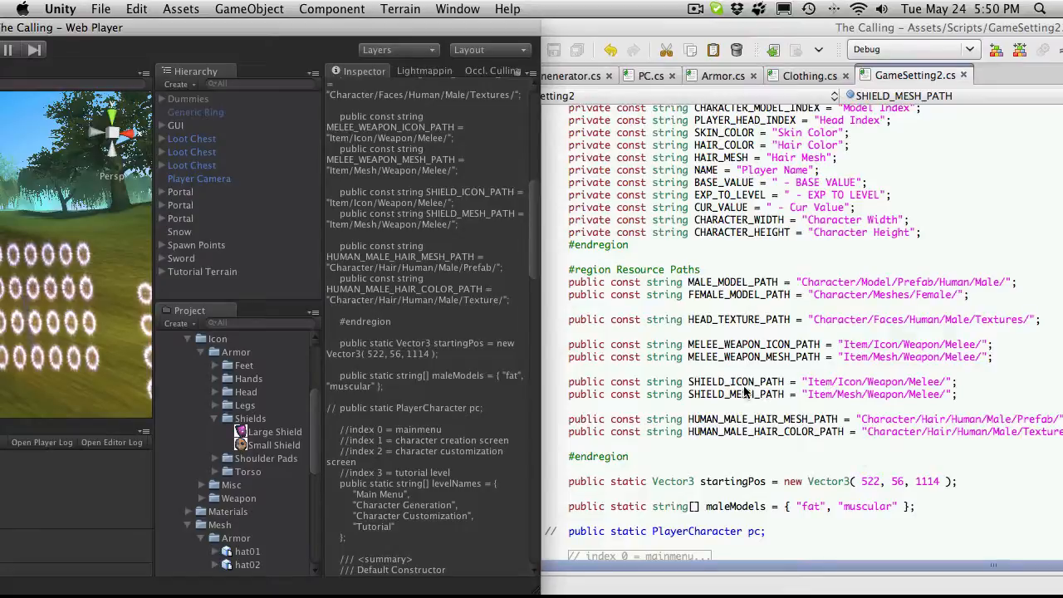
{"action": "mouse_move", "coordinate": [860, 390]}
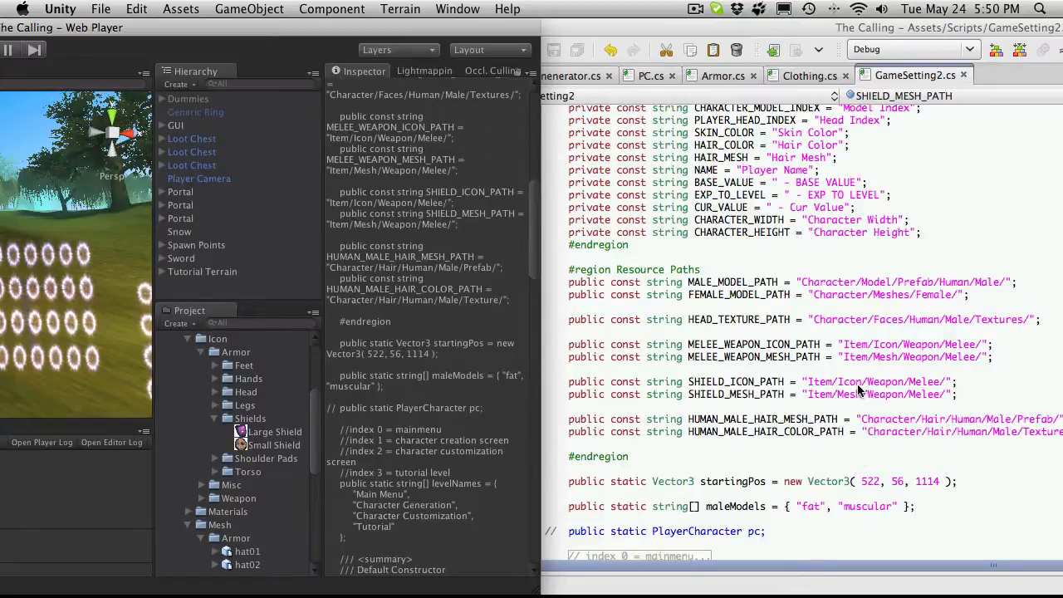
{"action": "mouse_move", "coordinate": [256, 422]}
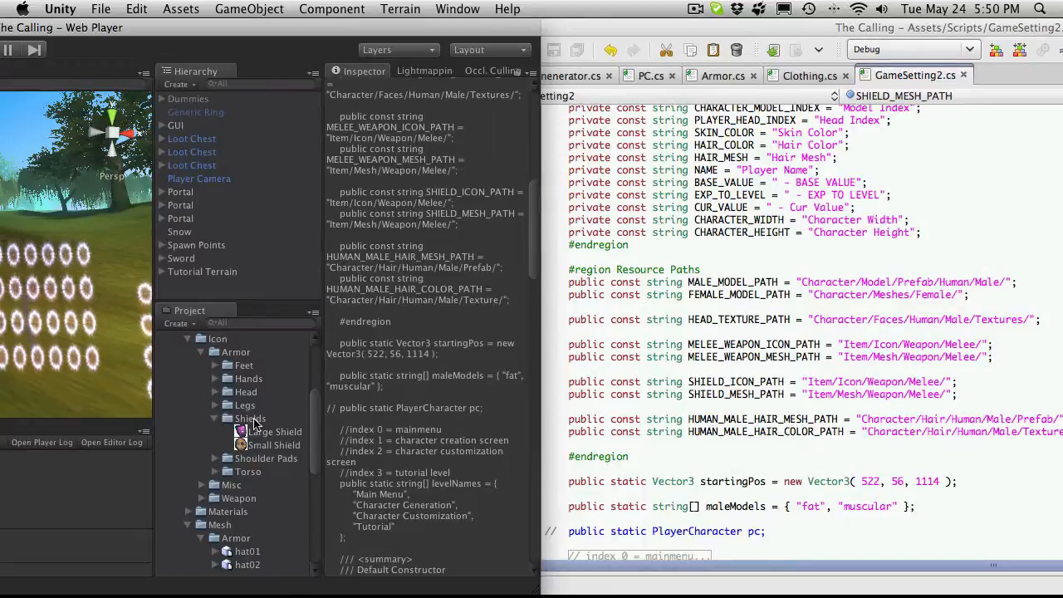
- Edit the shield paths in the script, then select the Shields icon folder under Icon > Armor in Unity
{"action": "left_click", "coordinate": [236, 352]}
{"action": "type", "text": "Armor"}
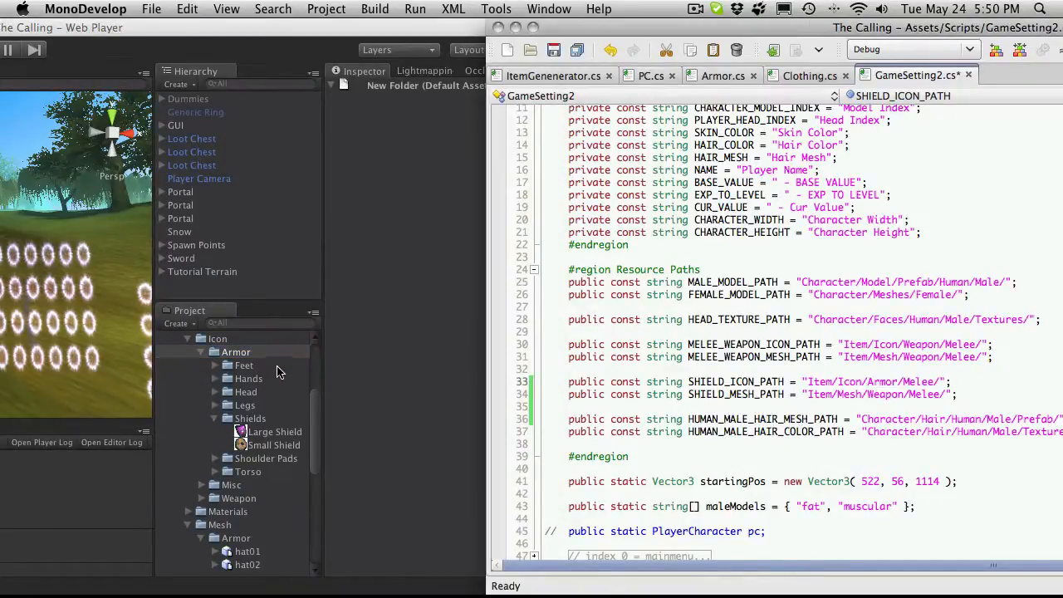
{"action": "left_click", "coordinate": [249, 419]}
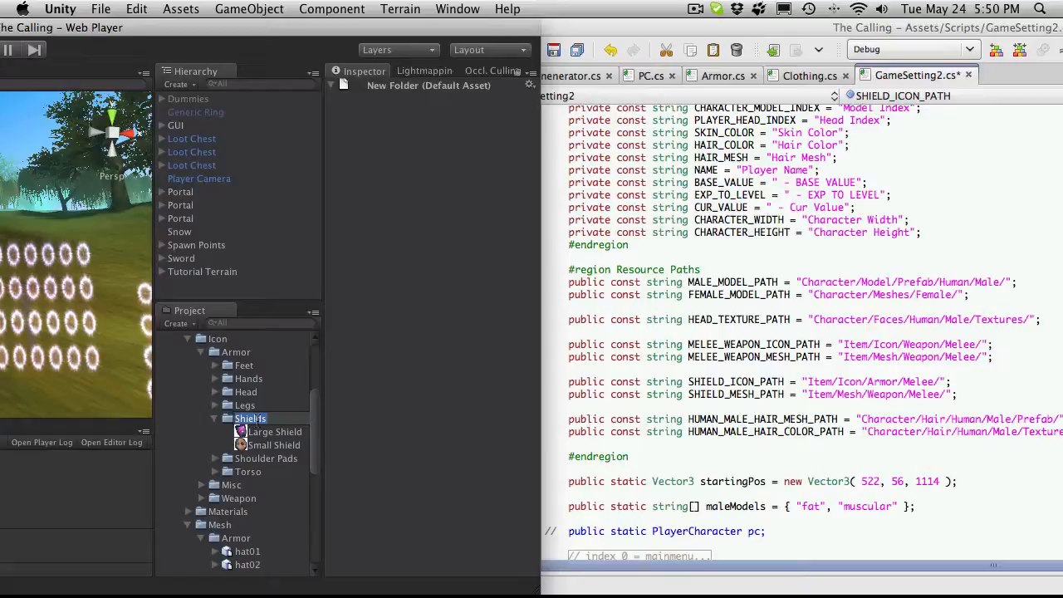
{"action": "left_click", "coordinate": [249, 418]}
{"action": "type", "text": "Shields"}
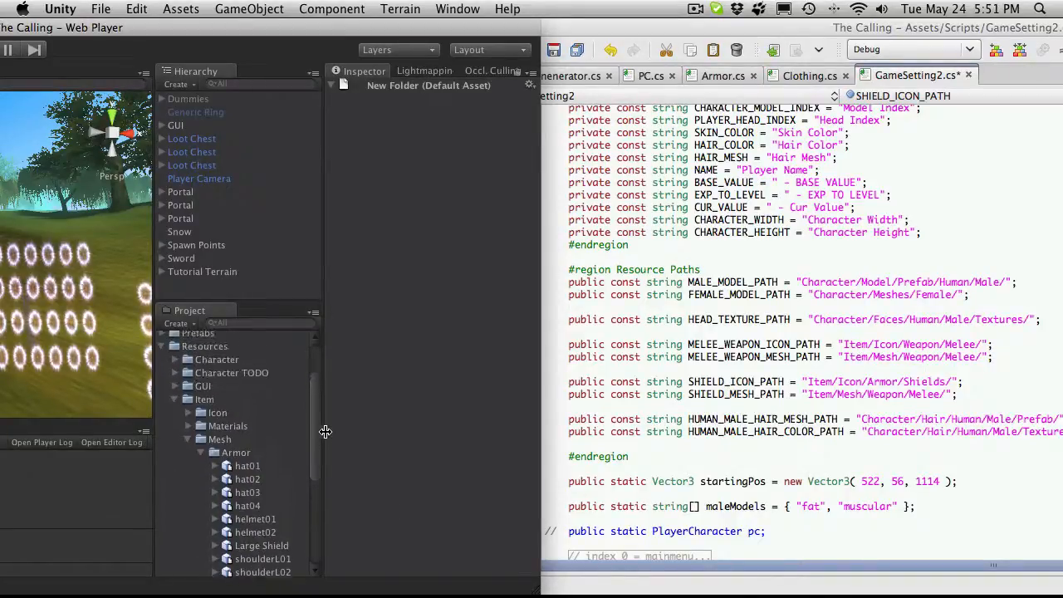
{"action": "mouse_move", "coordinate": [633, 407]}
{"action": "type", "text": "Armor"}
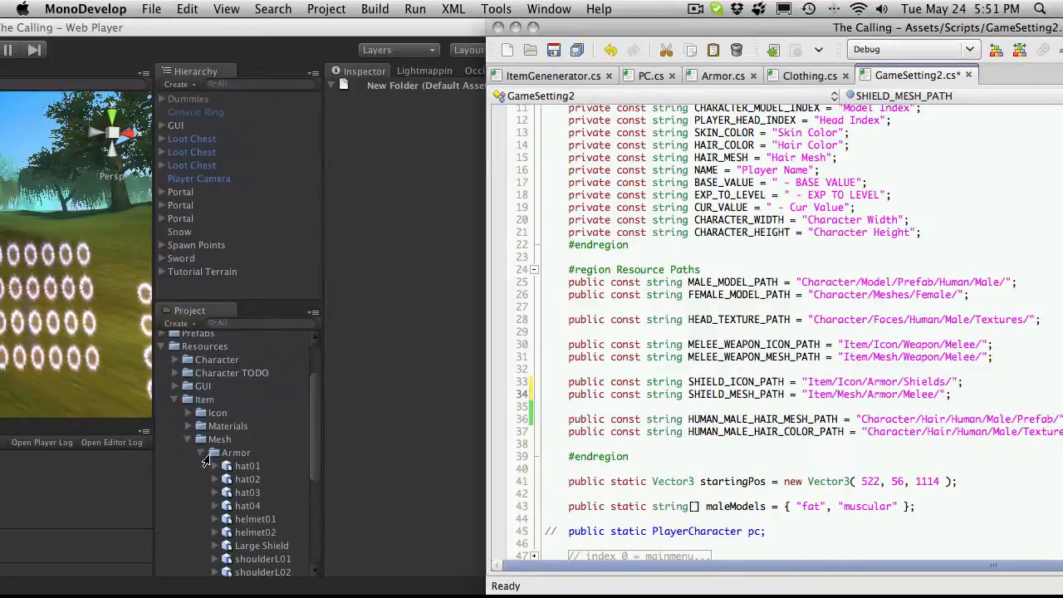
{"action": "mouse_move", "coordinate": [392, 417]}
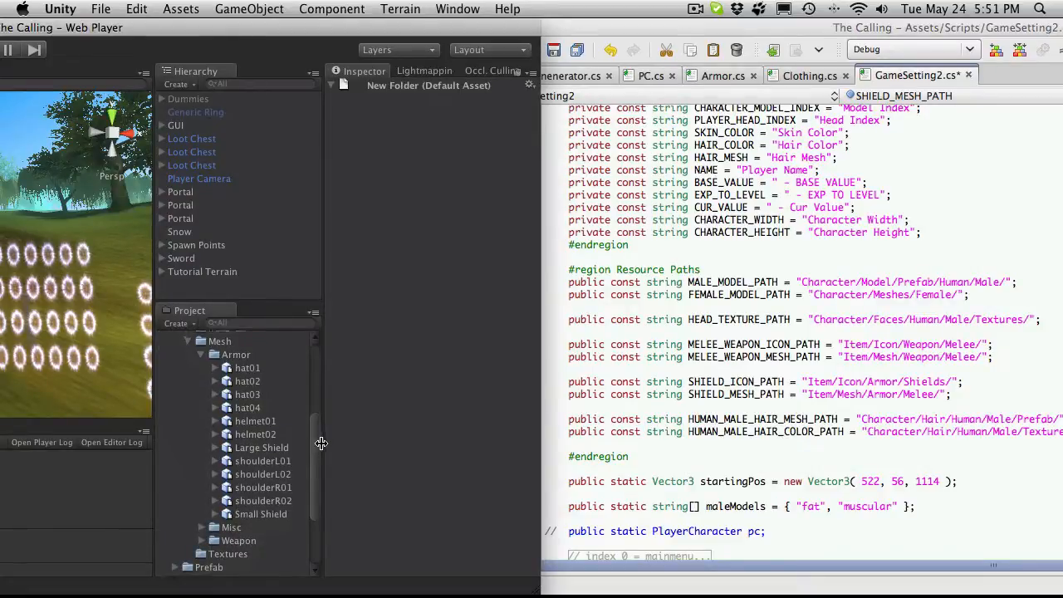
- Create a new Shields folder inside Mesh > Armor in the Project panel and select it
{"action": "left_click", "coordinate": [236, 380]}
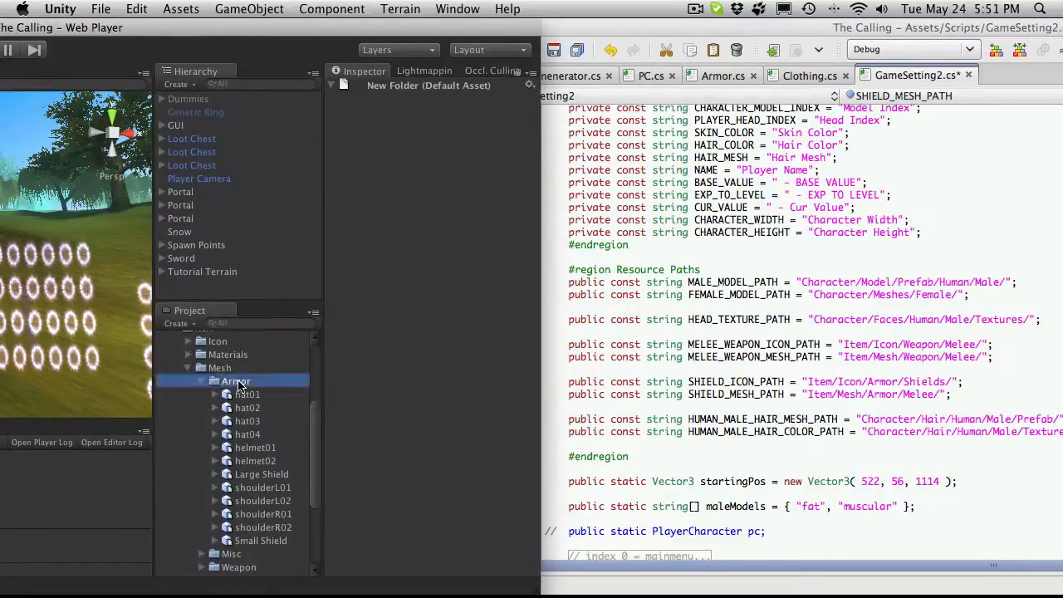
{"action": "right_click", "coordinate": [236, 380]}
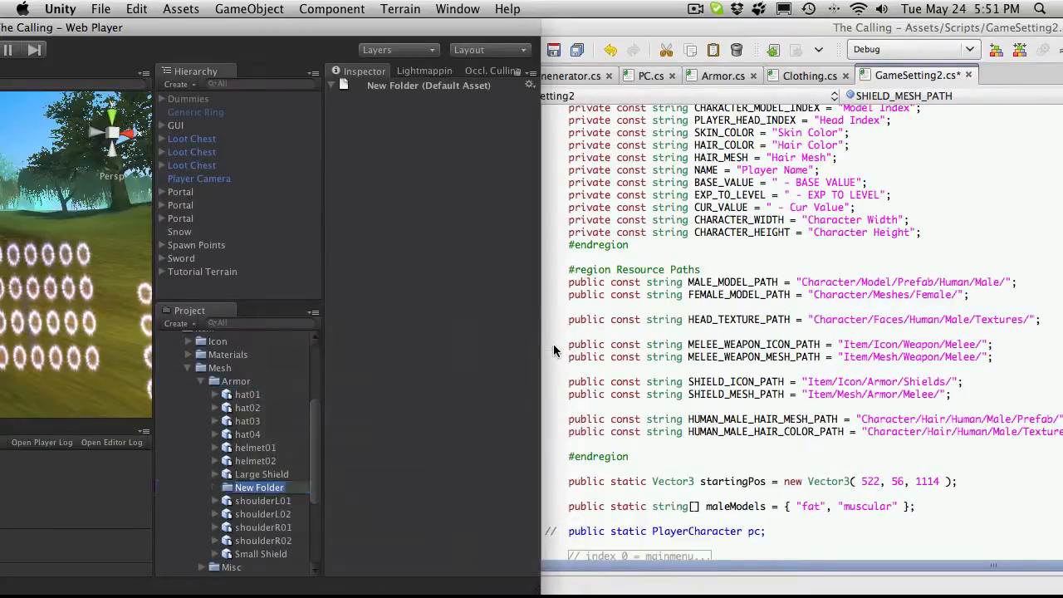
{"action": "type", "text": "Sheilds"}
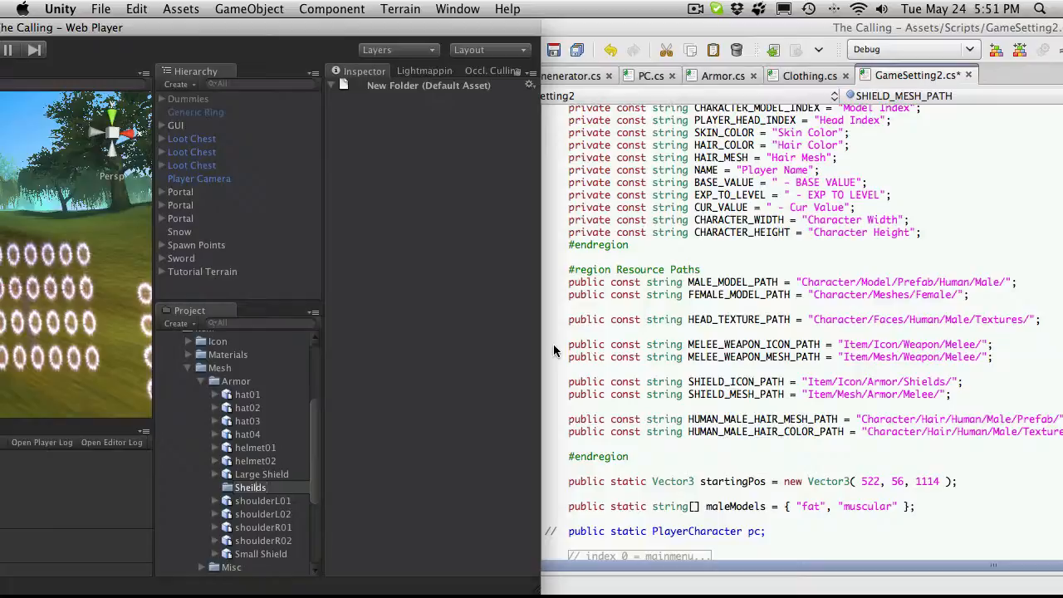
{"action": "left_click", "coordinate": [249, 488]}
{"action": "type", "text": "i"}
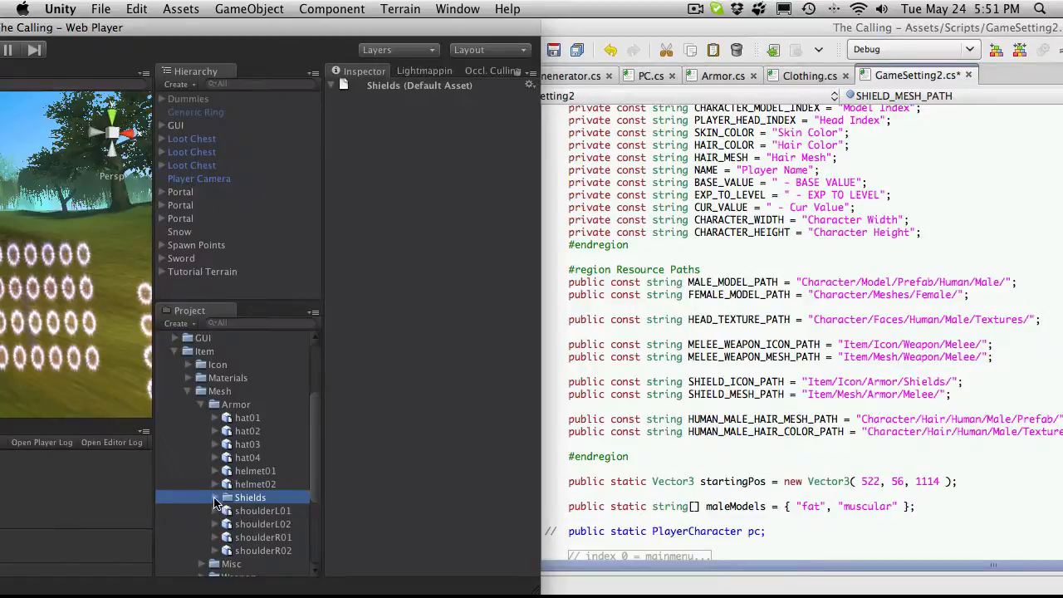
{"action": "left_click", "coordinate": [215, 496]}
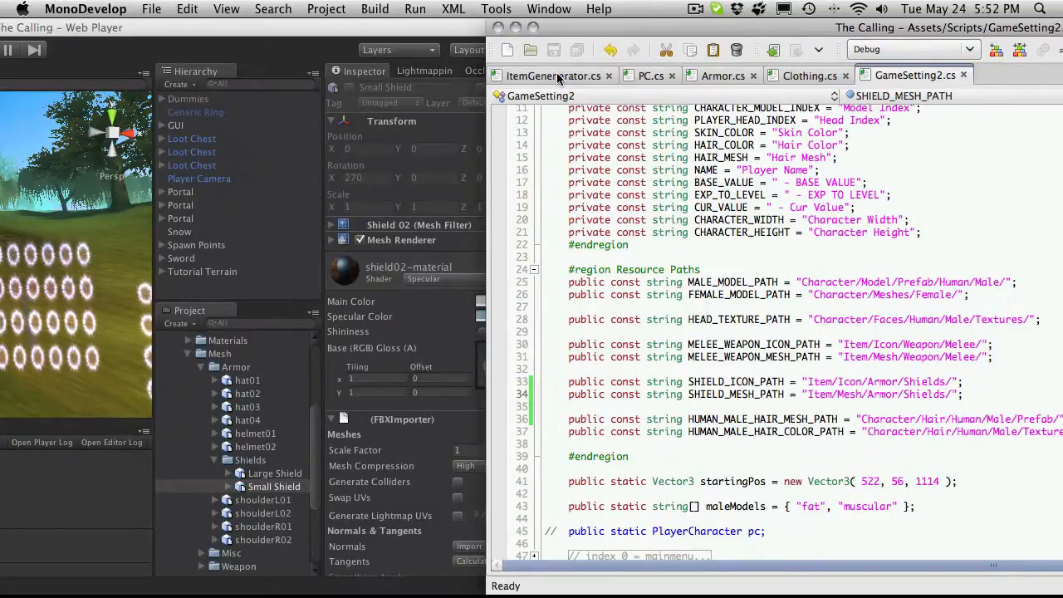
- In ItemGenerator.cs, start changing CreateShield's armor.Icon to load from GameSetting2.SHIELD_ICON_PATH
{"action": "left_click", "coordinate": [551, 77]}
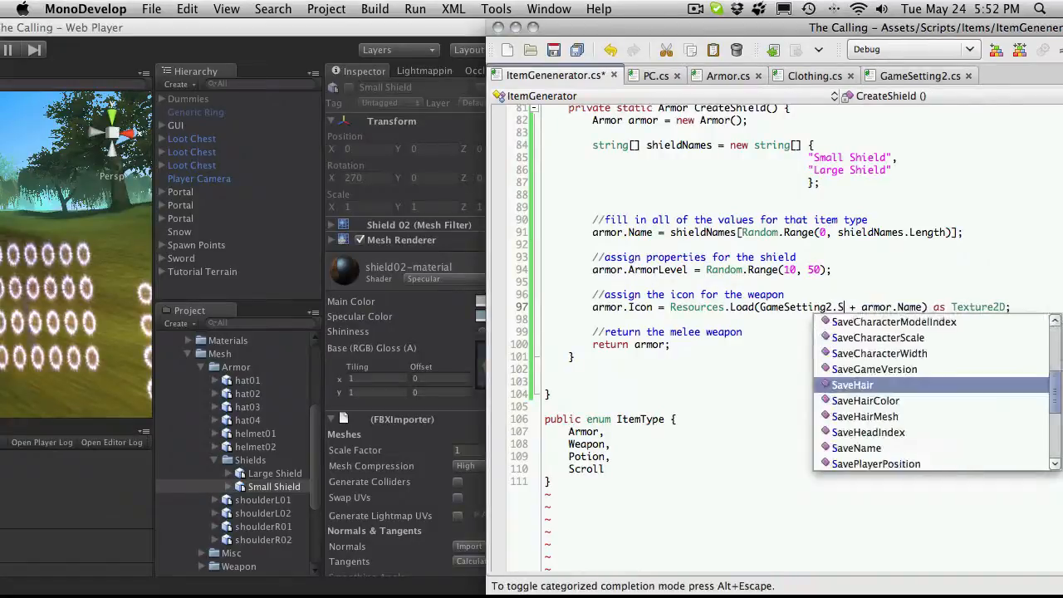
{"action": "type", "text": "hie"}
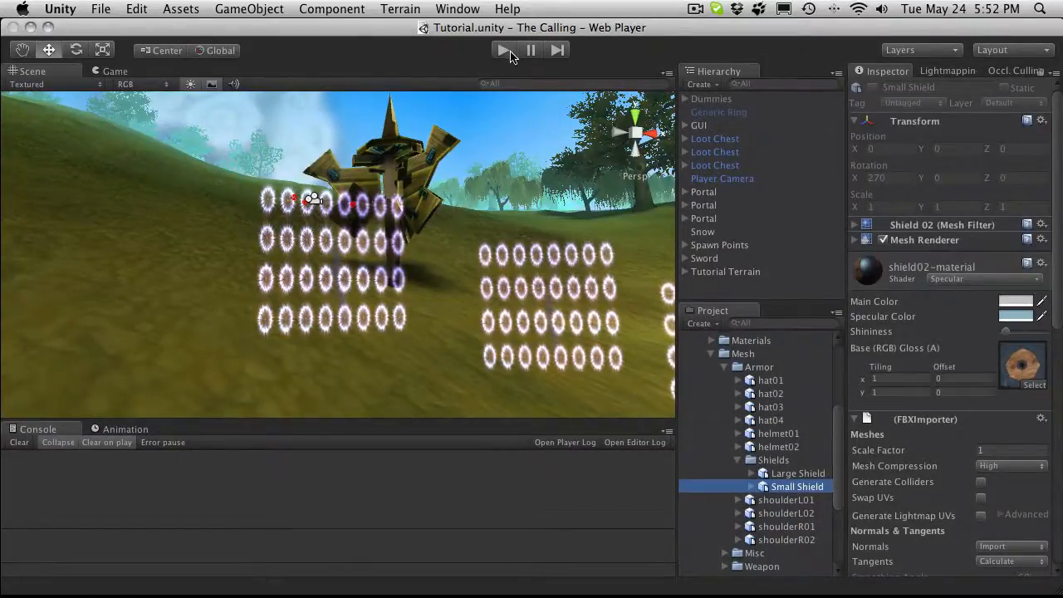
- Play the scene to see Small Shield (Value 62, Durability 50/50) in the loot window, then check ItemGenerator.cs
{"action": "left_click", "coordinate": [503, 50]}
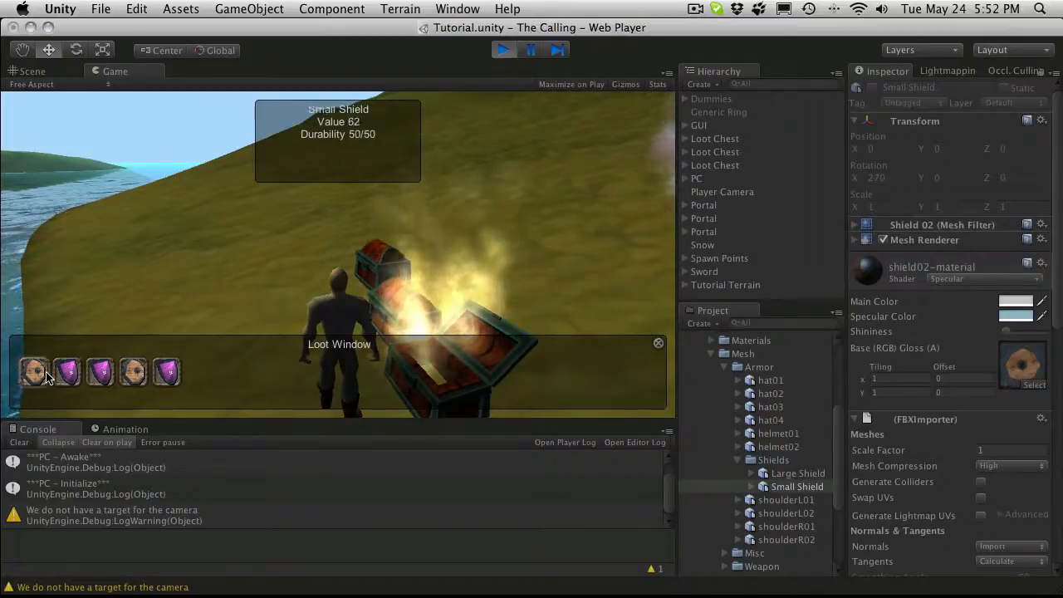
{"action": "mouse_move", "coordinate": [350, 222]}
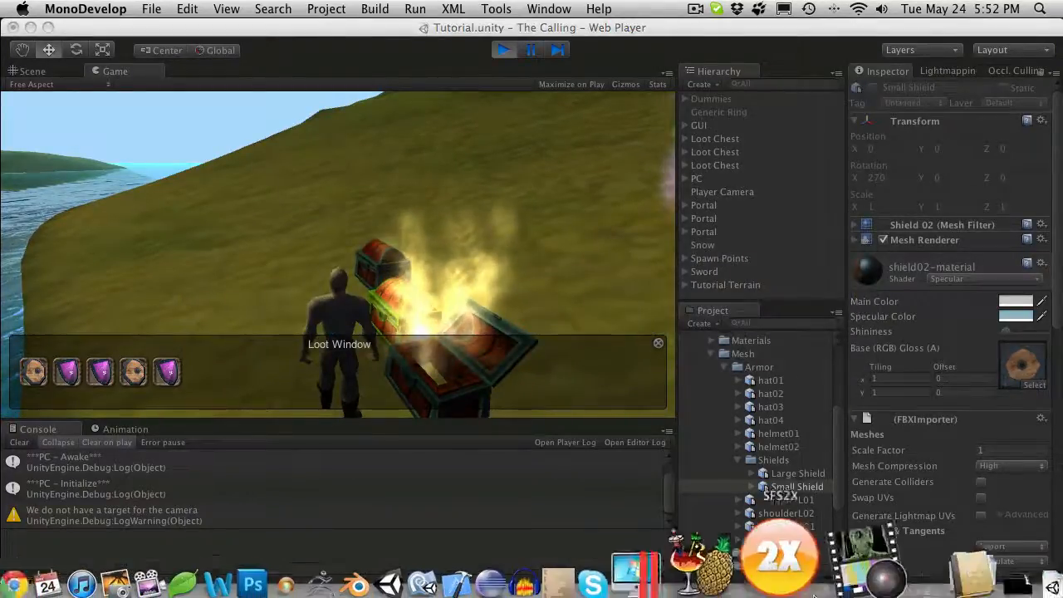
{"action": "mouse_move", "coordinate": [523, 565]}
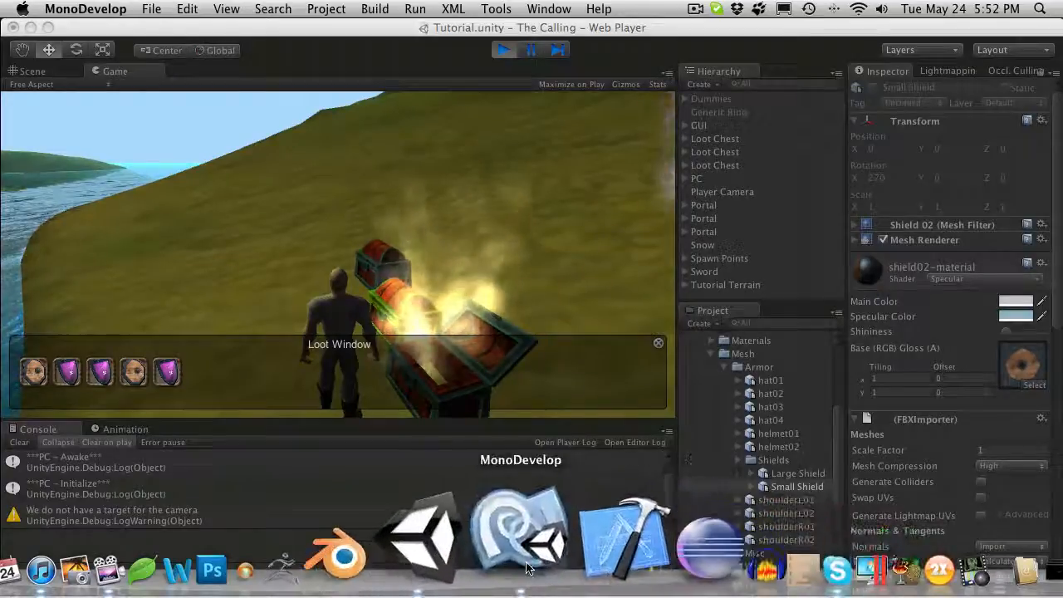
{"action": "left_click", "coordinate": [523, 535]}
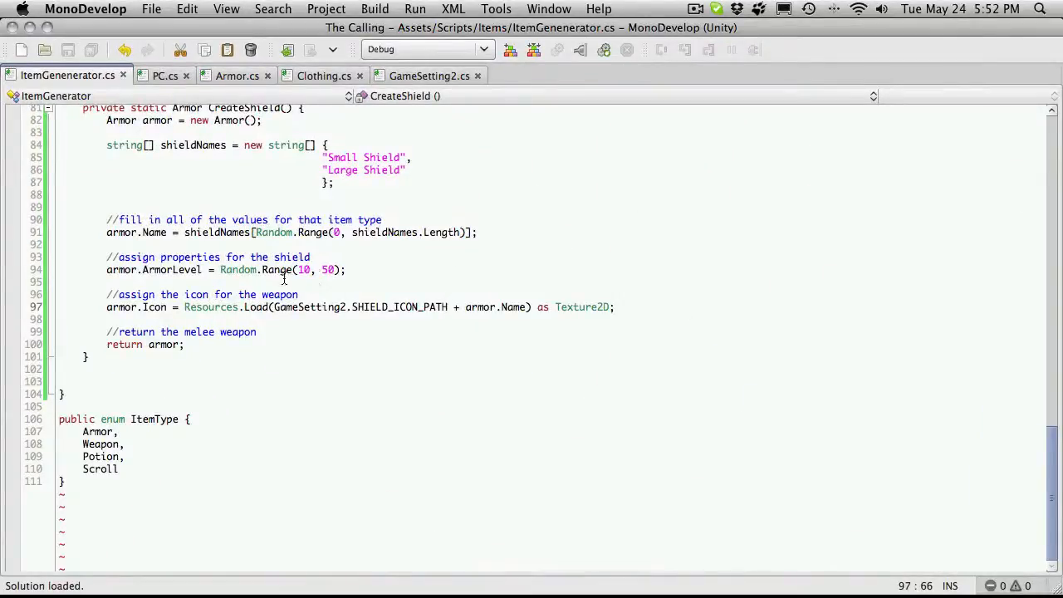
{"action": "left_click", "coordinate": [364, 299]}
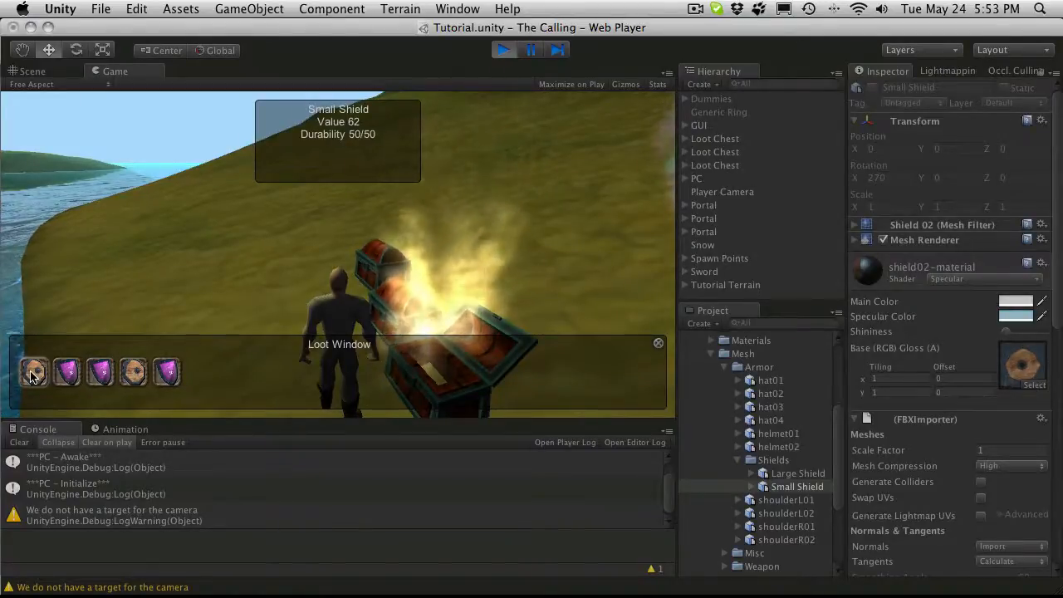
{"action": "mouse_move", "coordinate": [67, 372]}
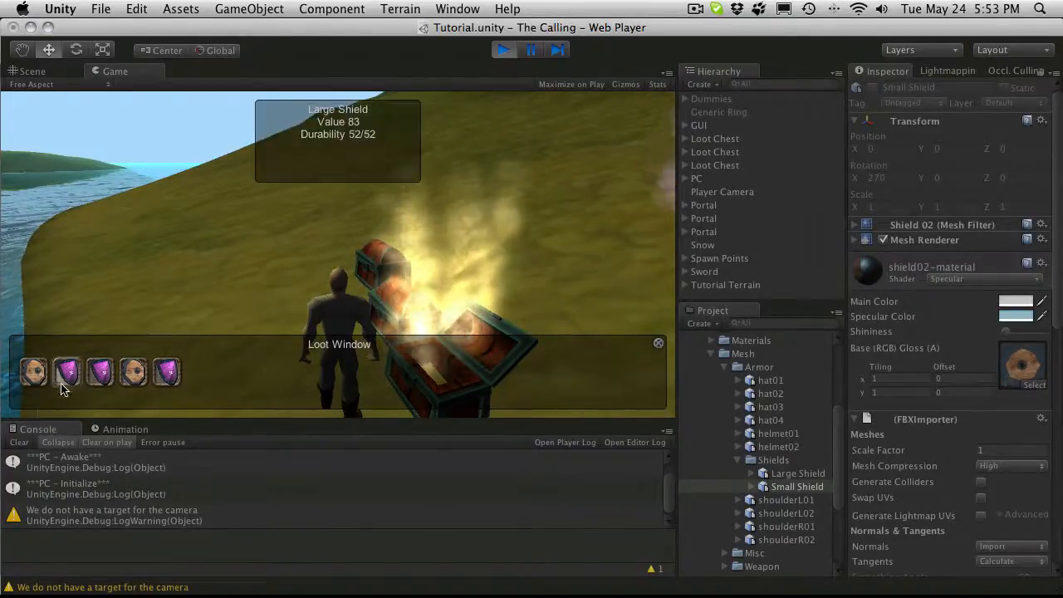
- Take the Large Shield from the loot, read the null-prefab ArgumentException from PC.cs line 101, and stop play
{"action": "left_click", "coordinate": [657, 343]}
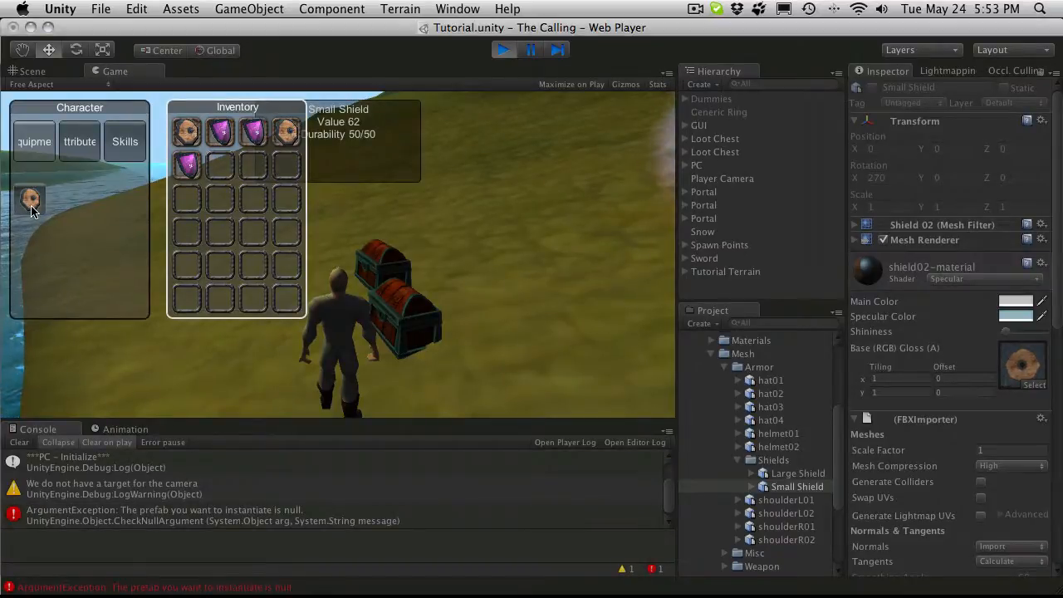
{"action": "mouse_move", "coordinate": [215, 523]}
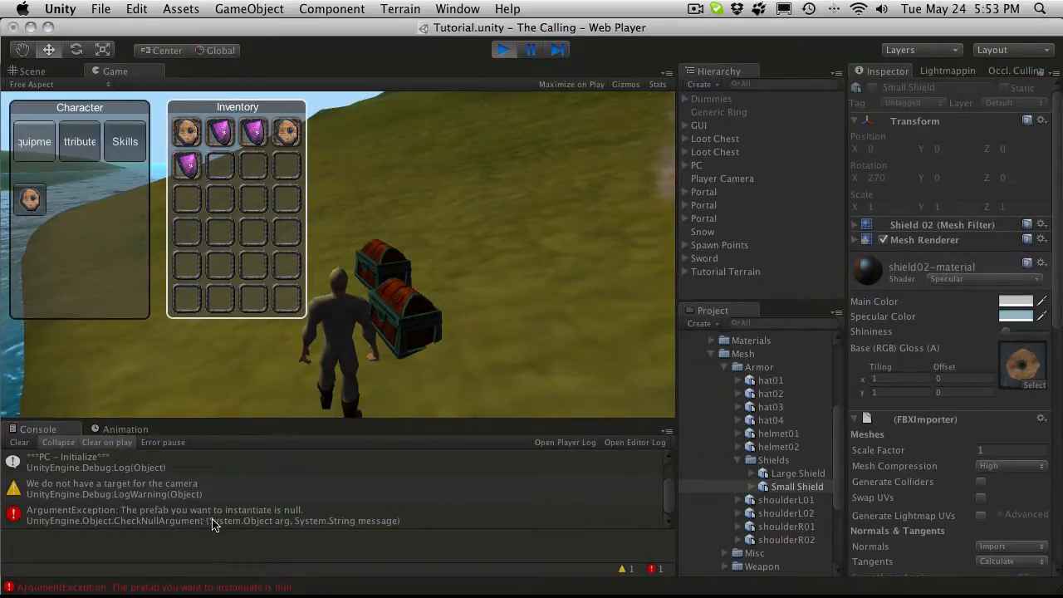
{"action": "left_click", "coordinate": [207, 515]}
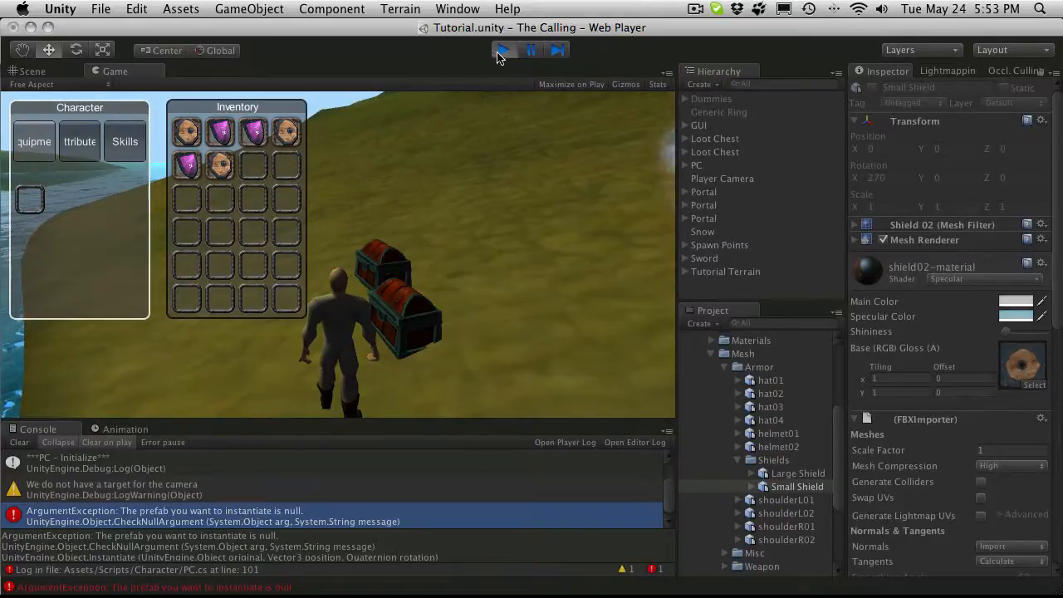
{"action": "left_click", "coordinate": [502, 50]}
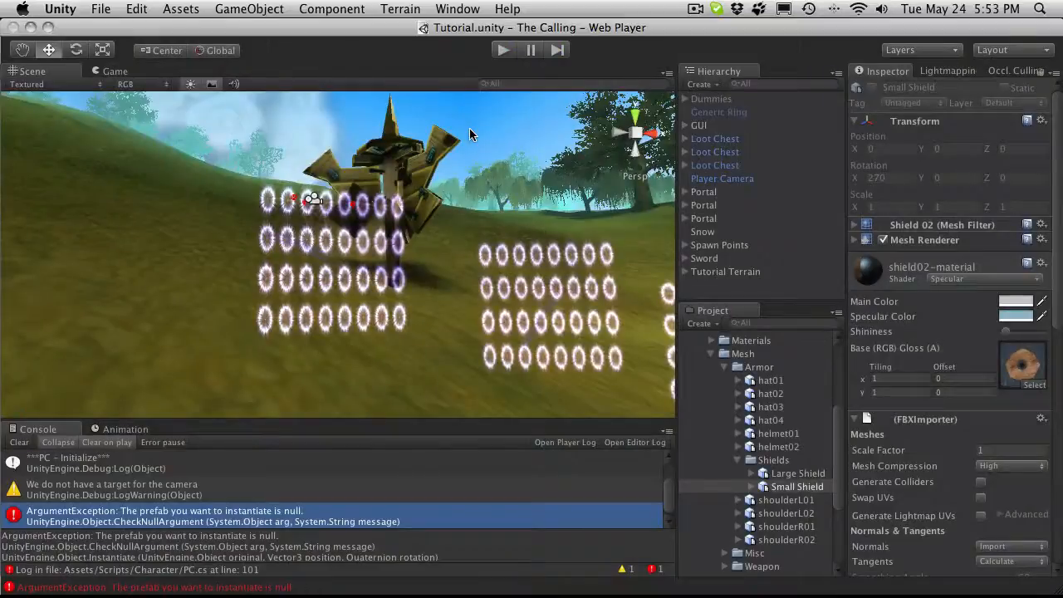